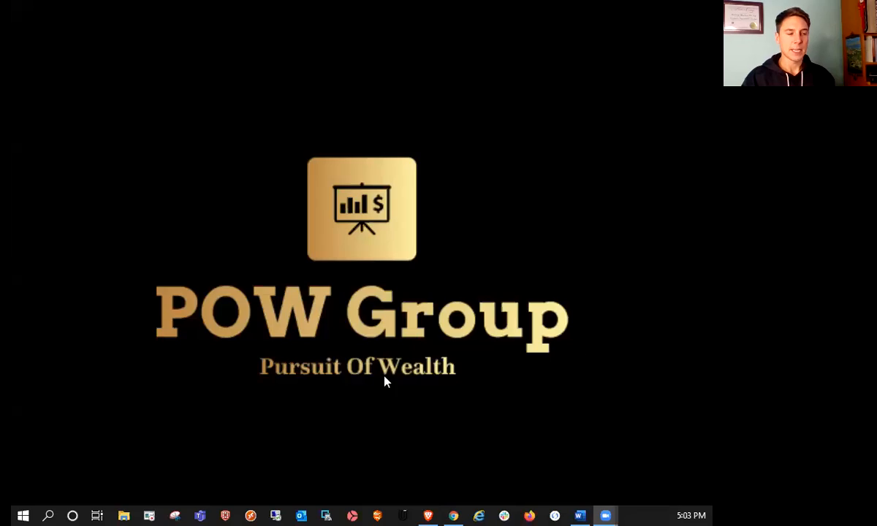
pyautogui.moveTo(453, 516)
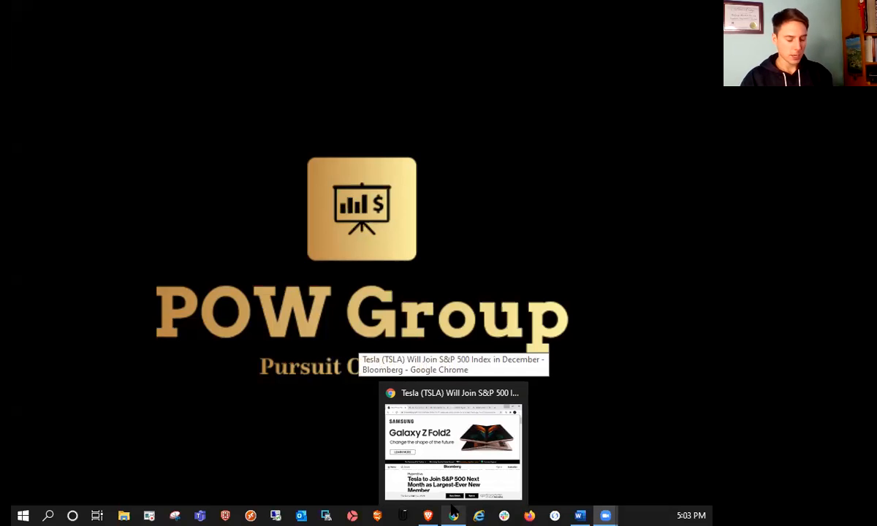
# - Read the opening of Bloomberg's article on Tesla joining the S&P 500 Dec. 21, returning to the headline
pyautogui.click(453, 439)
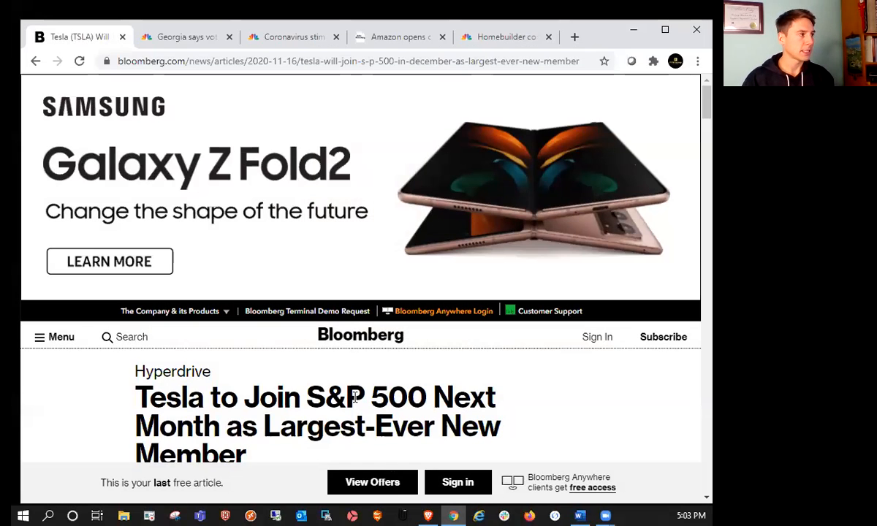
pyautogui.scroll(-3)
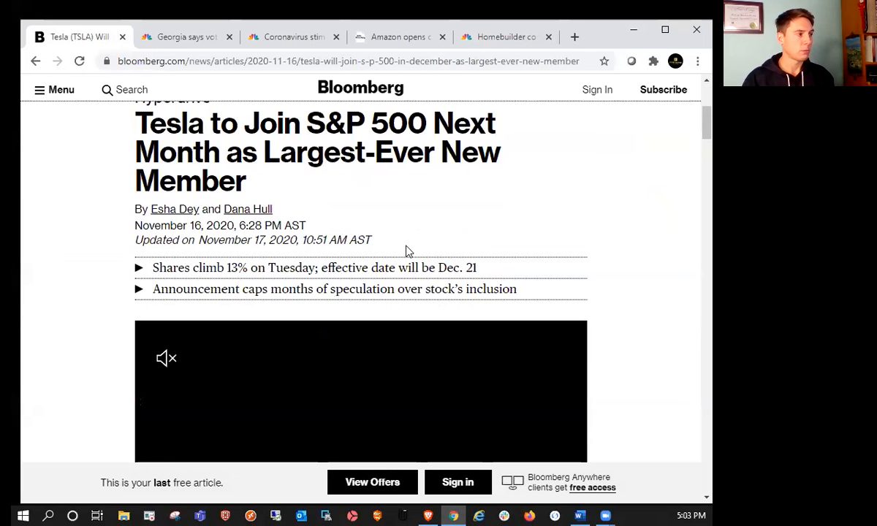
pyautogui.scroll(3)
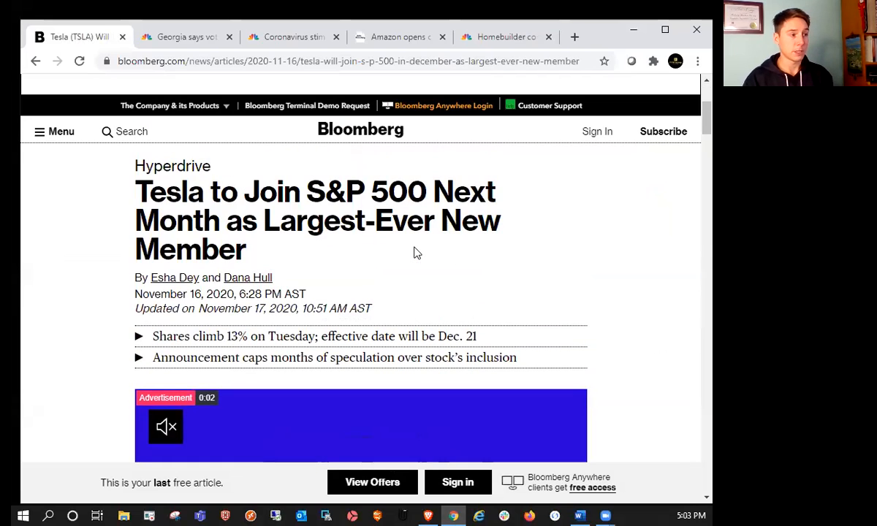
pyautogui.scroll(-3)
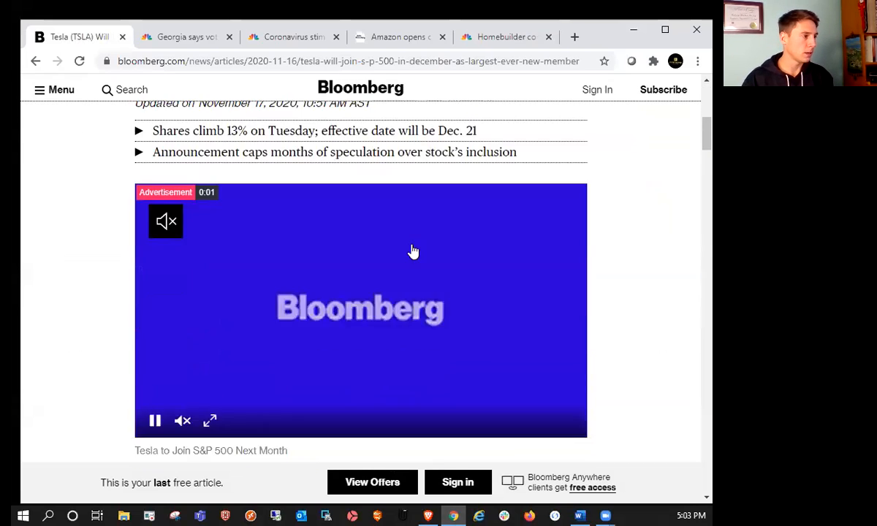
pyautogui.scroll(-3)
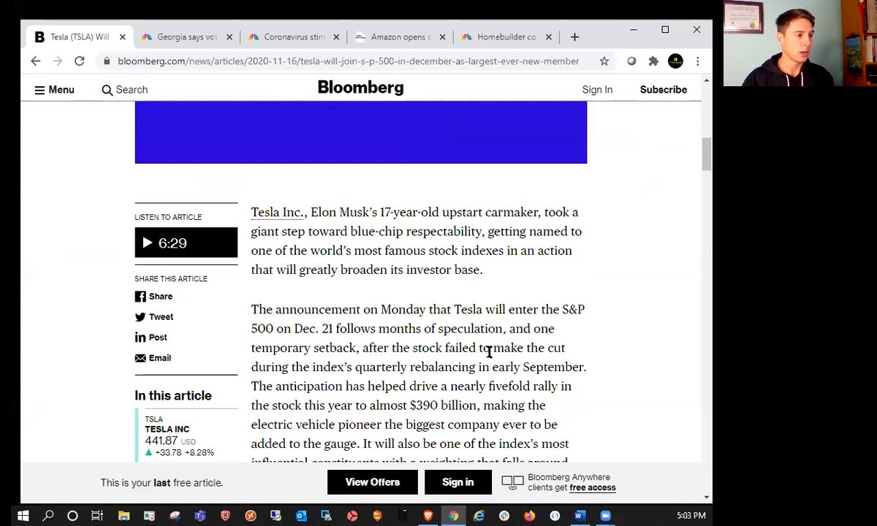
pyautogui.scroll(3)
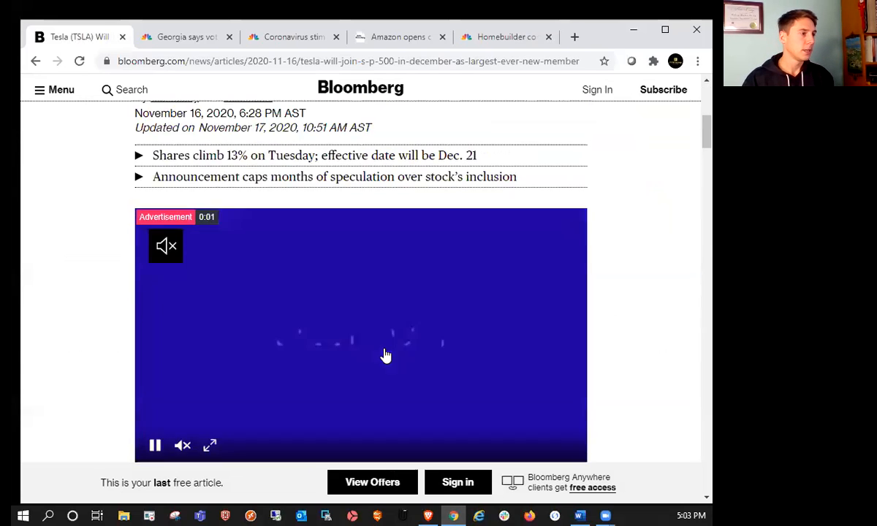
pyautogui.scroll(3)
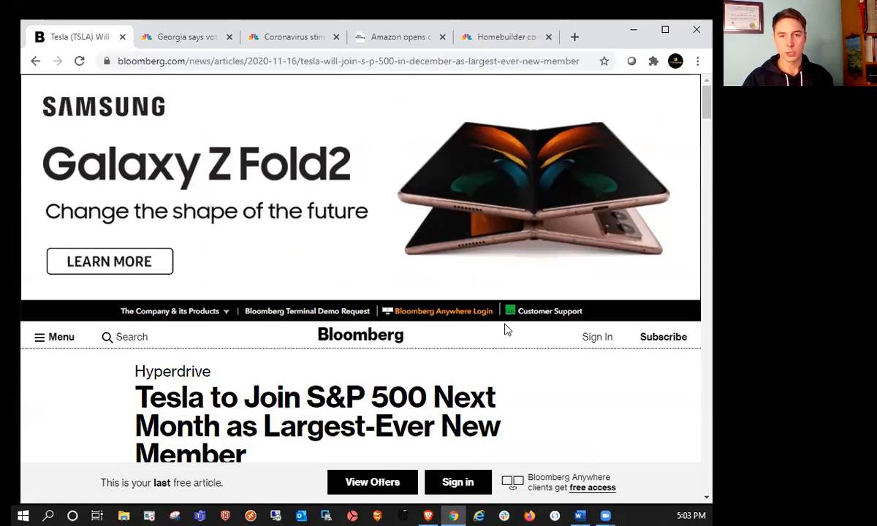
pyautogui.moveTo(552, 338)
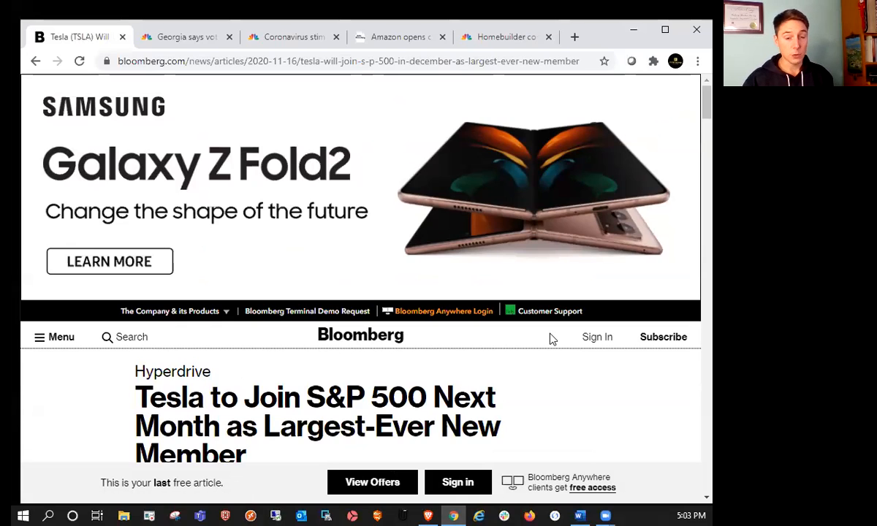
pyautogui.moveTo(318, 251)
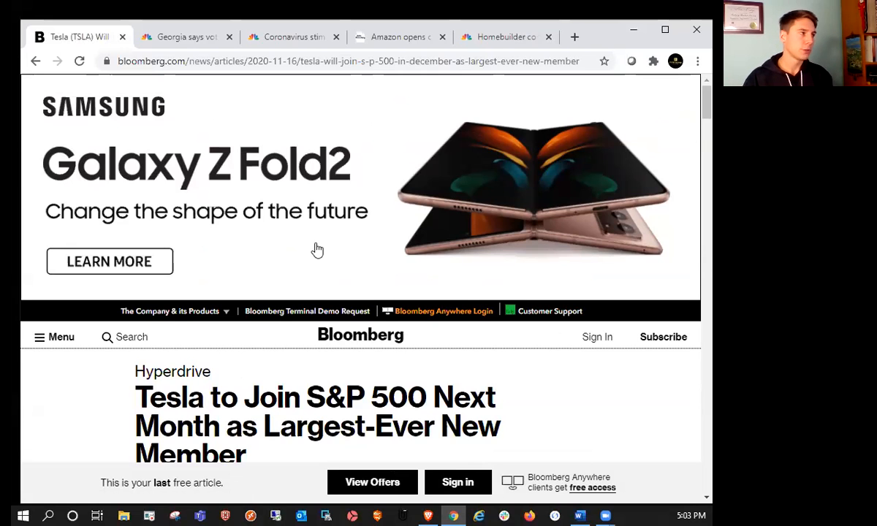
# - Read the Georgia voting-machine audit story's key points, then start CNBC's stalled-stimulus article
pyautogui.click(187, 37)
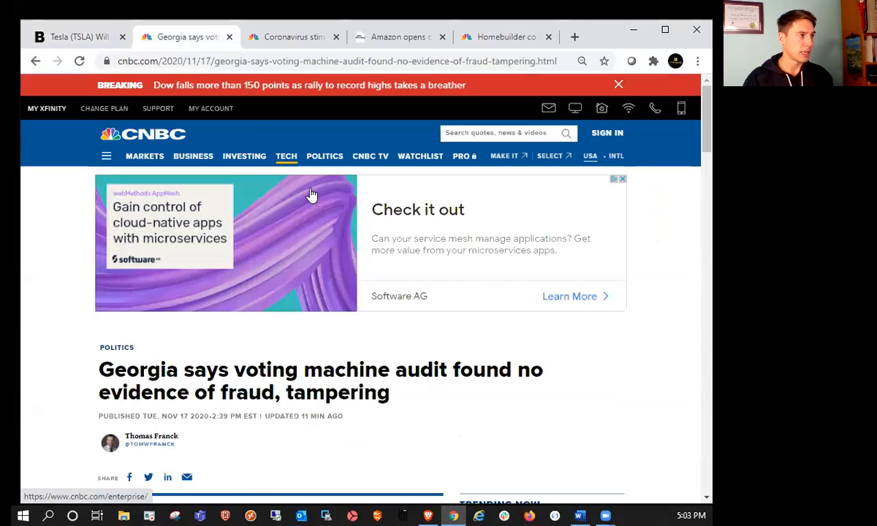
pyautogui.moveTo(454, 335)
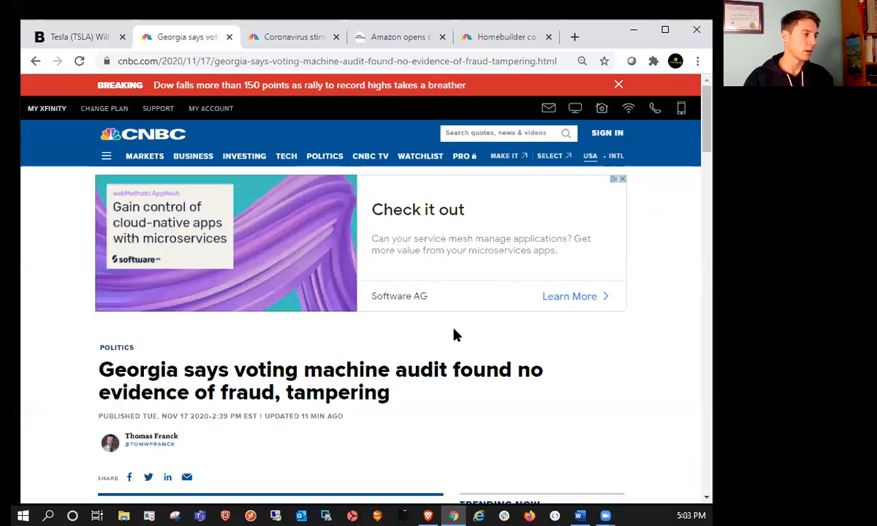
pyautogui.scroll(-3)
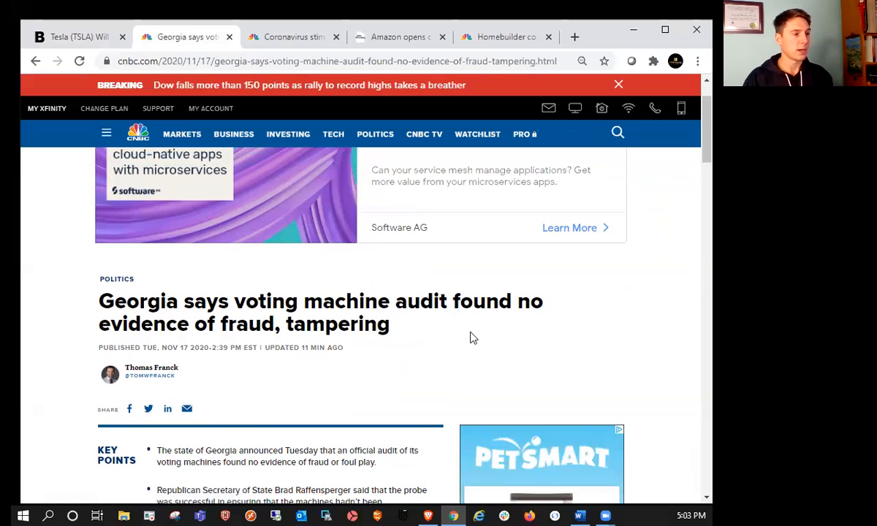
pyautogui.moveTo(475, 339)
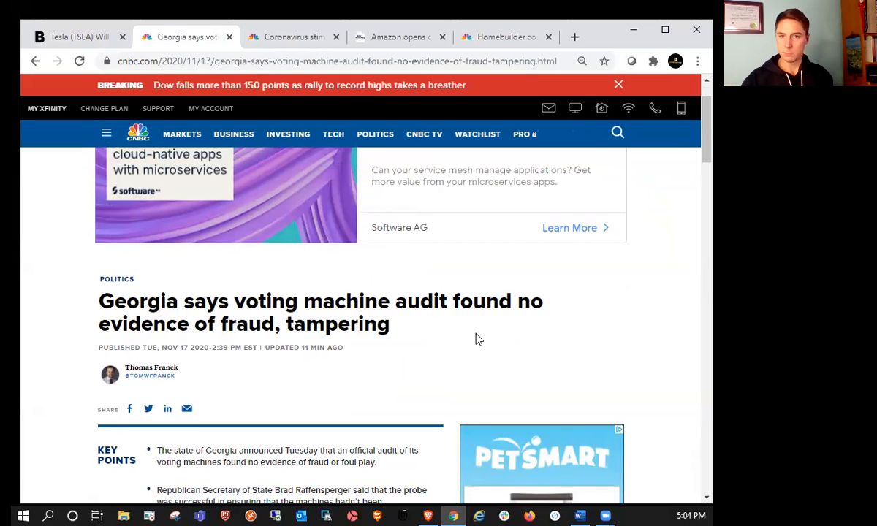
pyautogui.moveTo(291, 296)
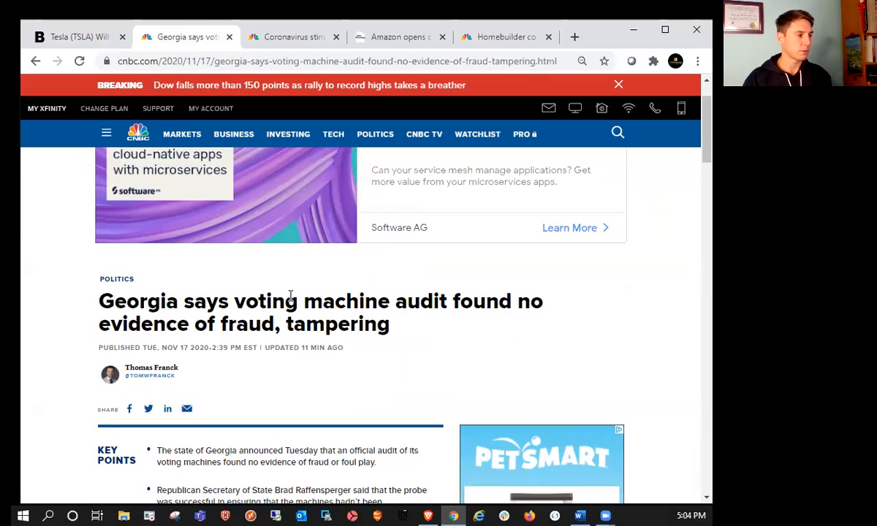
pyautogui.scroll(-3)
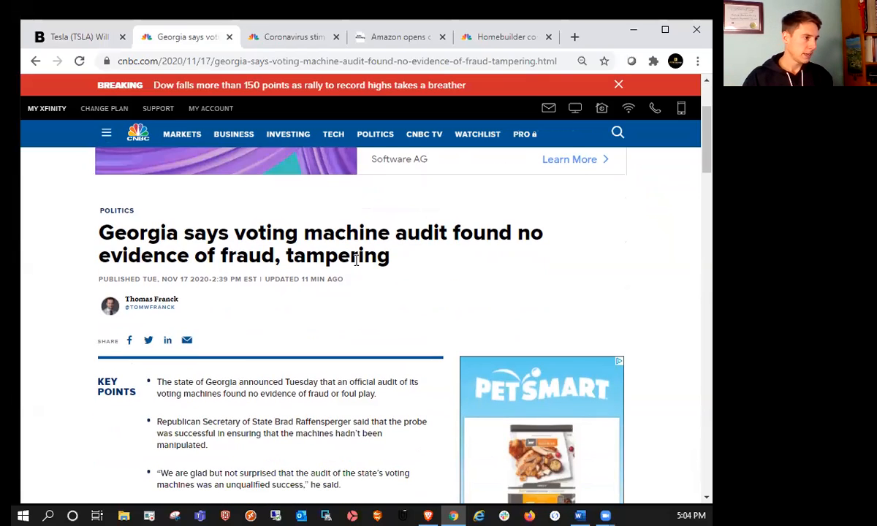
pyautogui.moveTo(415, 280)
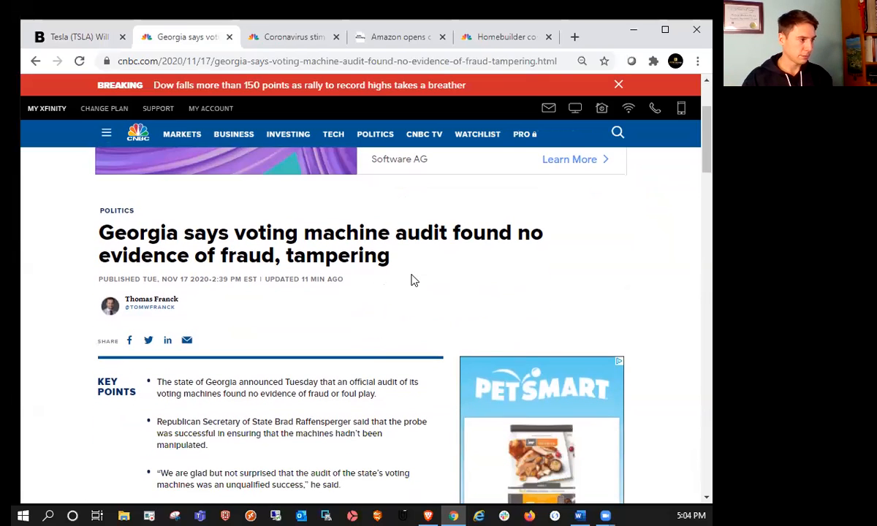
pyautogui.moveTo(300, 83)
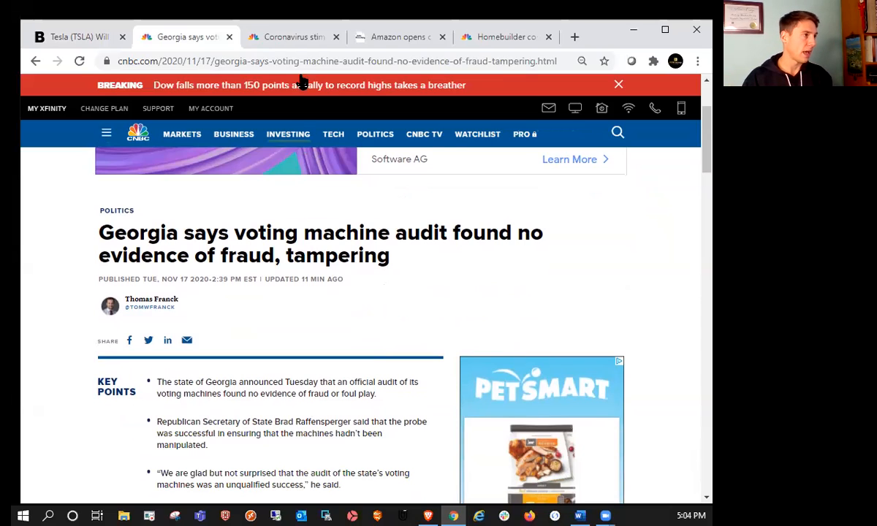
pyautogui.click(295, 37)
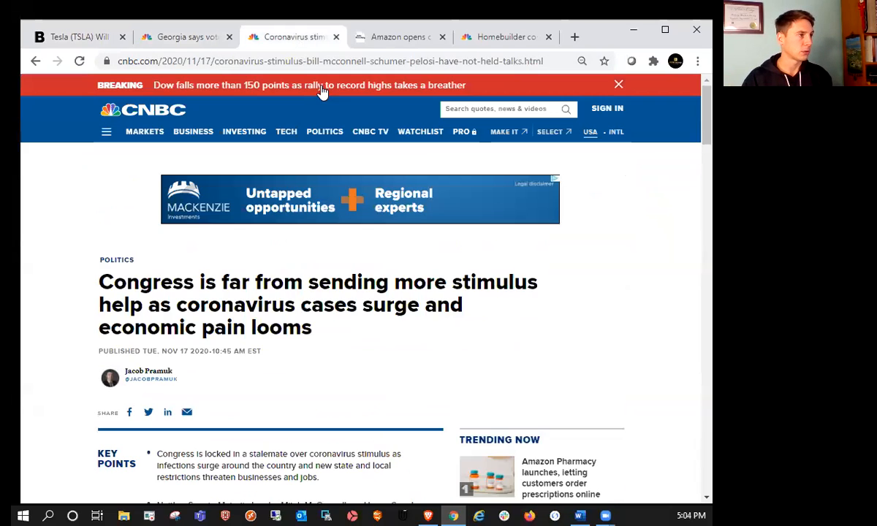
pyautogui.scroll(-3)
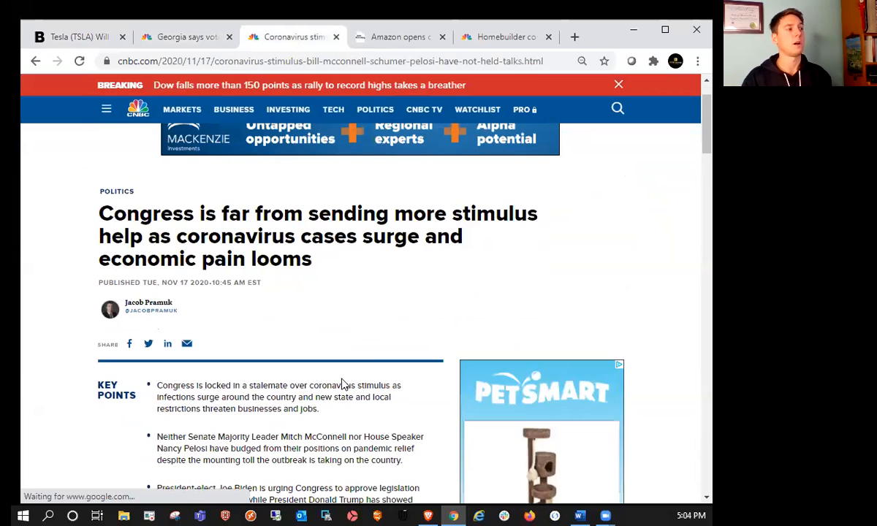
pyautogui.moveTo(399, 307)
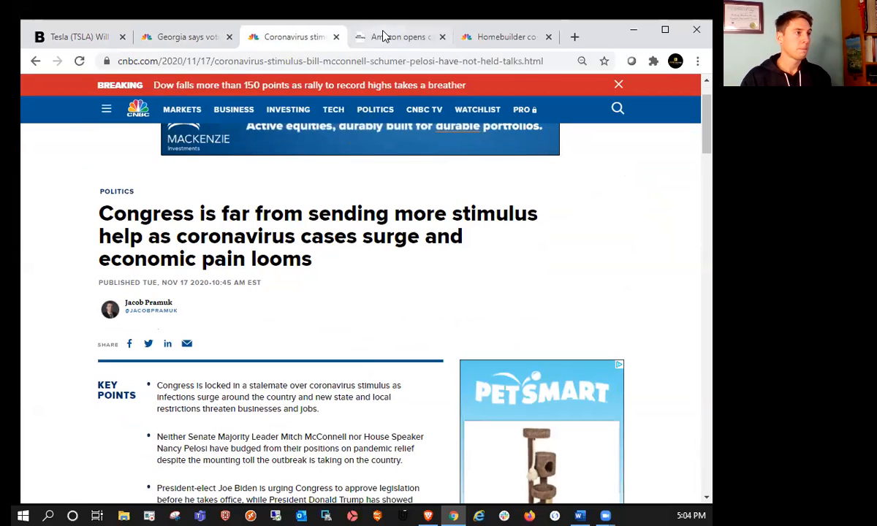
# - Read through the Amazon online pharmacy article, then move to the homebuilder confidence story
pyautogui.click(399, 36)
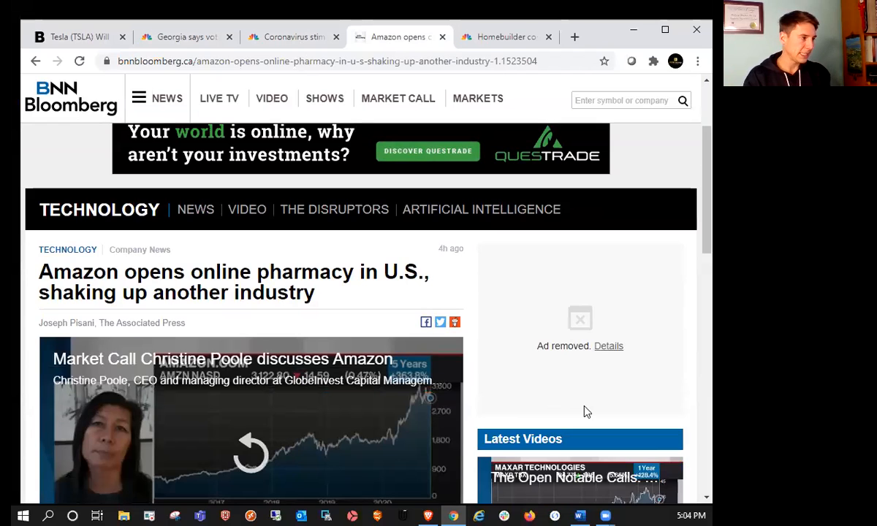
pyautogui.moveTo(481, 237)
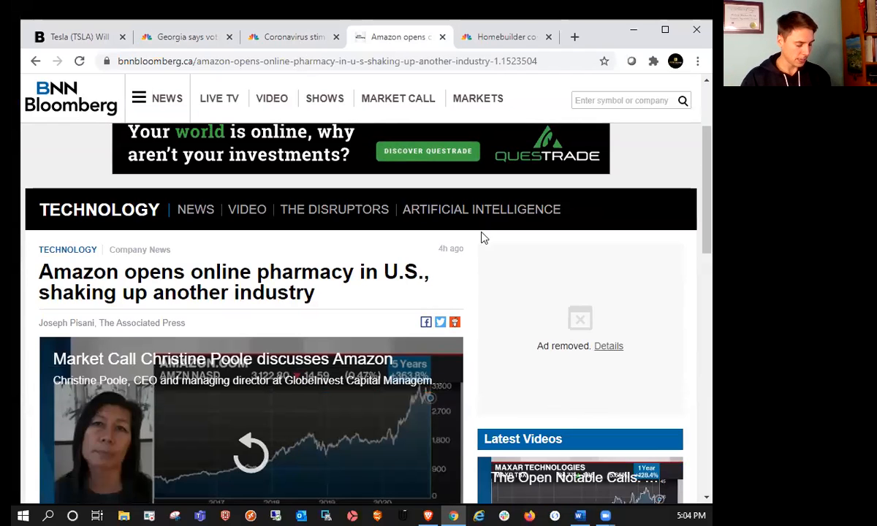
pyautogui.scroll(-3)
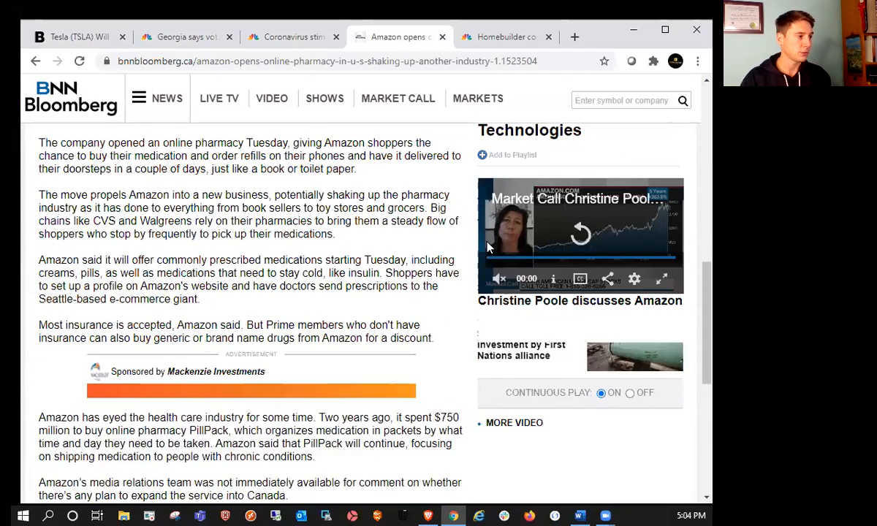
pyautogui.scroll(3)
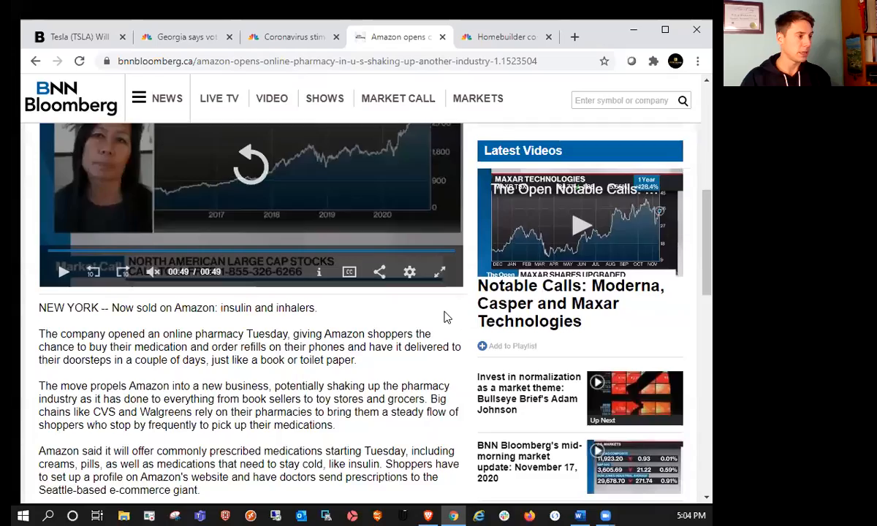
pyautogui.scroll(-3)
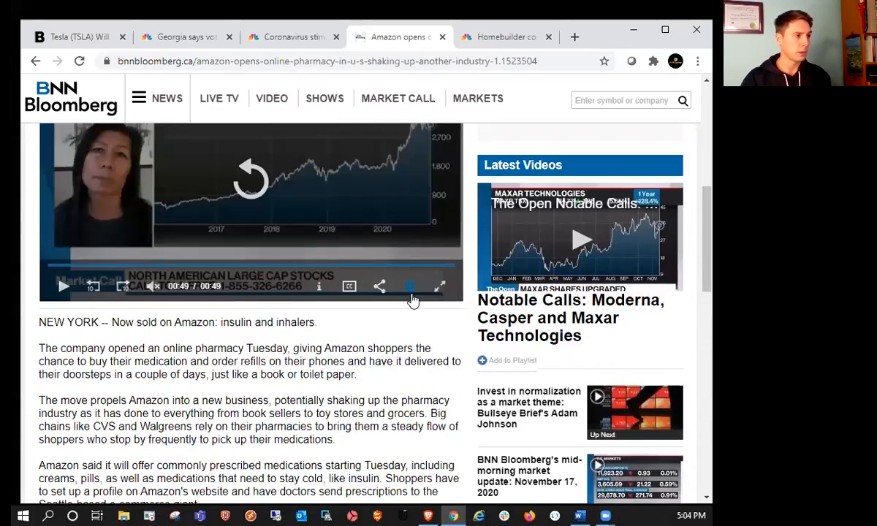
pyautogui.scroll(-3)
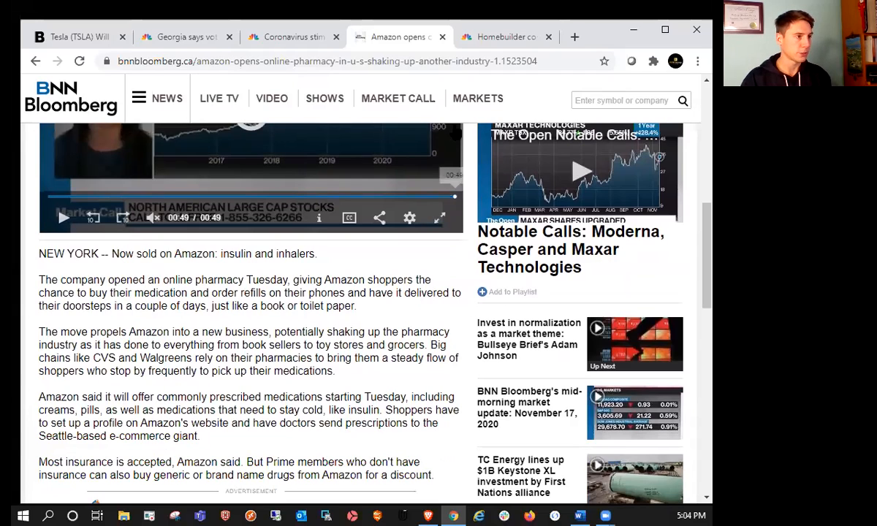
pyautogui.moveTo(505, 36)
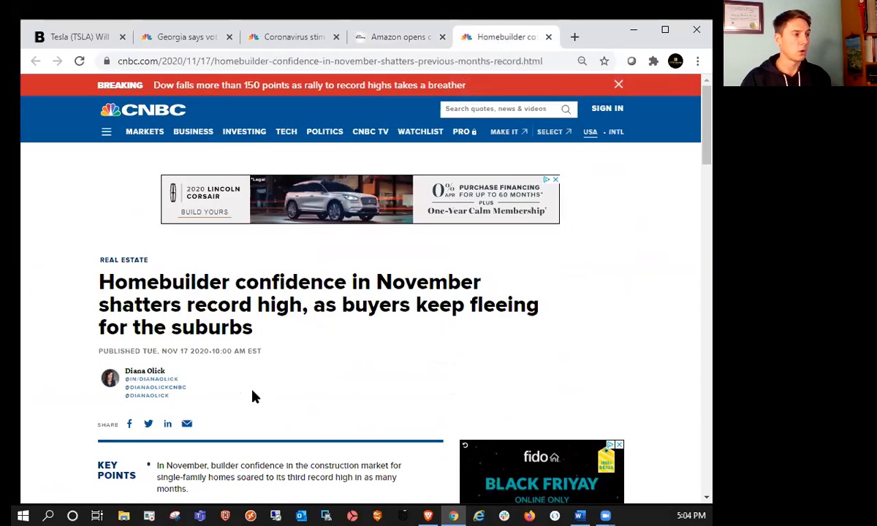
pyautogui.moveTo(355, 365)
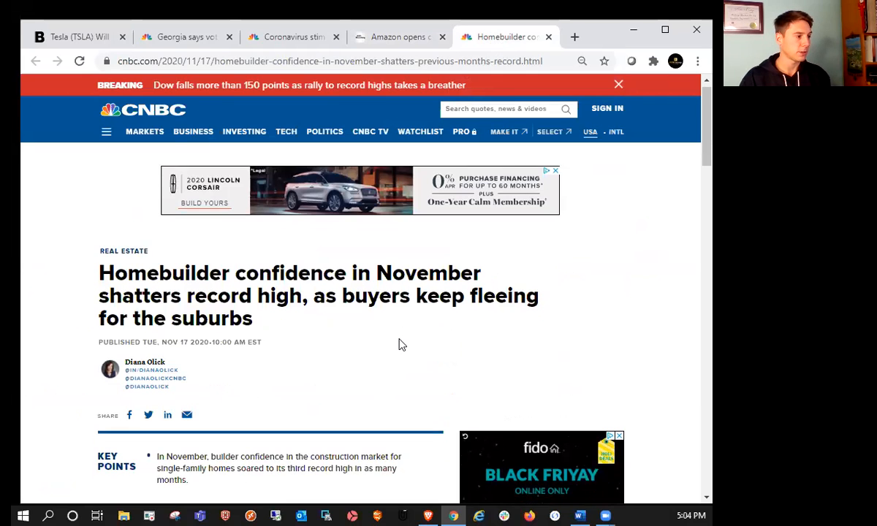
pyautogui.scroll(-3)
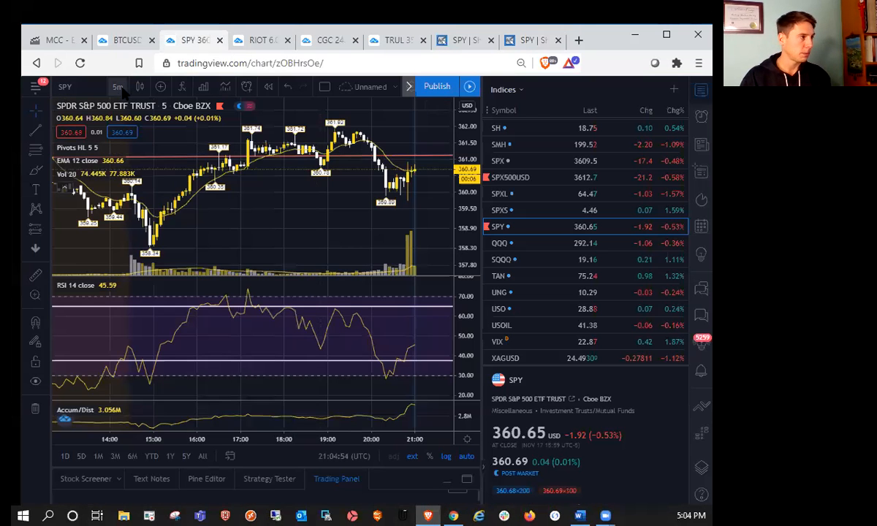
# - Switch the SPY chart to 1-hour candles, then to the 1-day (D) interval
pyautogui.click(118, 87)
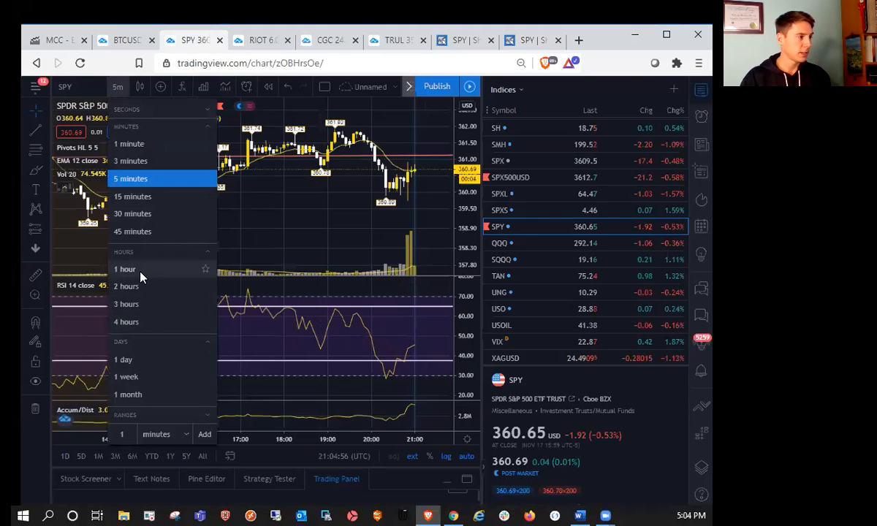
pyautogui.click(124, 269)
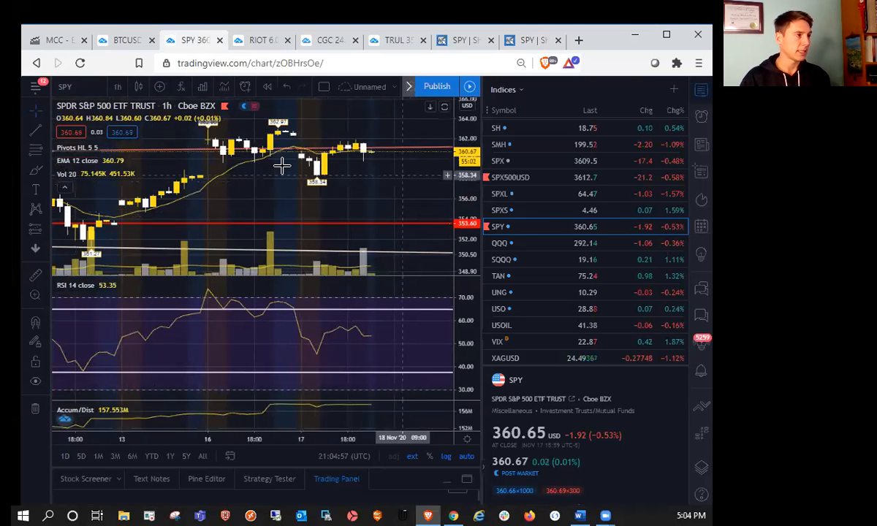
pyautogui.click(65, 456)
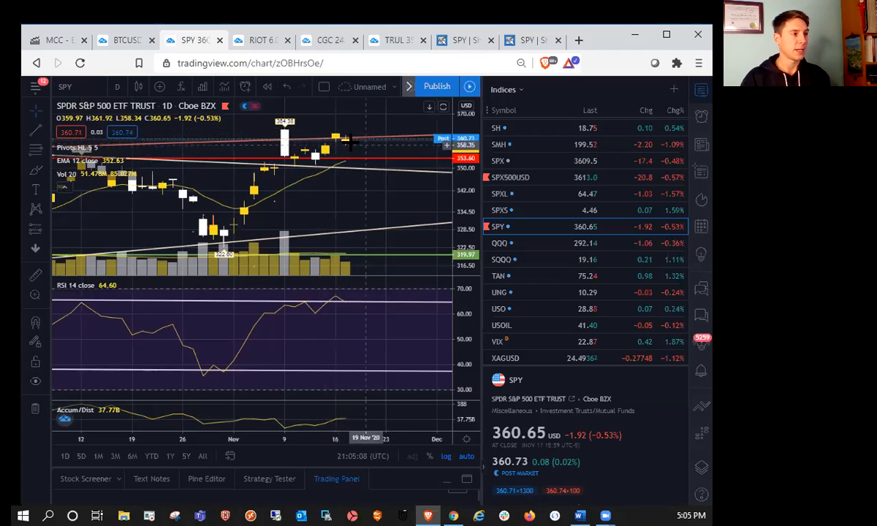
pyautogui.moveTo(347, 146)
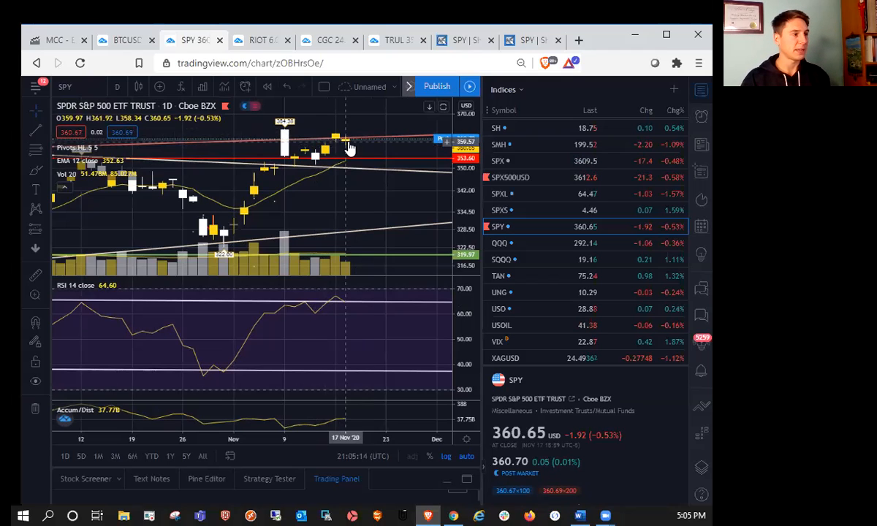
pyautogui.moveTo(351, 141)
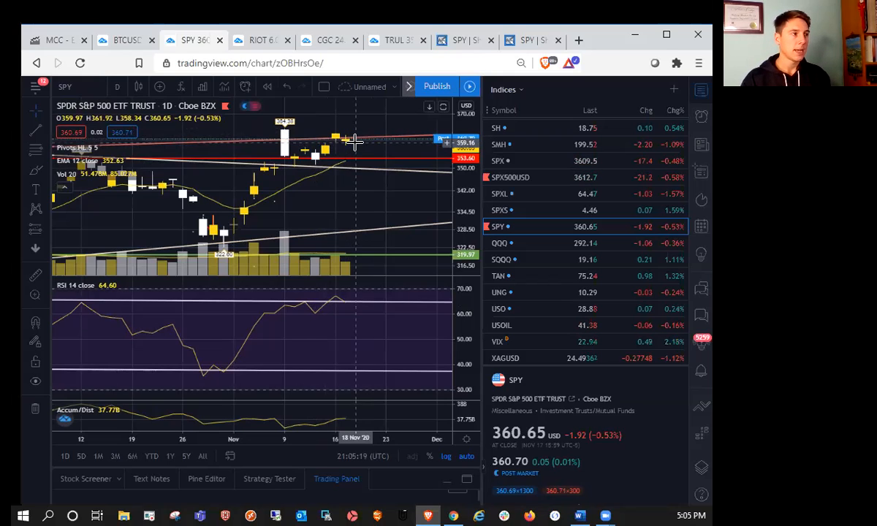
pyautogui.moveTo(366, 149)
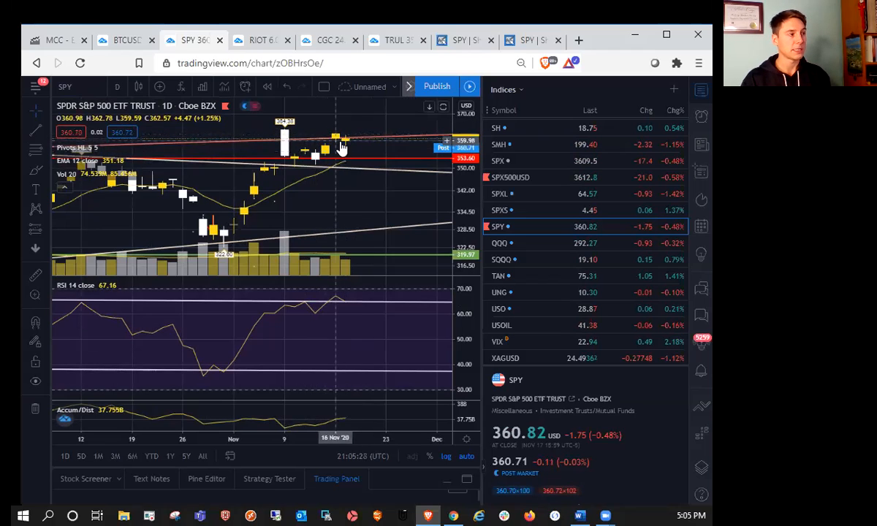
pyautogui.moveTo(300, 144)
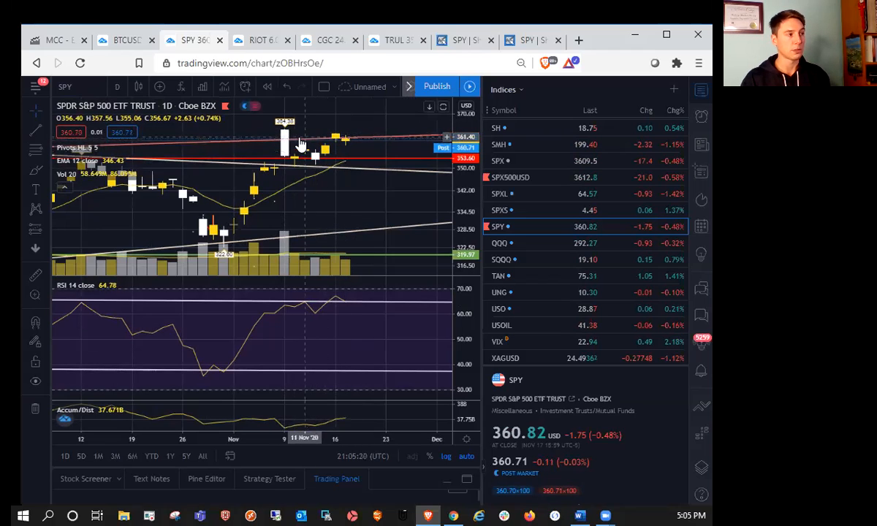
pyautogui.moveTo(335, 145)
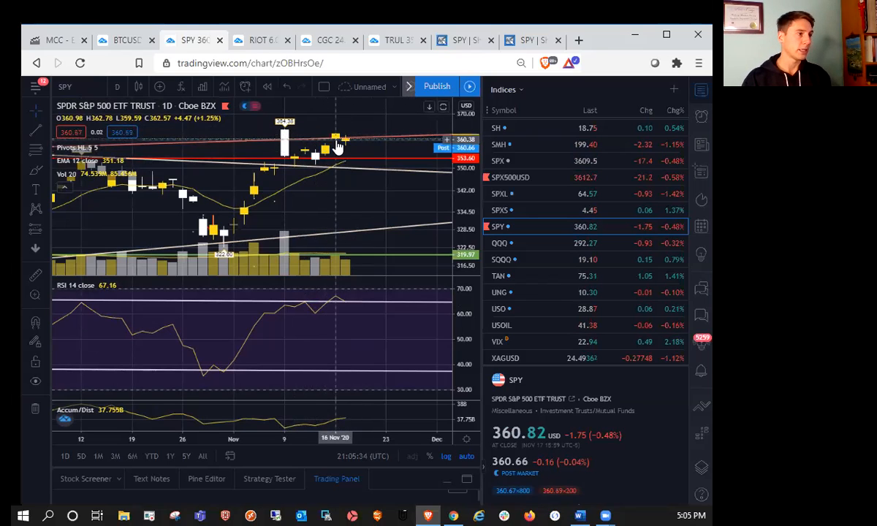
pyautogui.moveTo(355, 164)
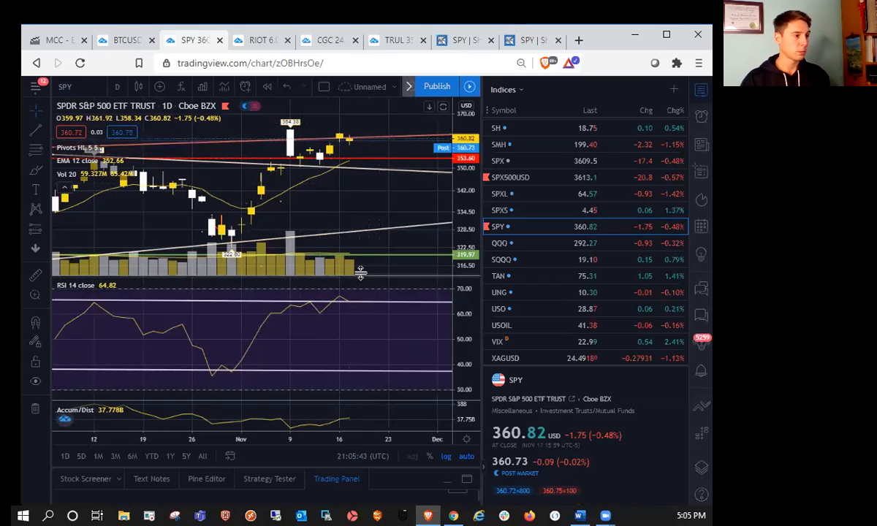
pyautogui.moveTo(345, 235)
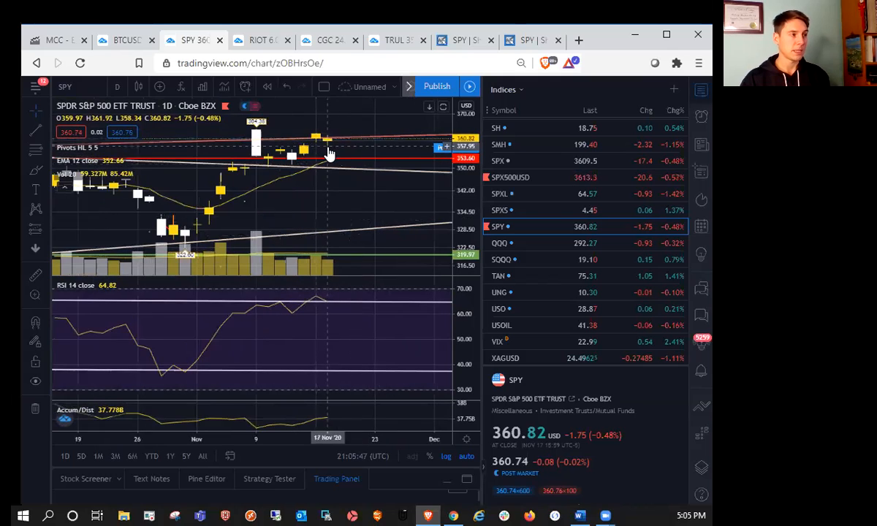
pyautogui.moveTo(351, 118)
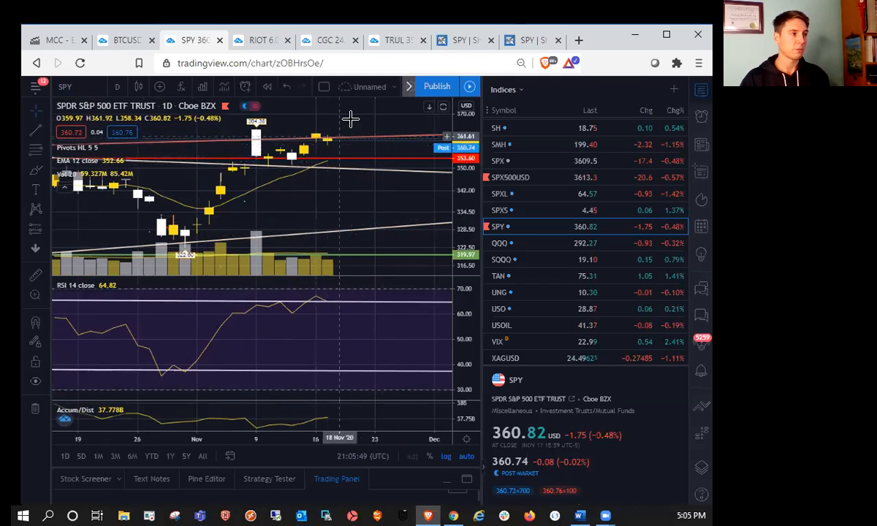
pyautogui.moveTo(338, 145)
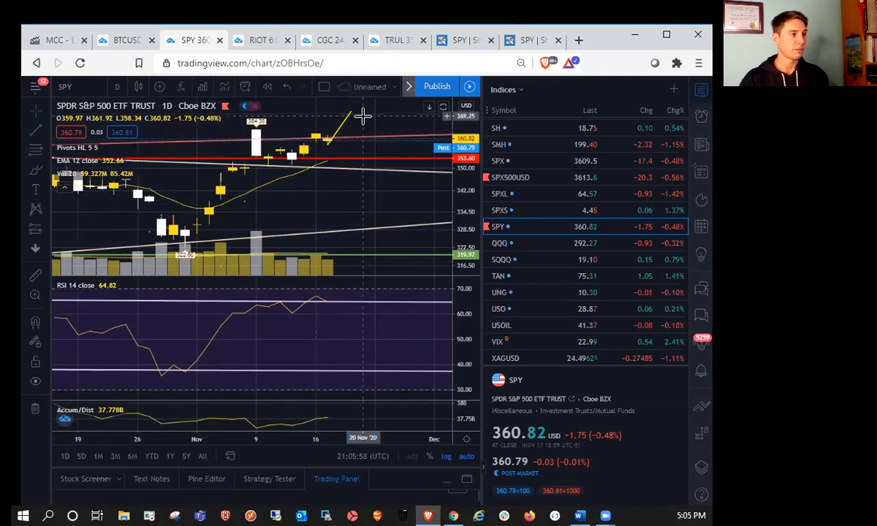
pyautogui.moveTo(343, 128)
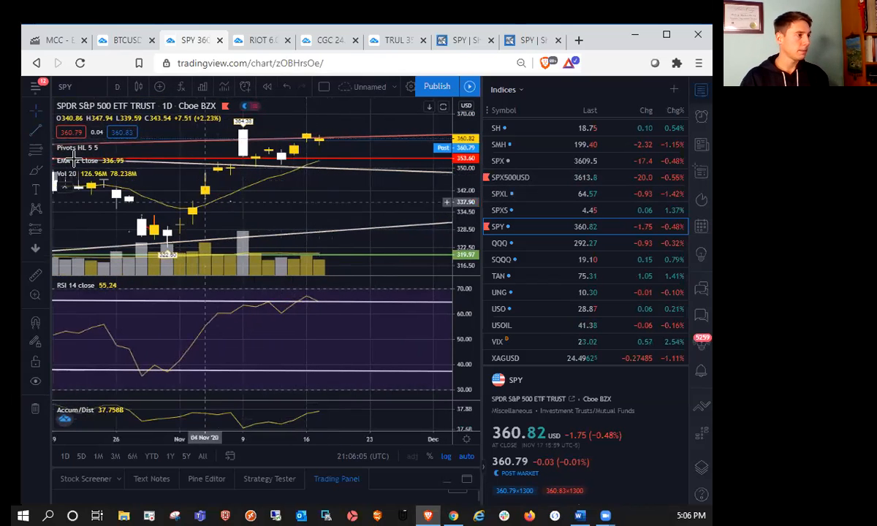
# - View QQQ's 1D chart with RSI and Accum/Dist panes, comparing briefly against SPY
pyautogui.click(500, 243)
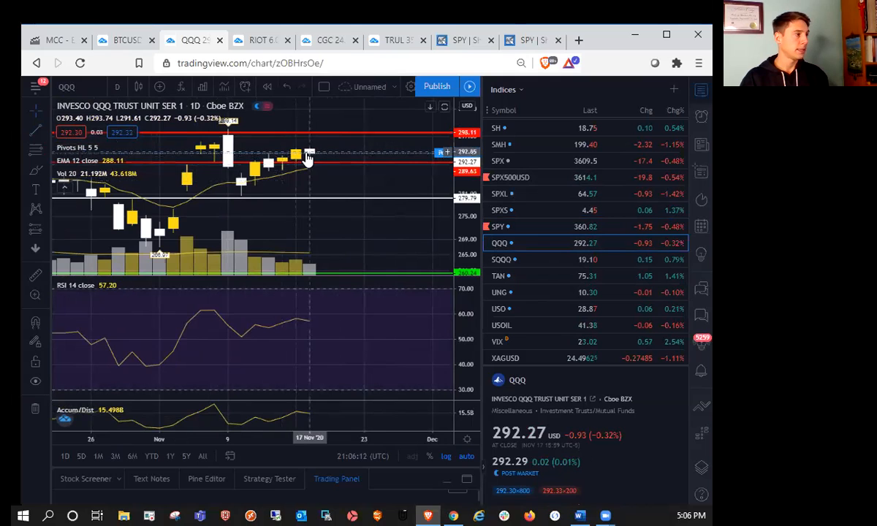
pyautogui.moveTo(296, 161)
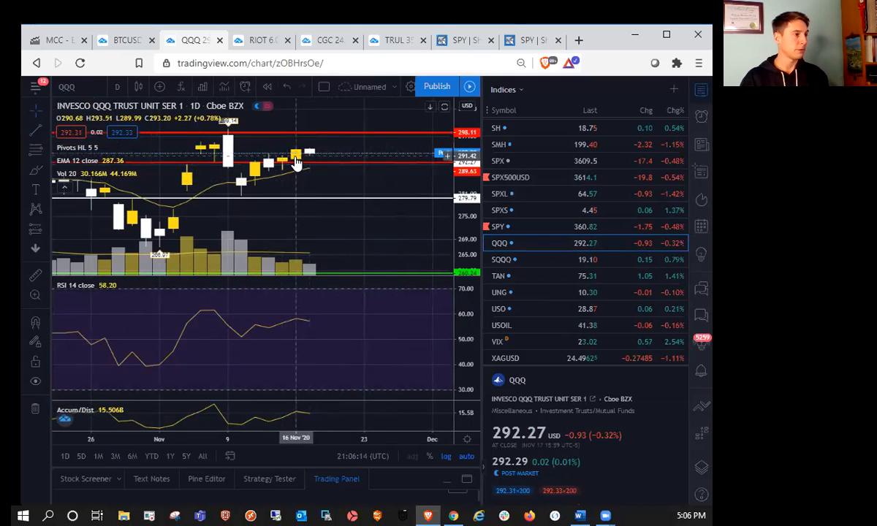
pyautogui.moveTo(318, 164)
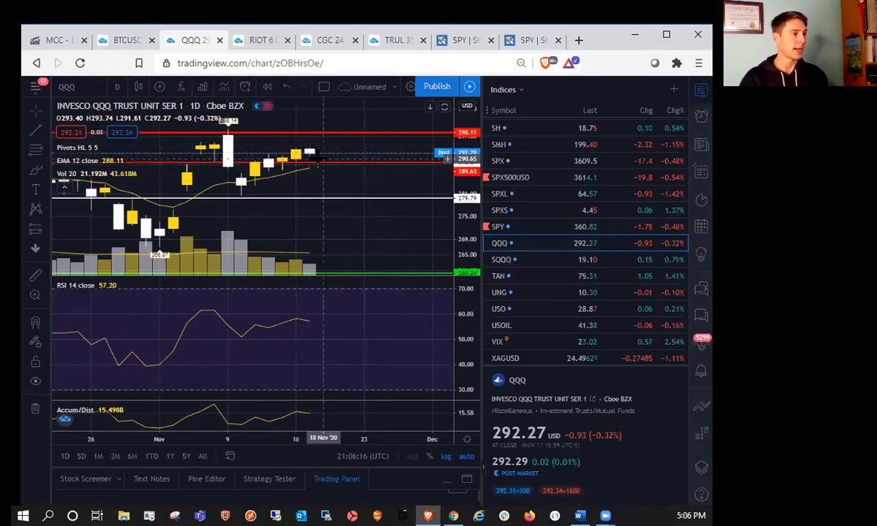
pyautogui.moveTo(307, 157)
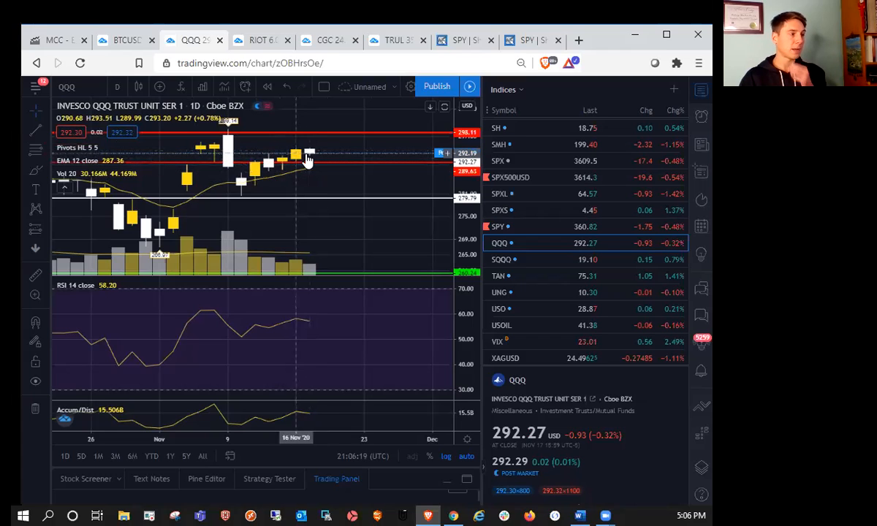
pyautogui.moveTo(296, 154)
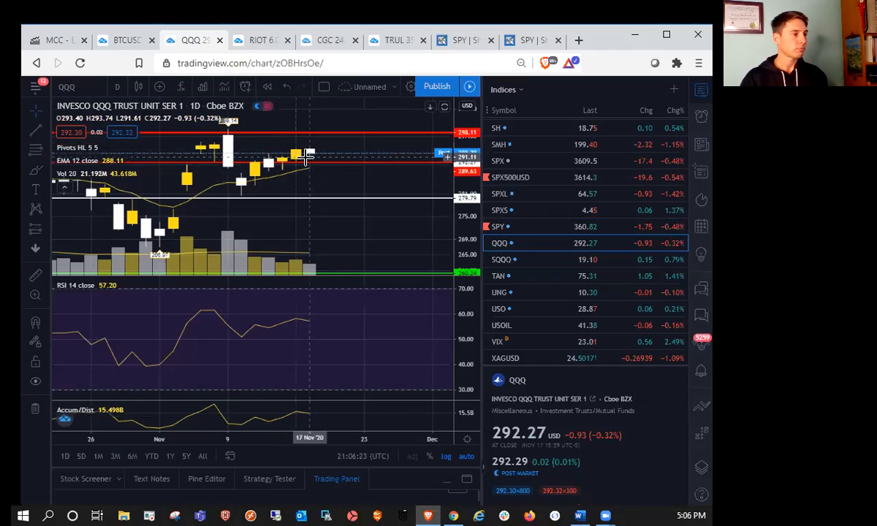
pyautogui.moveTo(318, 159)
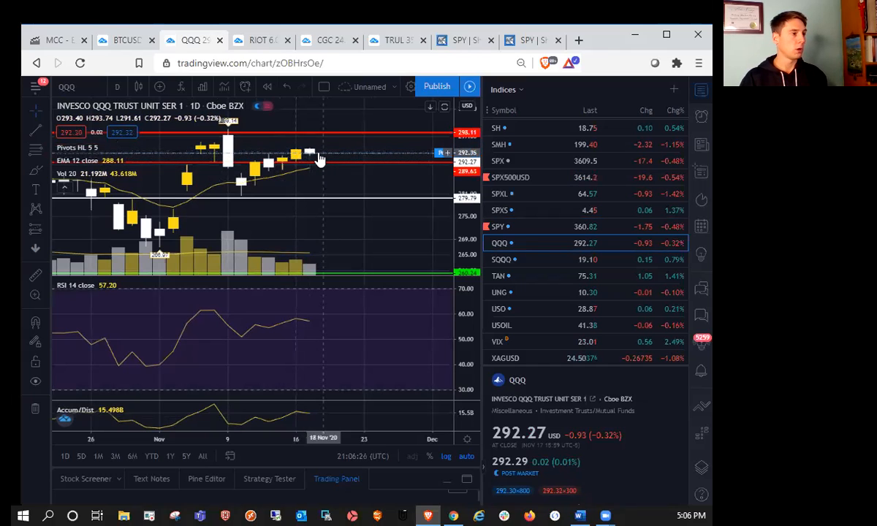
pyautogui.moveTo(308, 157)
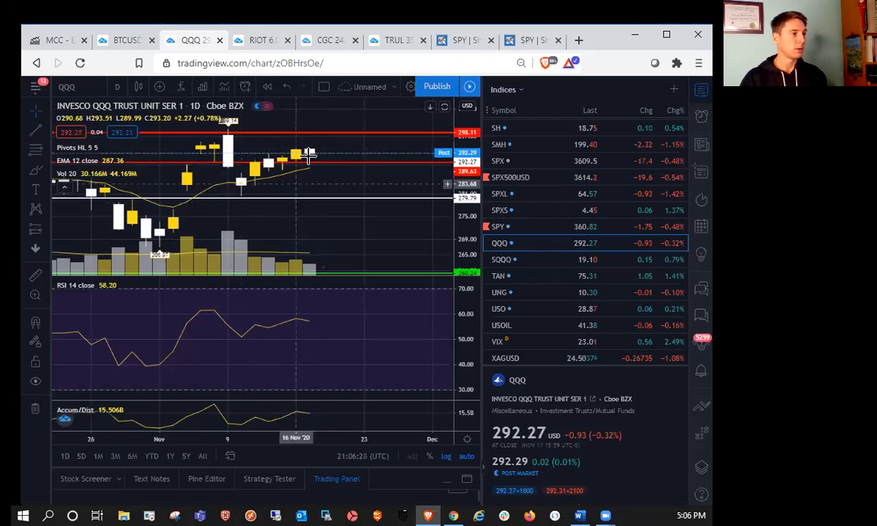
pyautogui.moveTo(318, 181)
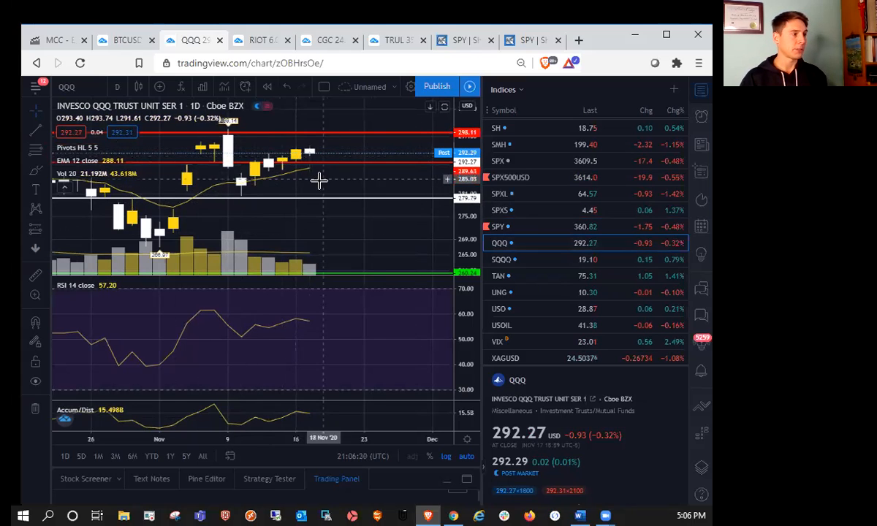
pyautogui.click(500, 226)
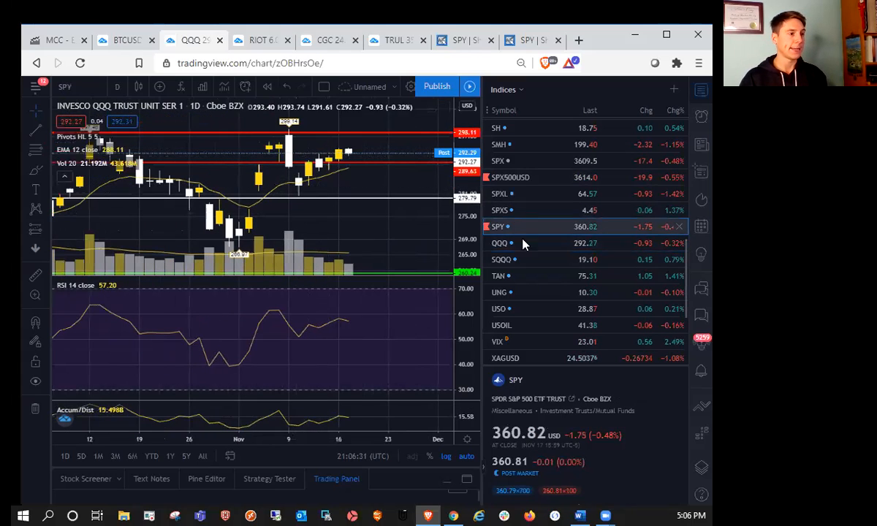
pyautogui.click(499, 225)
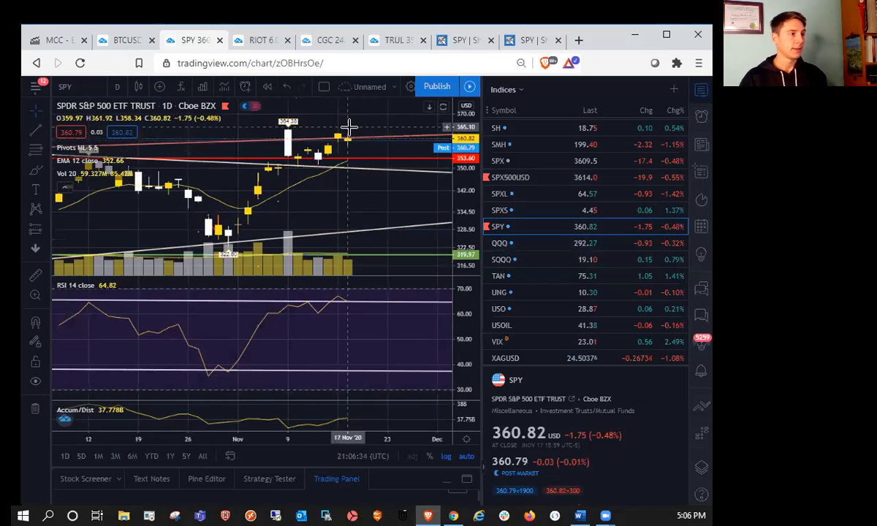
pyautogui.click(500, 243)
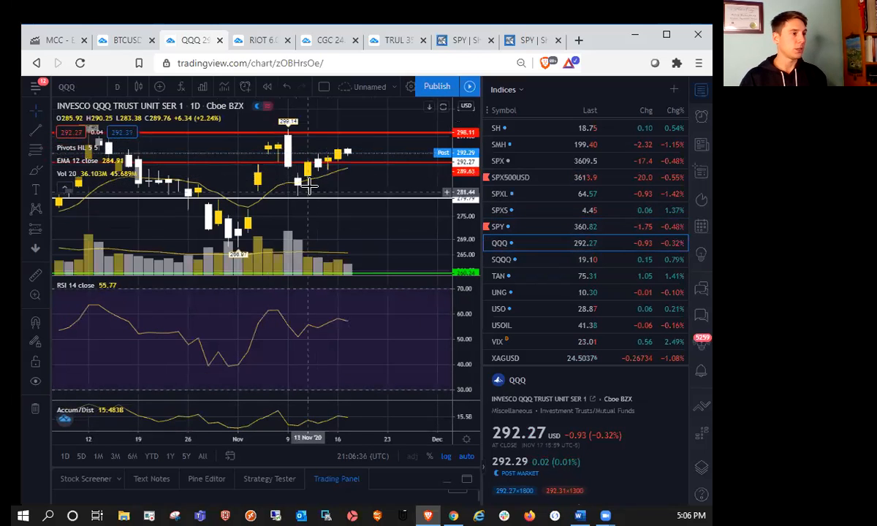
pyautogui.moveTo(285, 212)
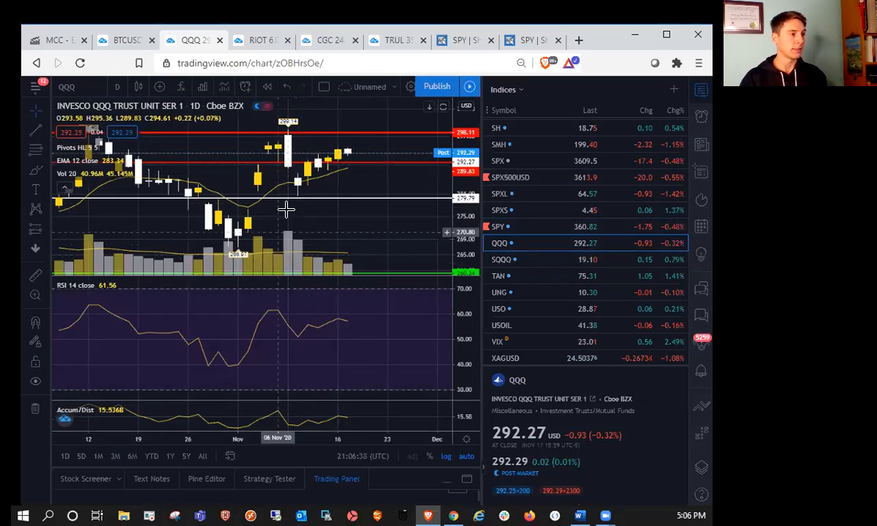
pyautogui.moveTo(231, 250)
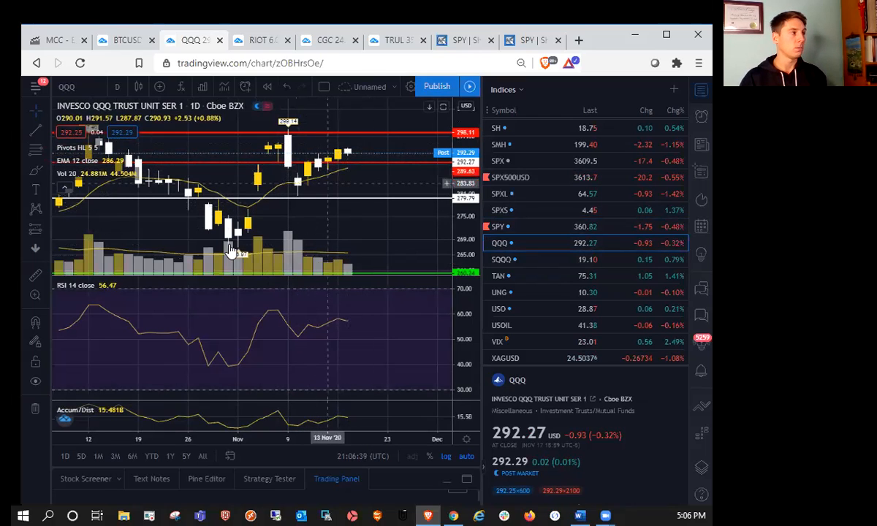
pyautogui.moveTo(296, 203)
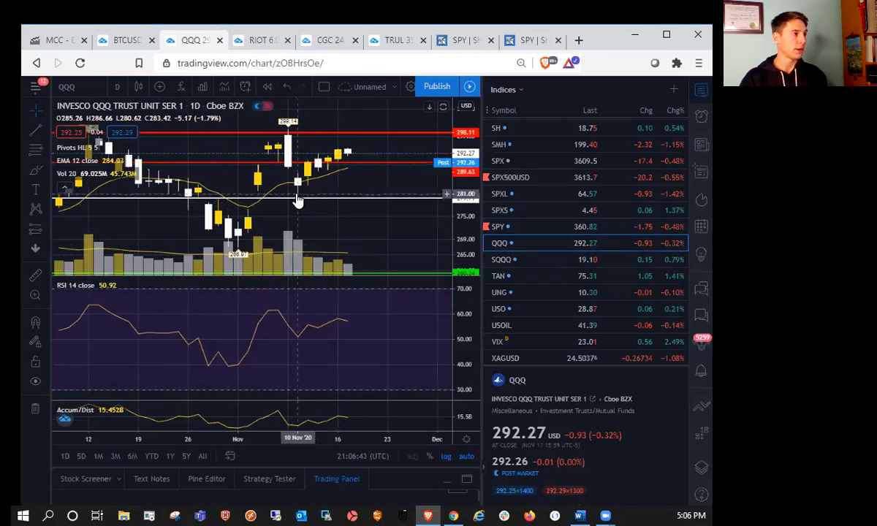
pyautogui.moveTo(316, 188)
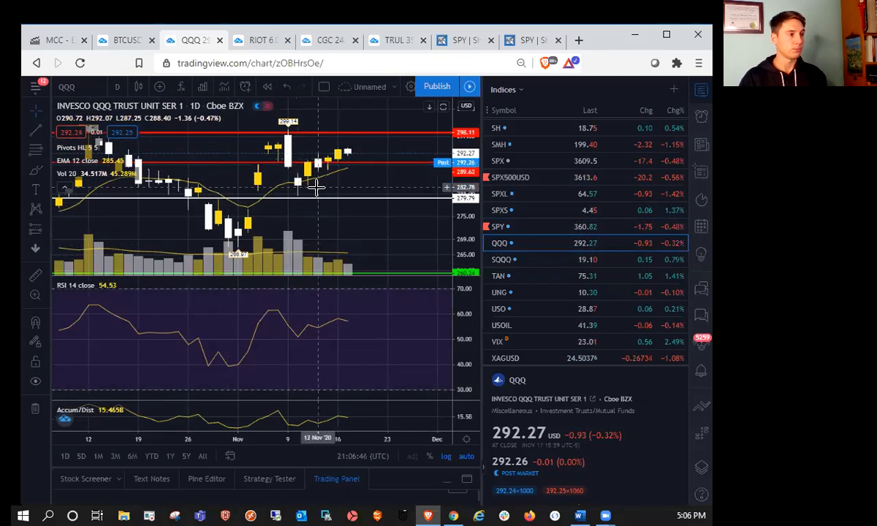
pyautogui.moveTo(310, 185)
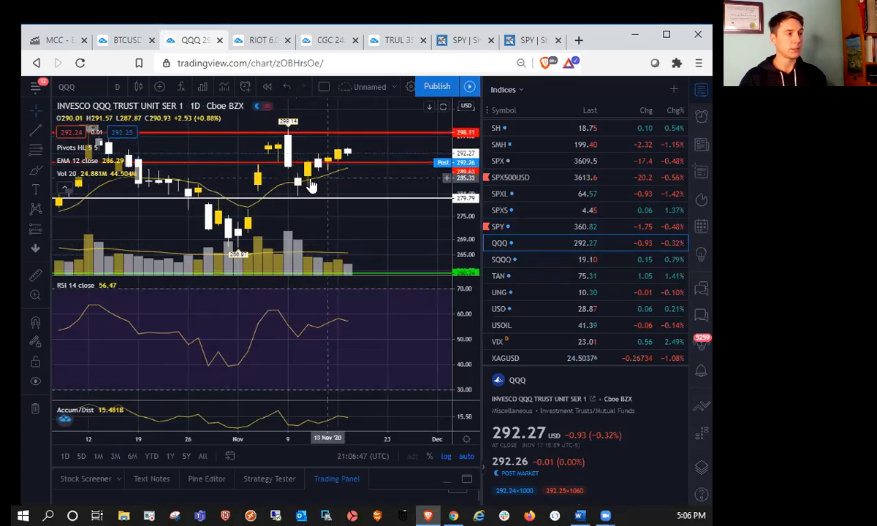
pyautogui.moveTo(344, 182)
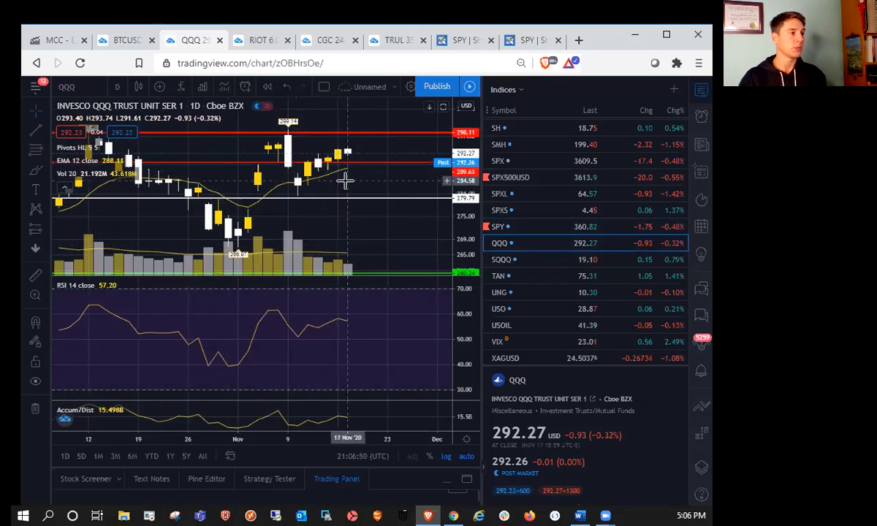
pyautogui.moveTo(382, 172)
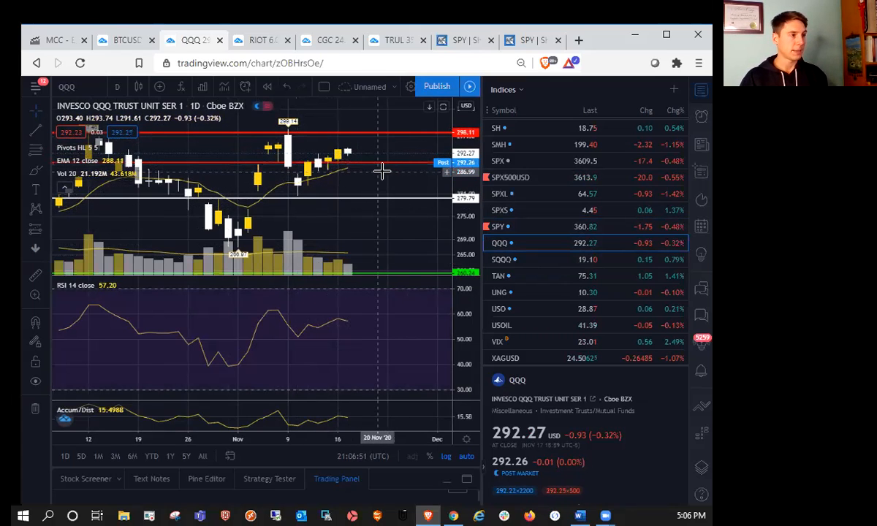
pyautogui.moveTo(370, 168)
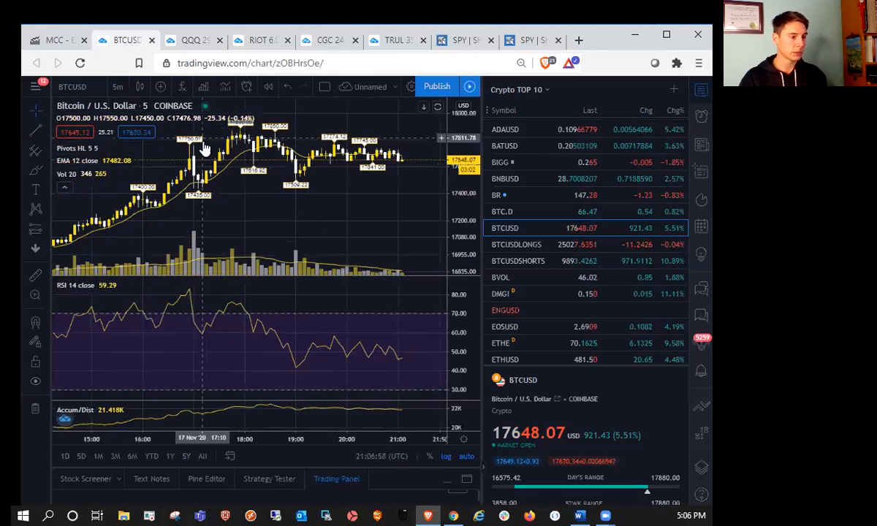
# - Set the BTCUSD Coinbase chart interval to 1 day
pyautogui.click(117, 86)
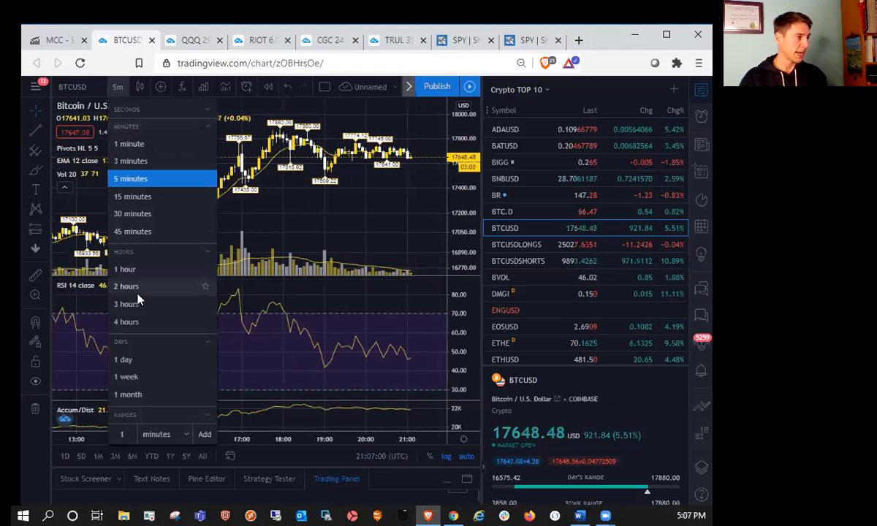
pyautogui.moveTo(125, 359)
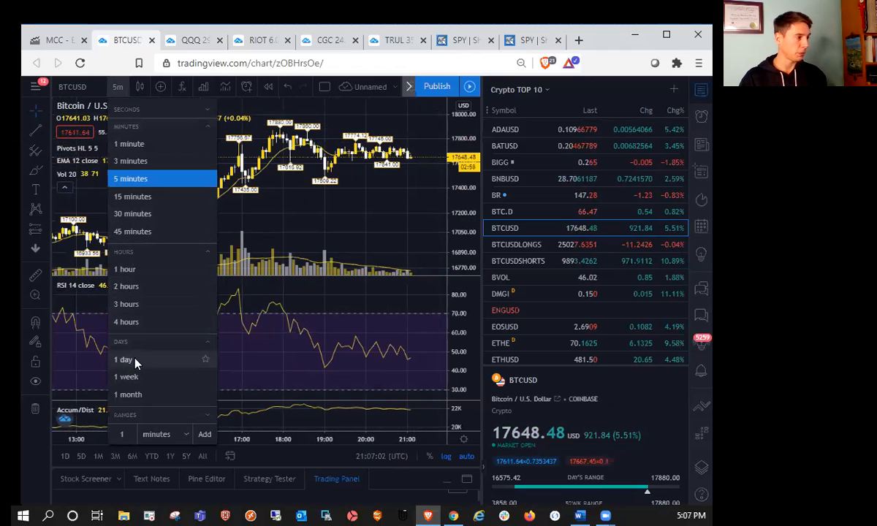
pyautogui.click(125, 359)
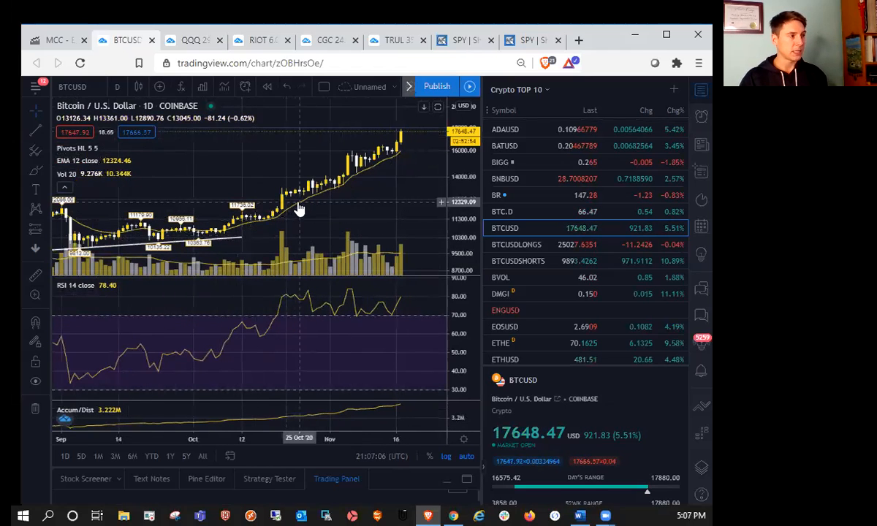
pyautogui.moveTo(302, 207)
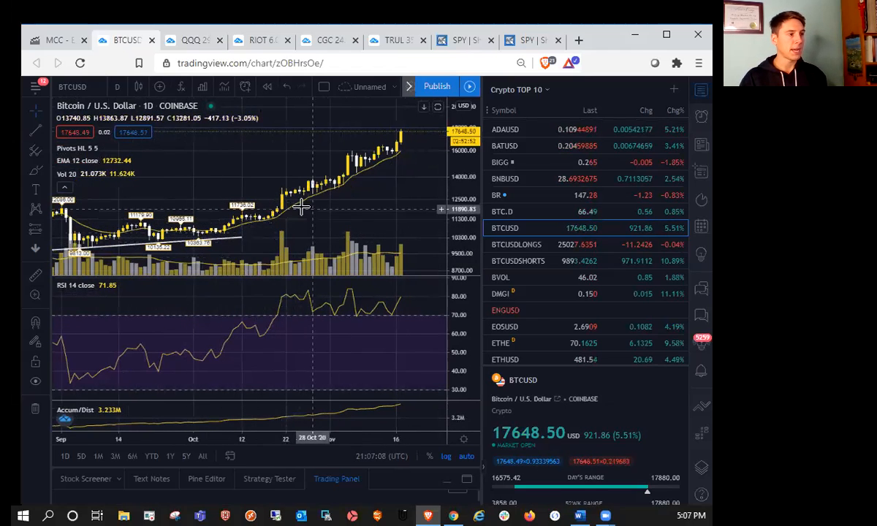
pyautogui.moveTo(190, 241)
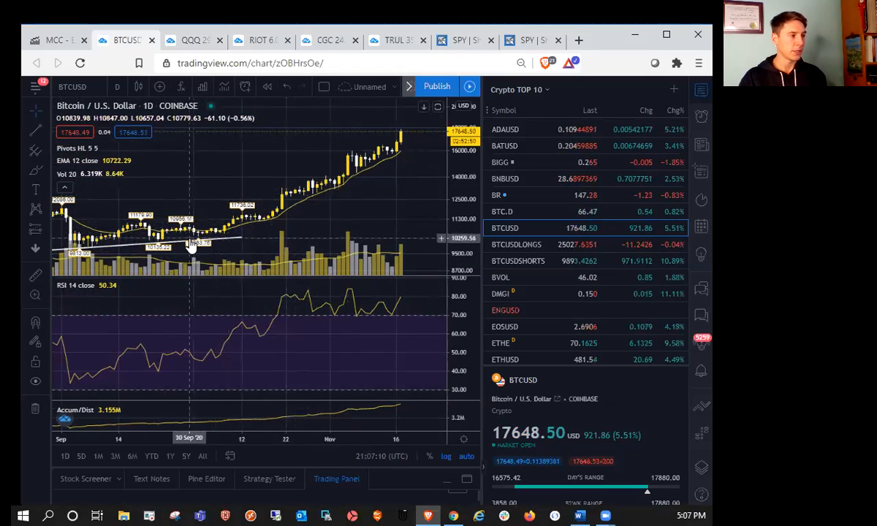
pyautogui.moveTo(229, 240)
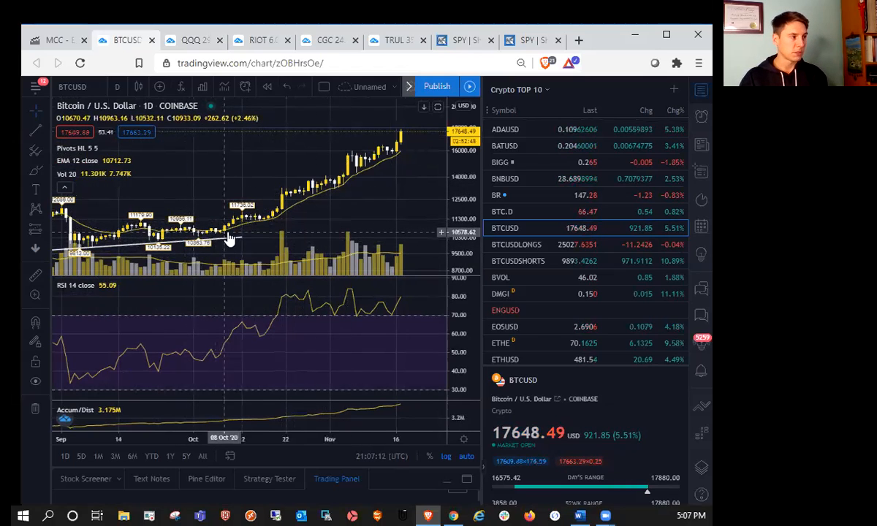
pyautogui.moveTo(238, 223)
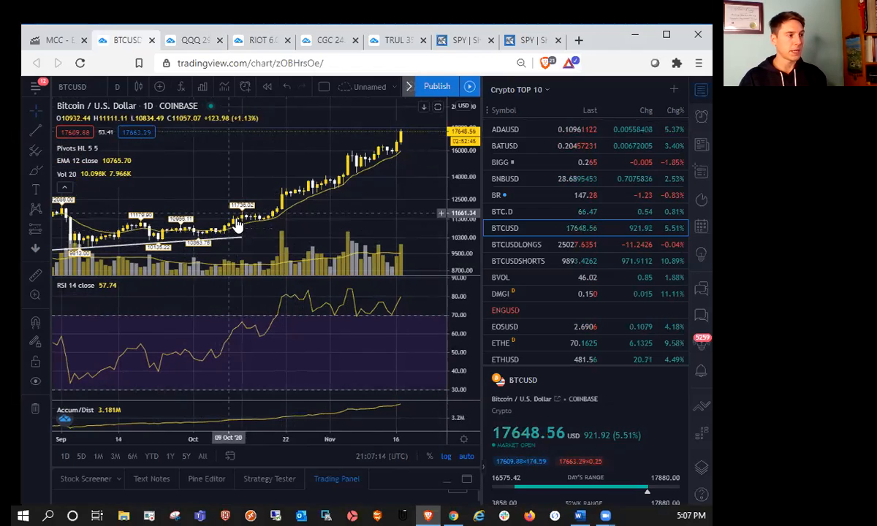
pyautogui.moveTo(325, 204)
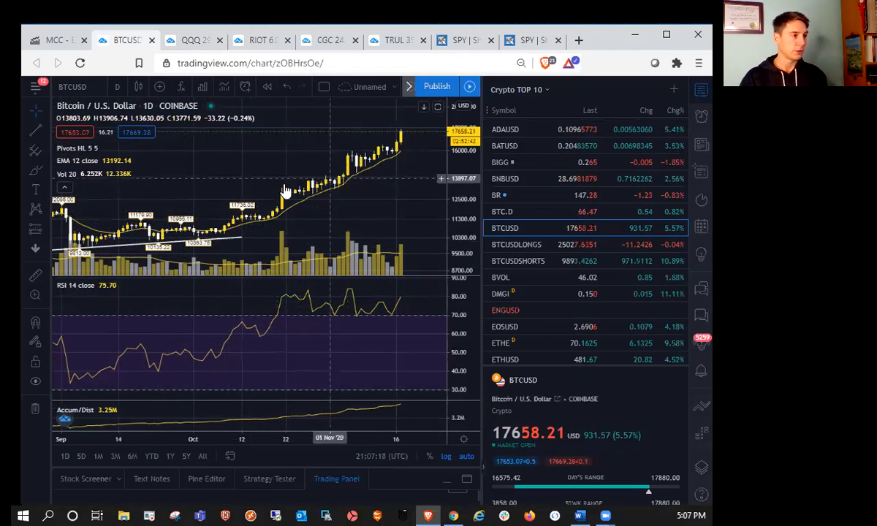
pyautogui.moveTo(227, 237)
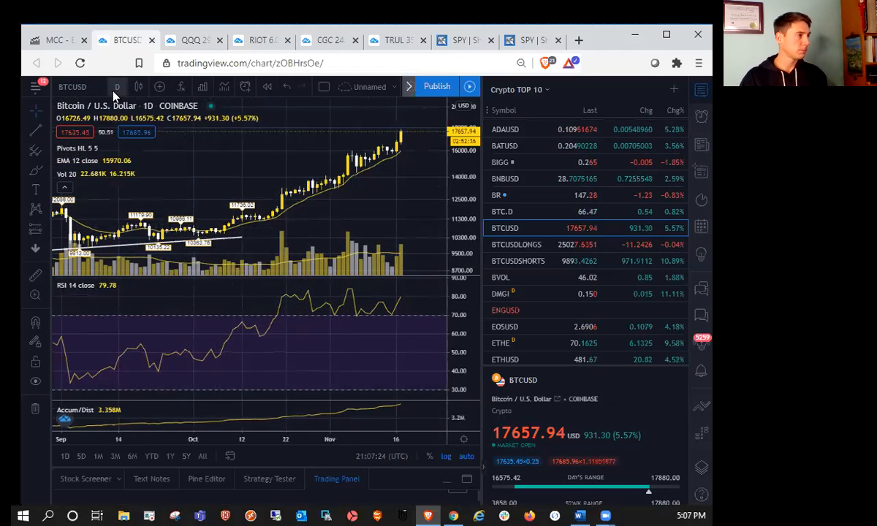
# - Set the Bitcoin chart to 1-week candles, then 1-month candles
pyautogui.click(117, 86)
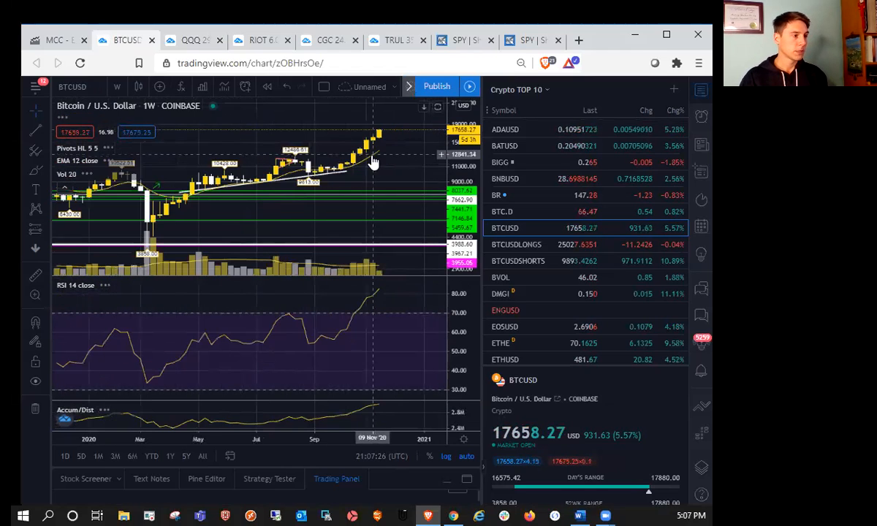
pyautogui.moveTo(332, 180)
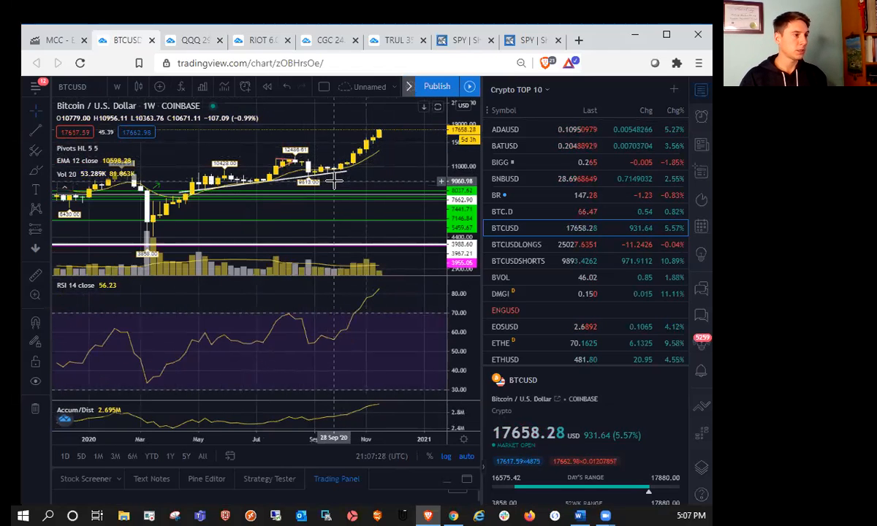
pyautogui.moveTo(387, 102)
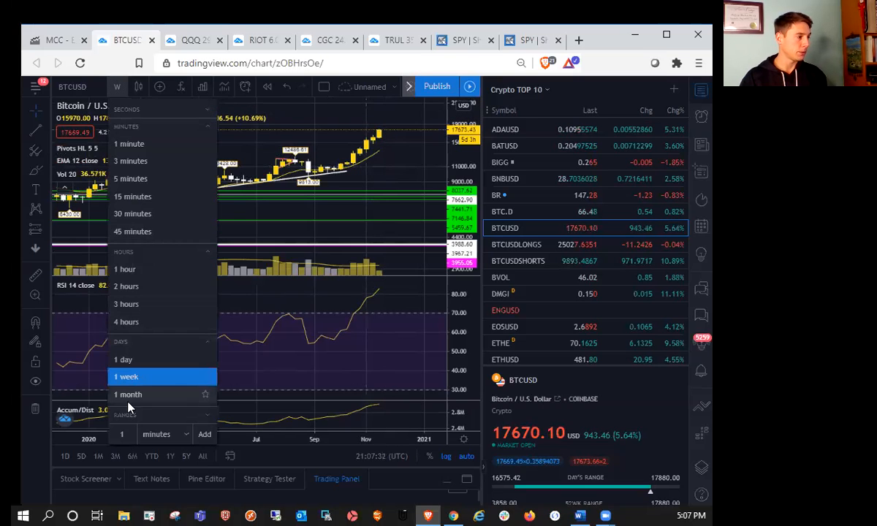
pyautogui.click(127, 394)
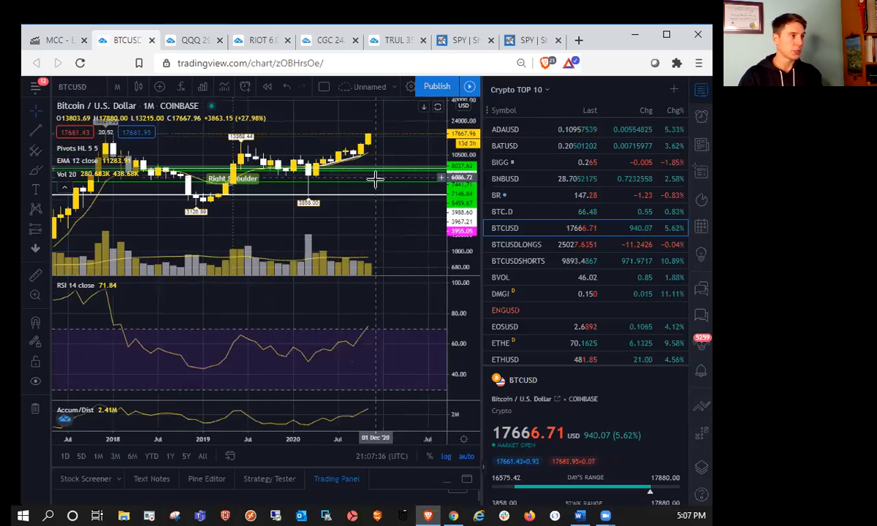
pyautogui.moveTo(374, 221)
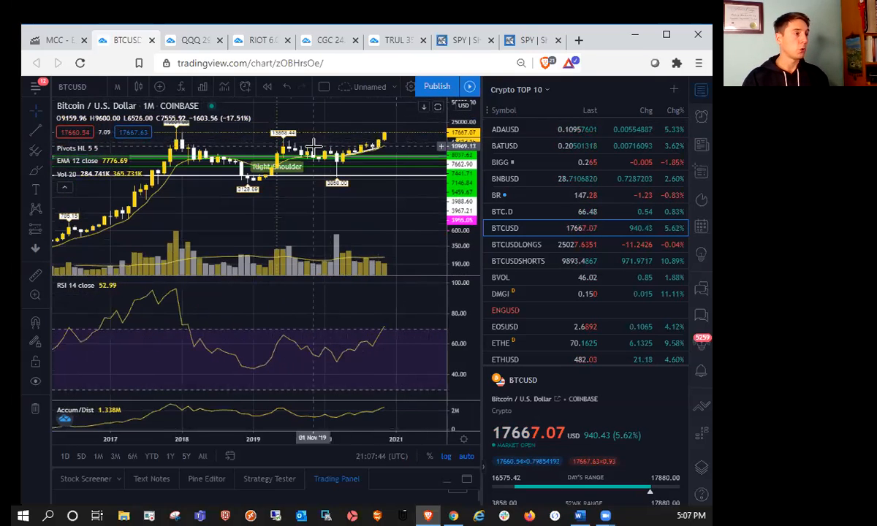
pyautogui.moveTo(377, 153)
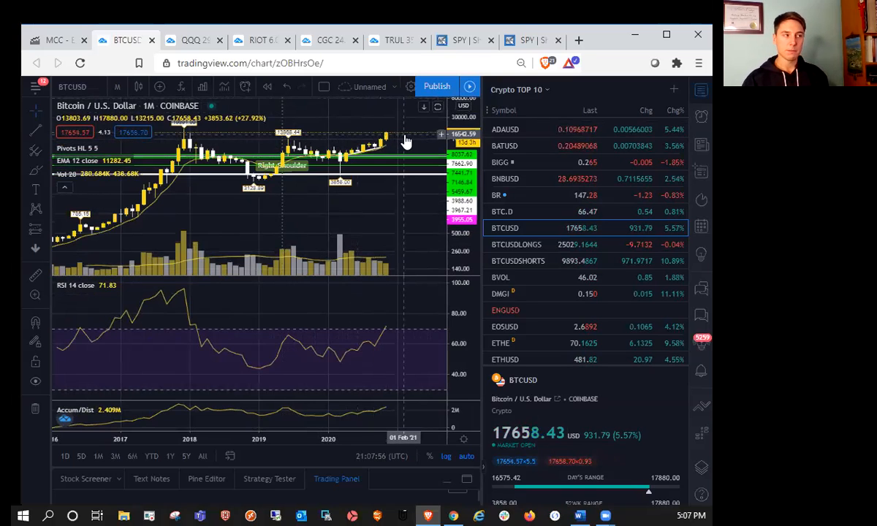
# - Set the Bitcoin chart to 1-hour candles, then pick a new interval for the DXY chart
pyautogui.click(116, 86)
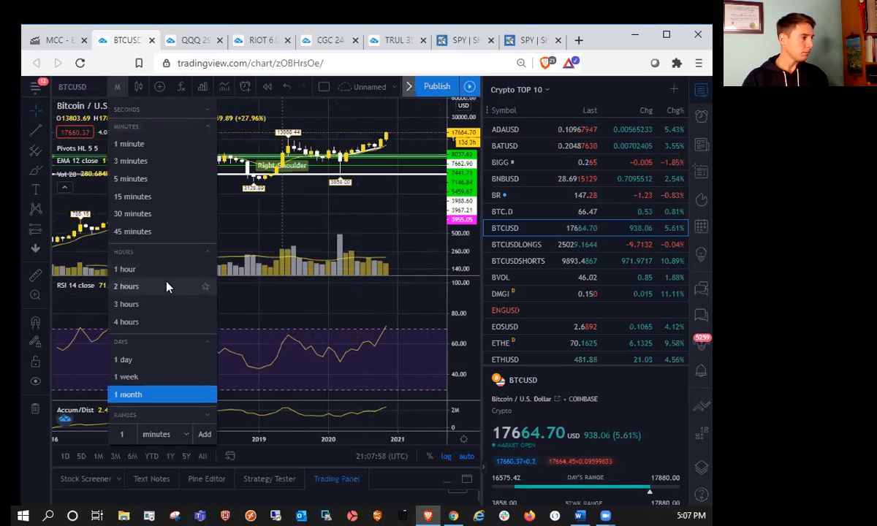
pyautogui.click(125, 269)
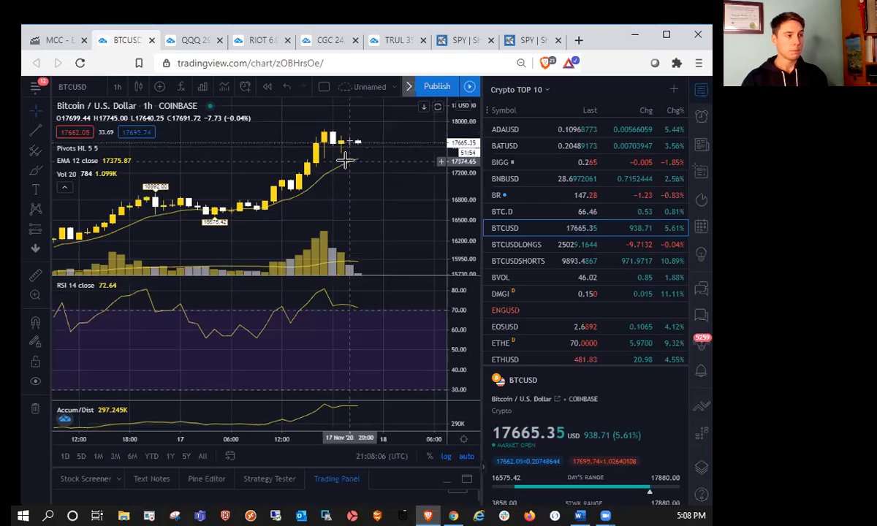
pyautogui.moveTo(360, 189)
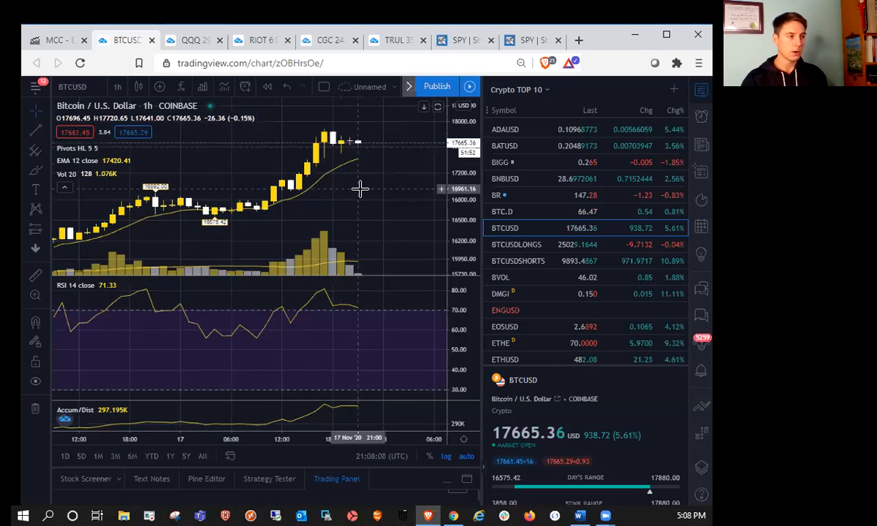
pyautogui.moveTo(414, 238)
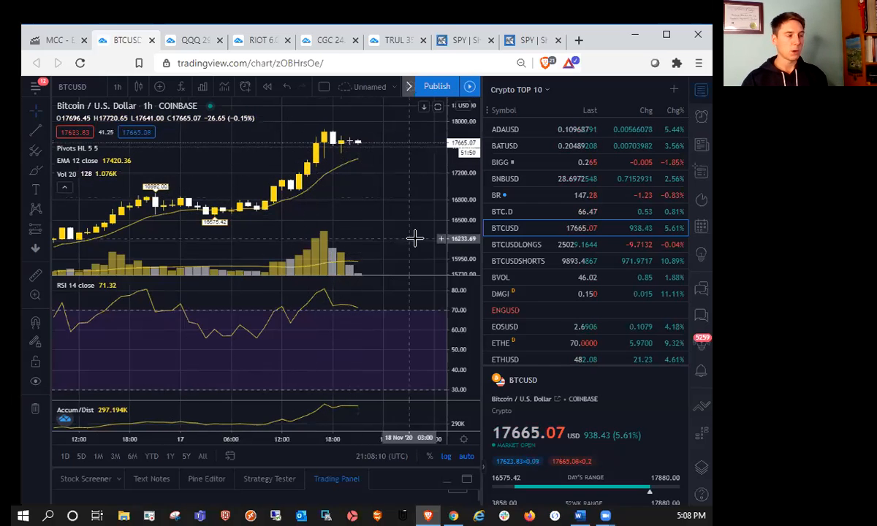
pyautogui.moveTo(134, 212)
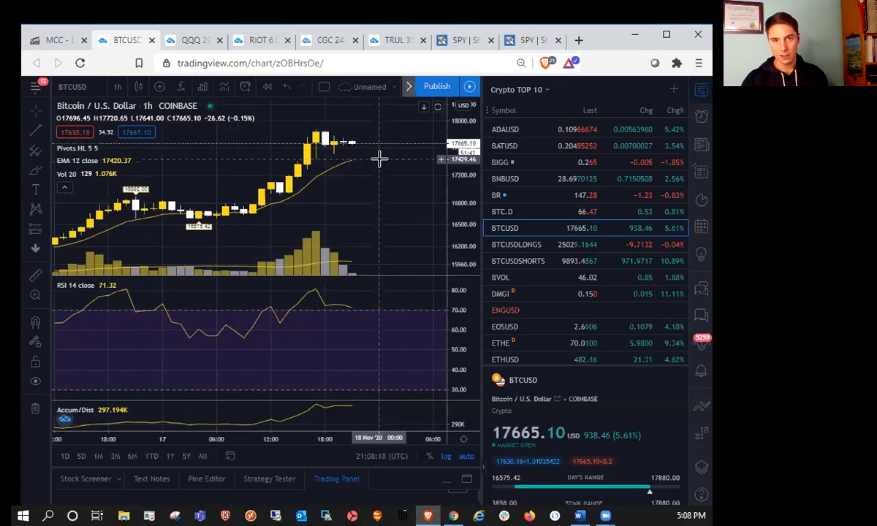
pyautogui.moveTo(385, 166)
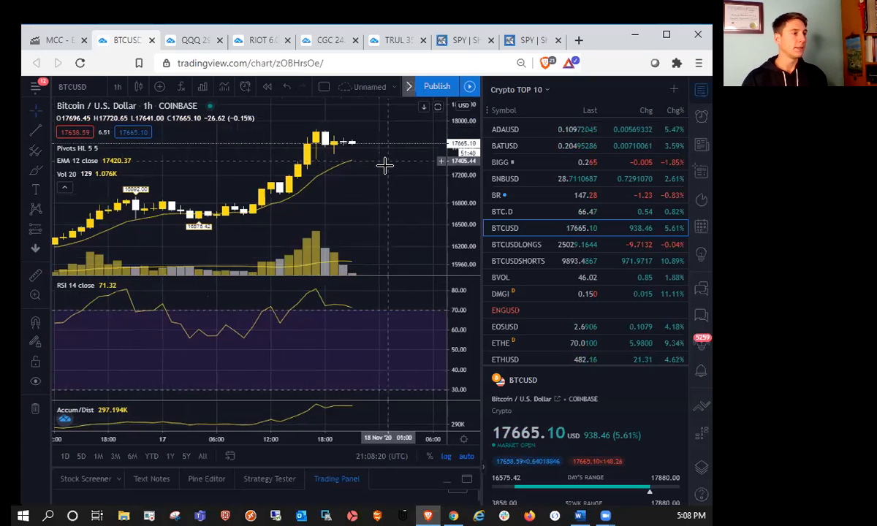
pyautogui.moveTo(405, 160)
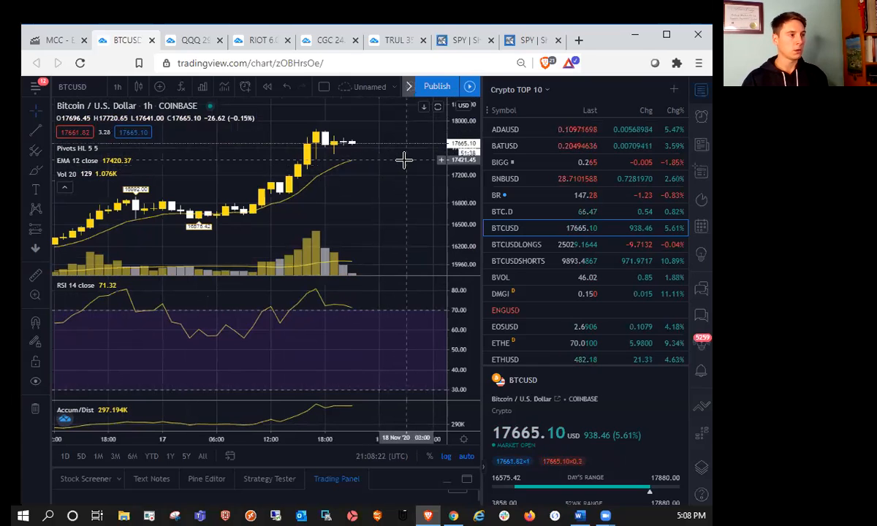
pyautogui.moveTo(351, 180)
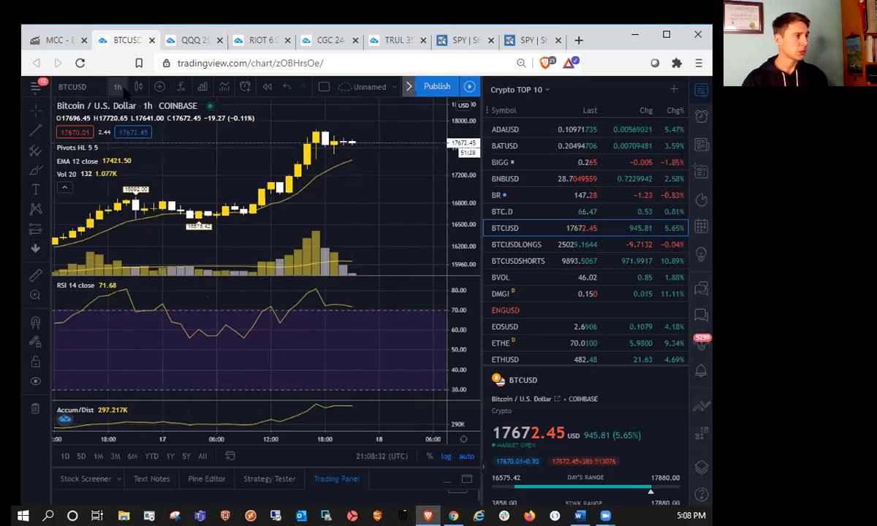
pyautogui.click(117, 86)
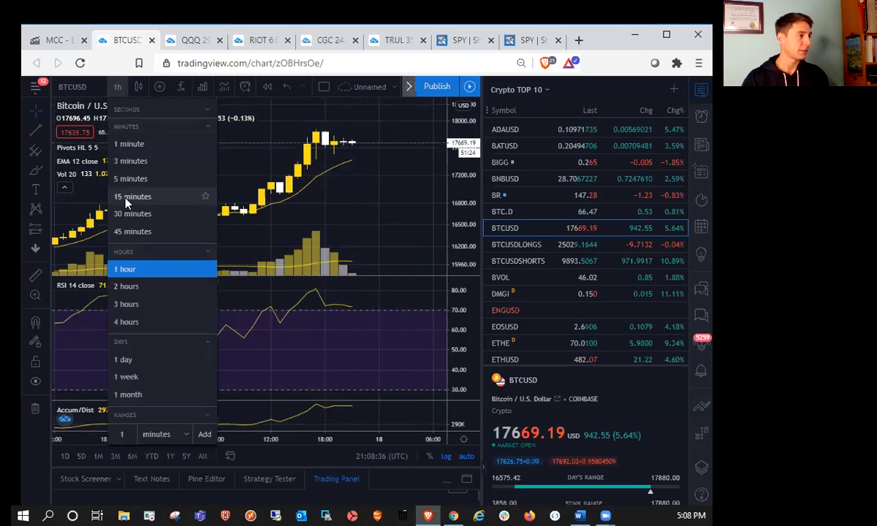
pyautogui.click(131, 179)
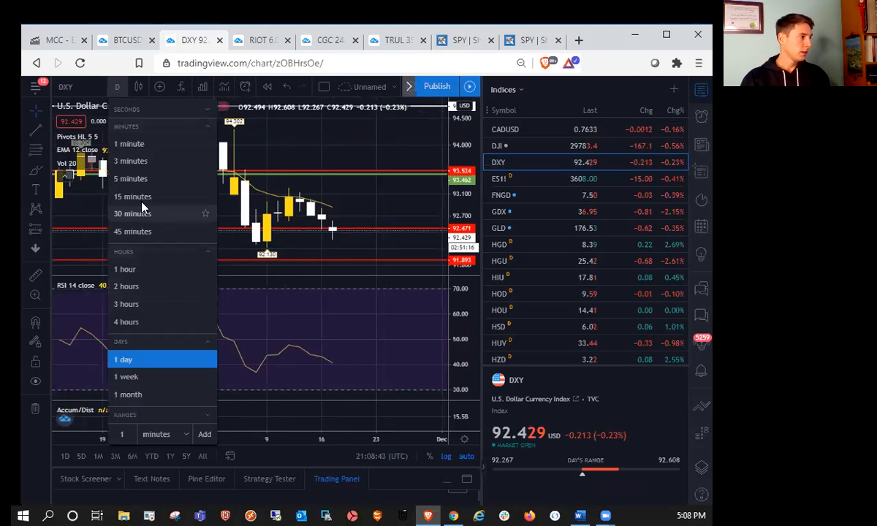
# - Set the DXY chart interval to 5 minutes
pyautogui.click(131, 179)
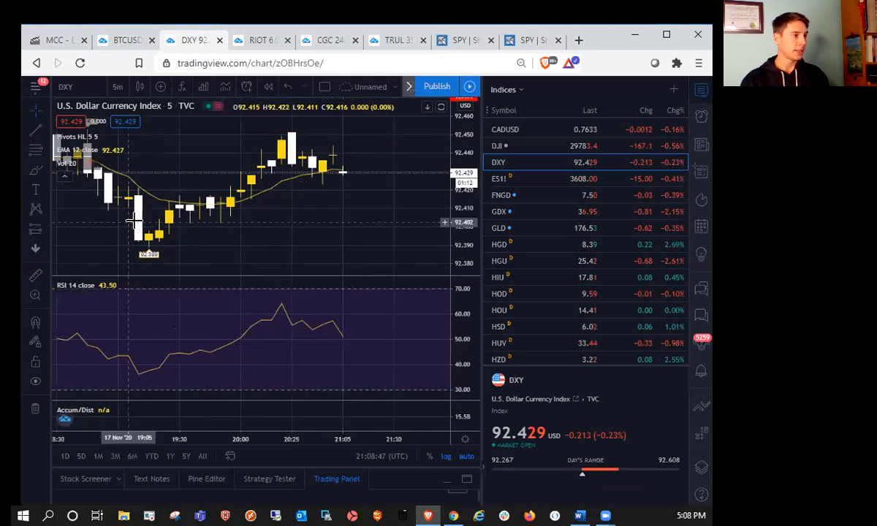
pyautogui.moveTo(329, 128)
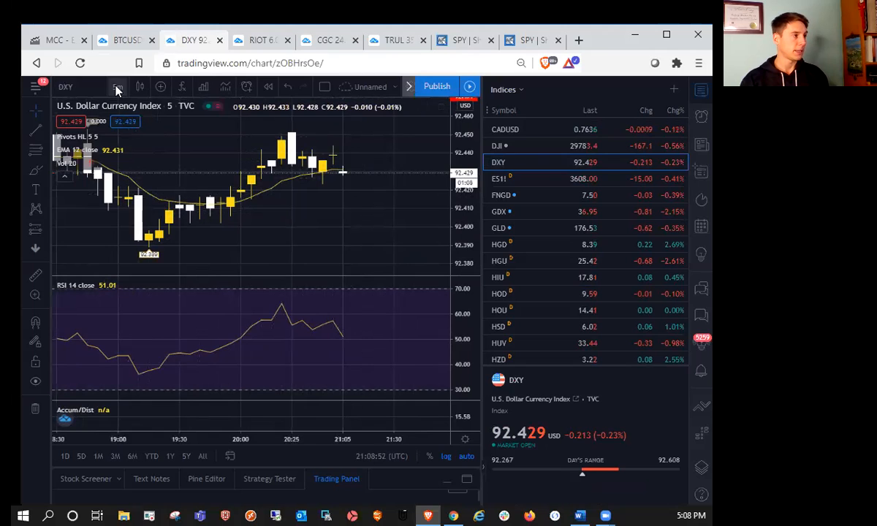
# - Open IWM from the watchlist, check its 1M view, then set the interval to 1 day
pyautogui.scroll(-3)
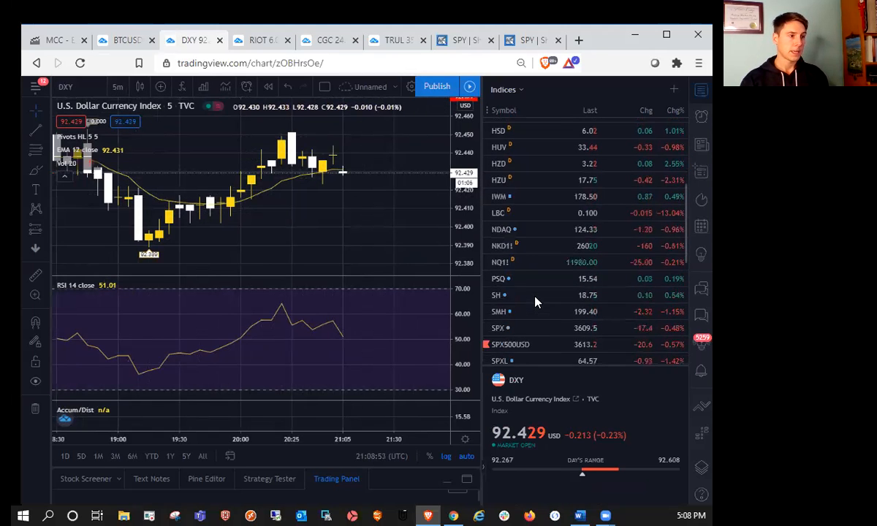
pyautogui.click(500, 196)
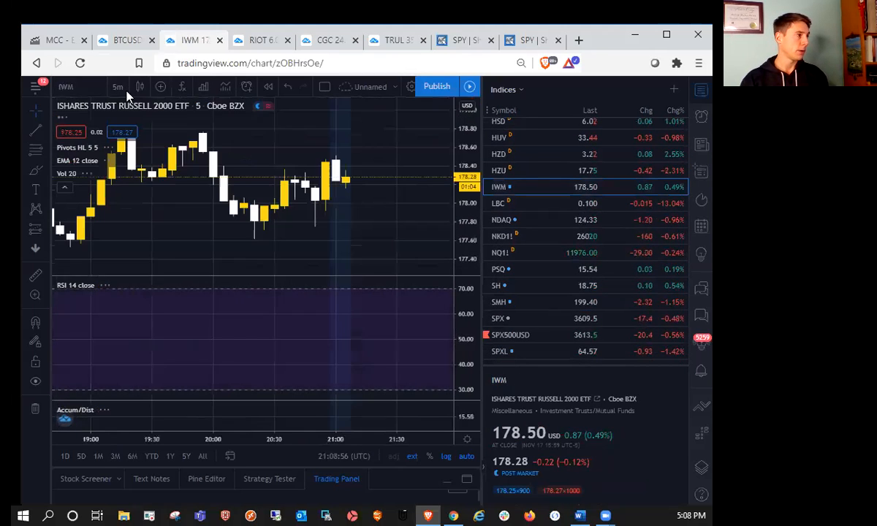
pyautogui.click(118, 87)
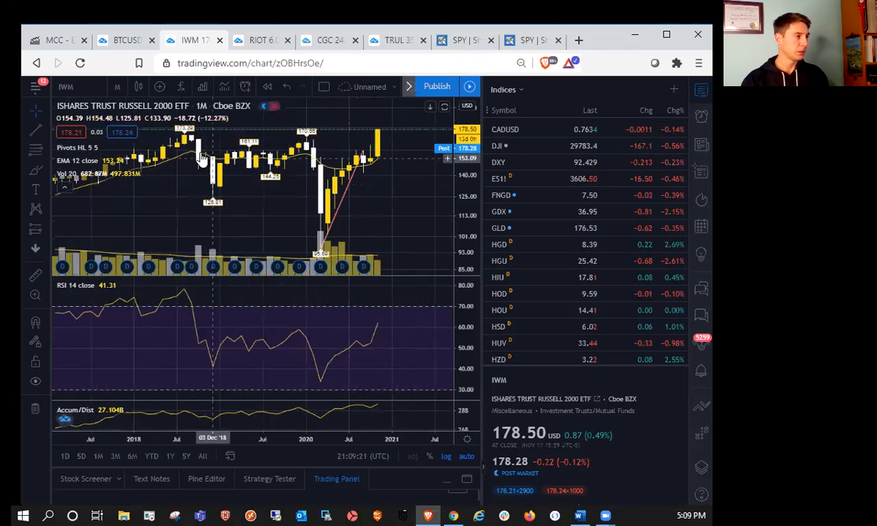
pyautogui.click(116, 86)
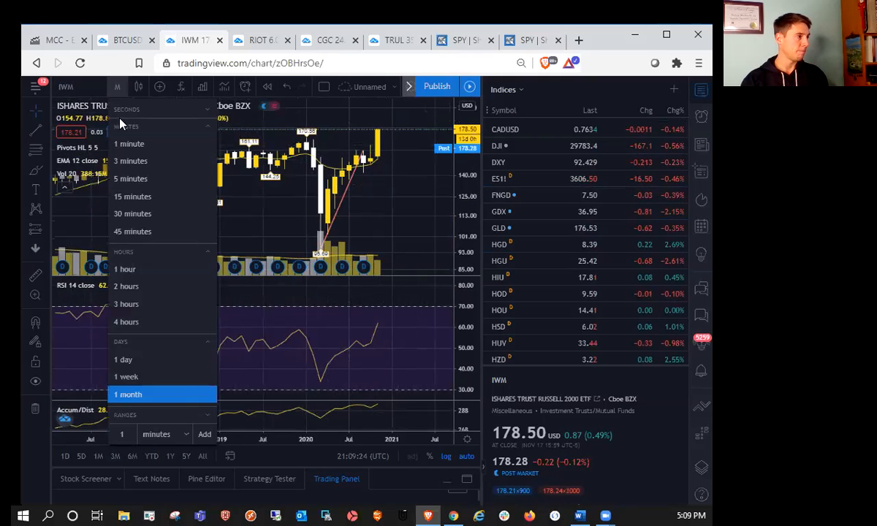
pyautogui.click(122, 359)
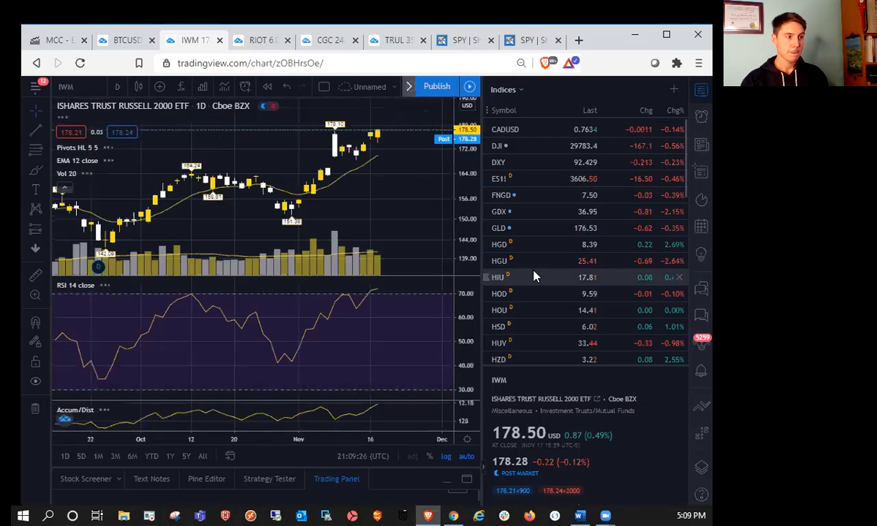
pyautogui.scroll(-3)
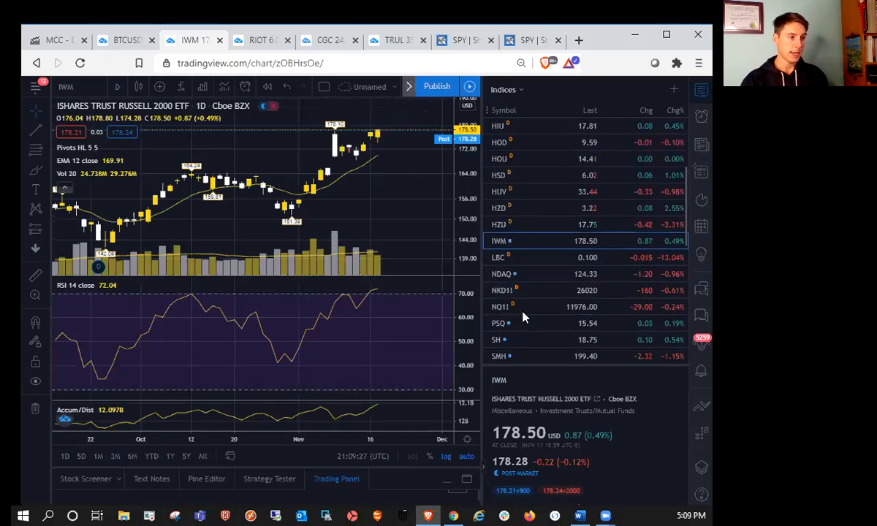
# - Load the SMH semiconductor ETF daily chart, with RSI and volume, from the Indices watchlist
pyautogui.click(499, 356)
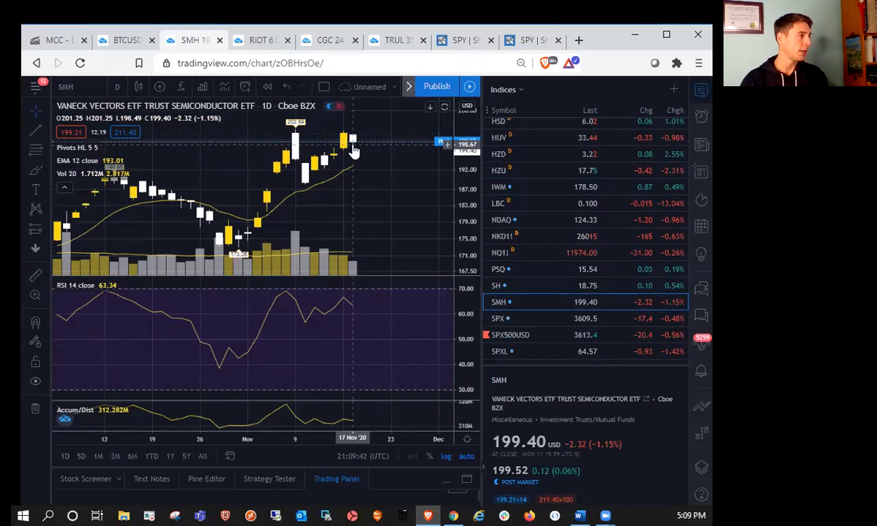
pyautogui.moveTo(345, 138)
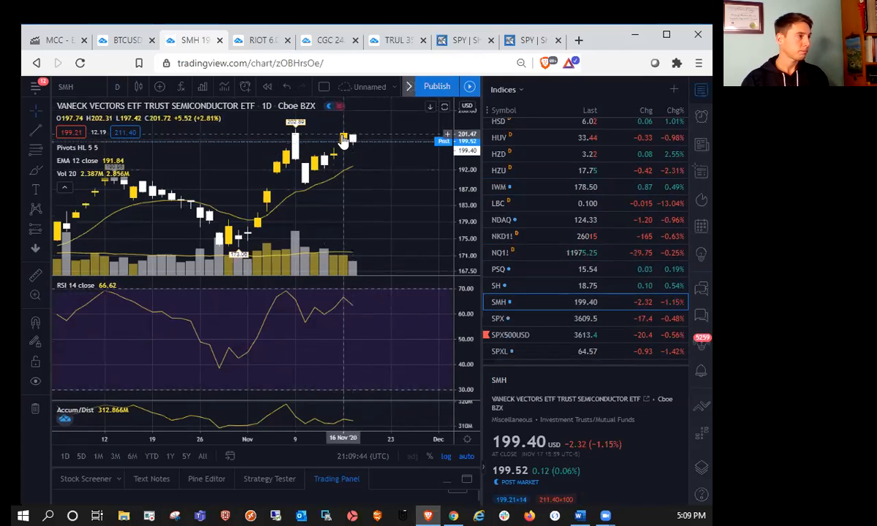
pyautogui.scroll(-3)
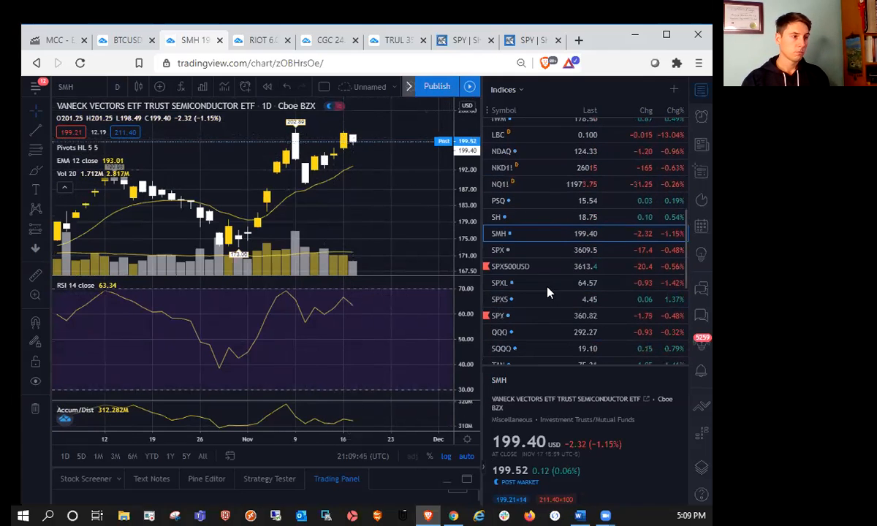
# - Glance at QQQ, then review USOIL on daily and 4-hour candles before choosing another timeframe
pyautogui.click(500, 332)
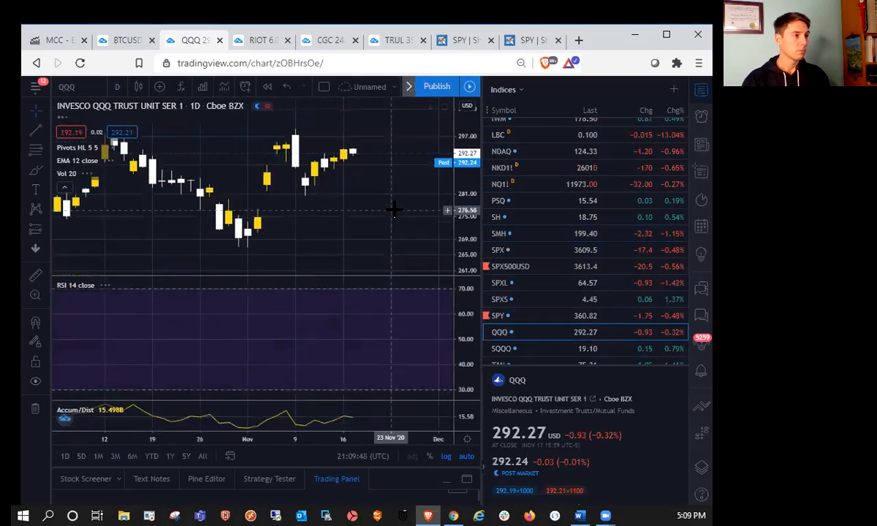
pyautogui.click(501, 277)
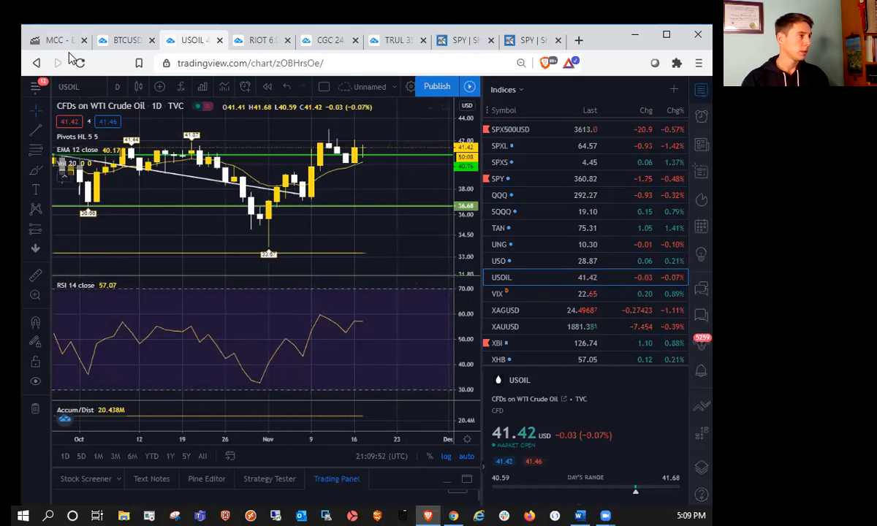
pyautogui.moveTo(369, 144)
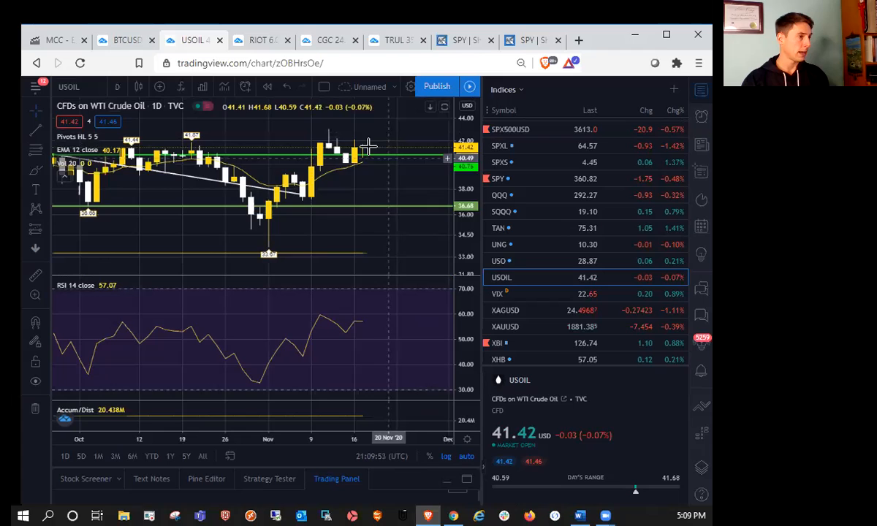
pyautogui.moveTo(356, 167)
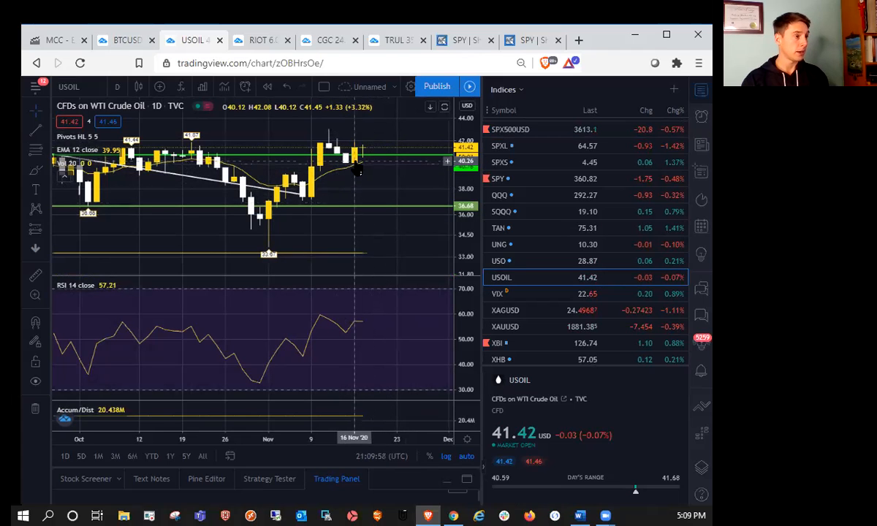
pyautogui.click(117, 87)
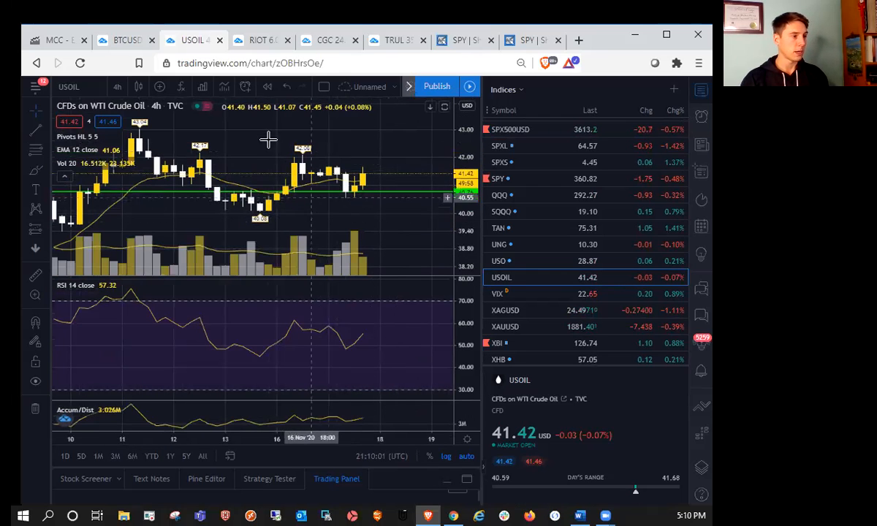
pyautogui.moveTo(285, 176)
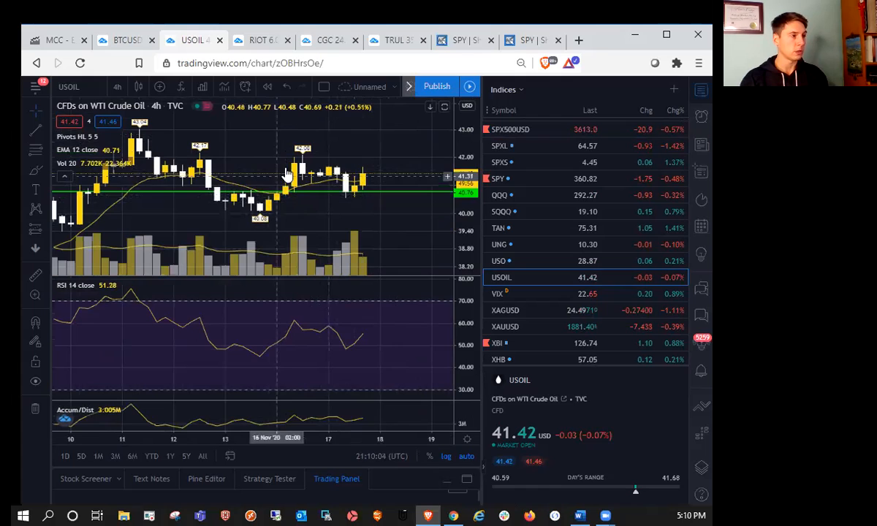
pyautogui.click(117, 86)
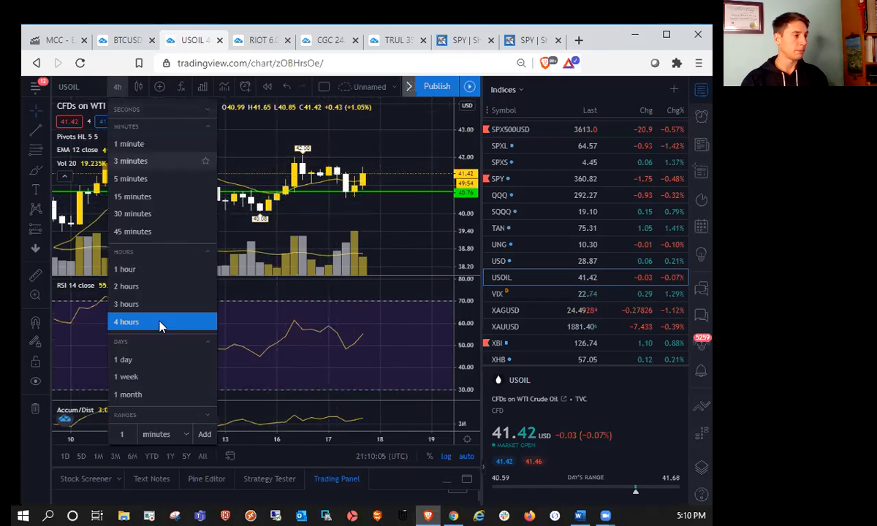
pyautogui.click(123, 359)
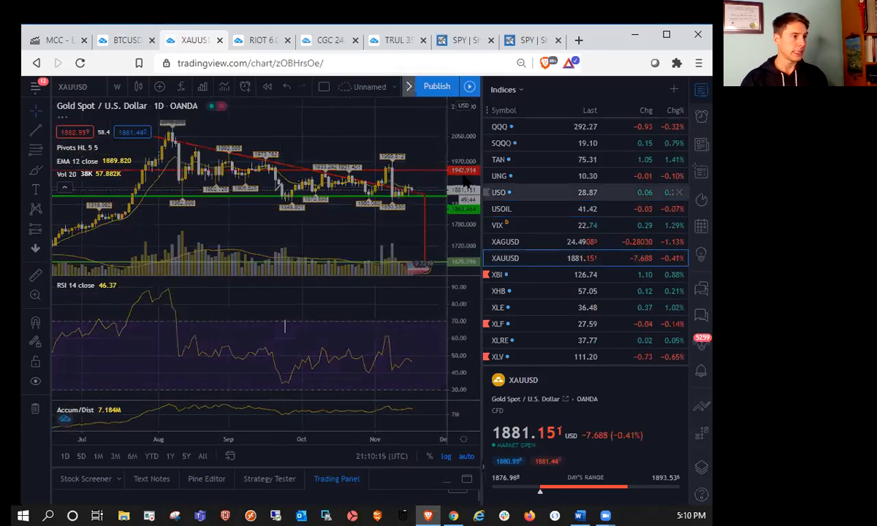
# - Switch the Gold Spot / U.S. Dollar chart from daily to weekly candles
pyautogui.click(117, 86)
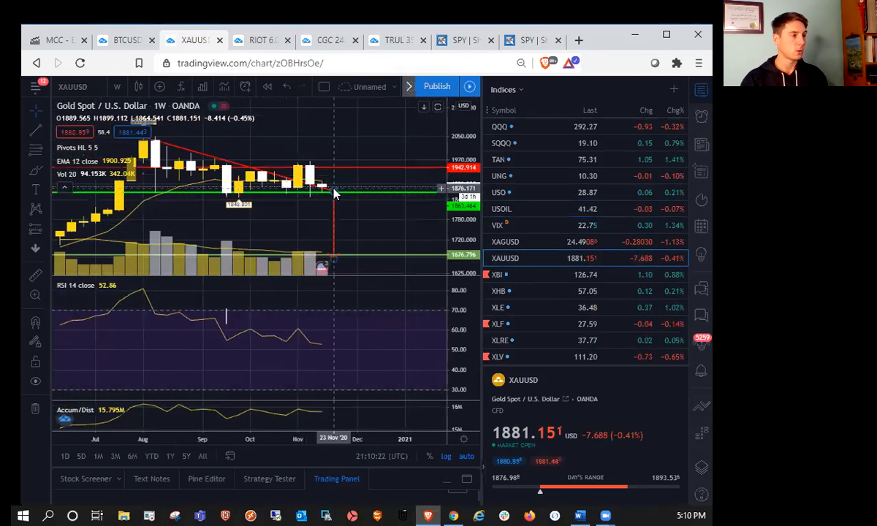
pyautogui.moveTo(343, 190)
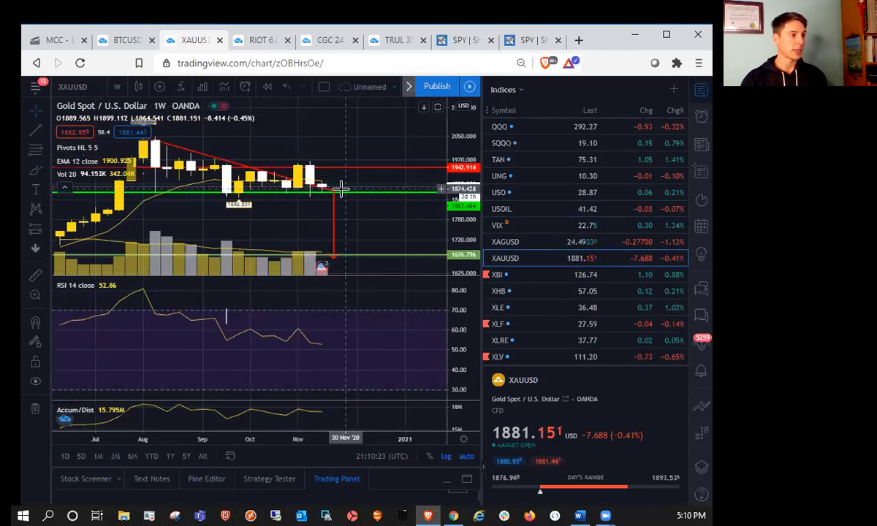
pyautogui.moveTo(341, 182)
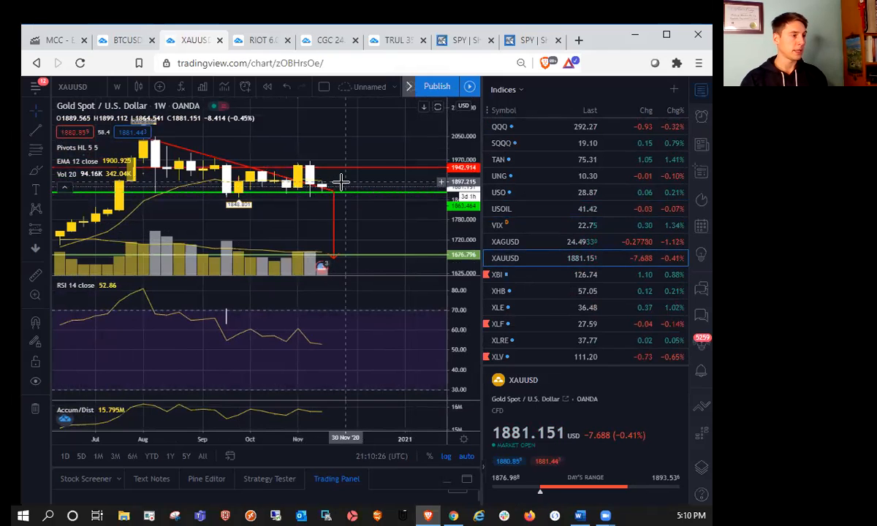
pyautogui.moveTo(150, 84)
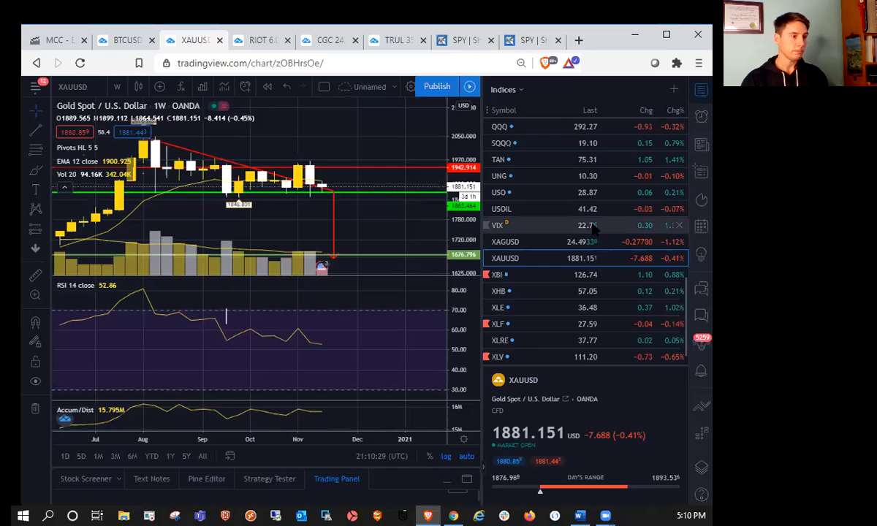
# - Load XBI and toggle it between daily and weekly candles, ending on daily
pyautogui.click(117, 87)
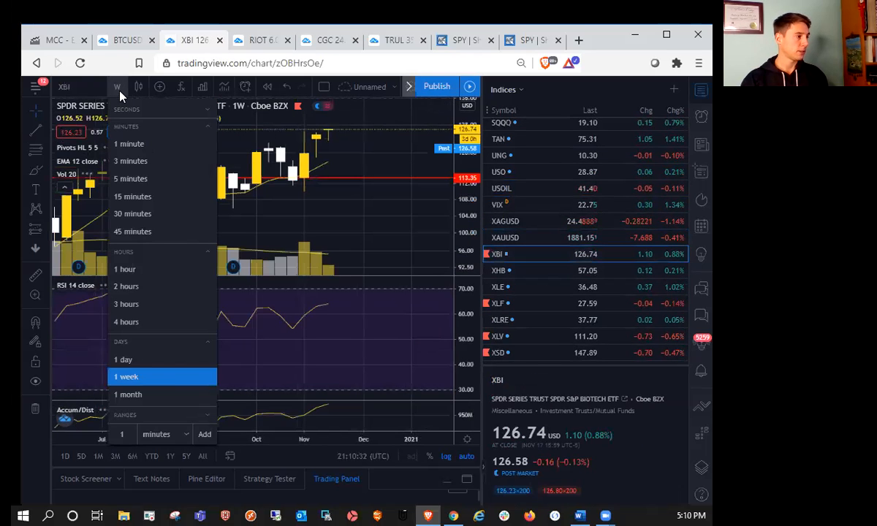
pyautogui.click(123, 359)
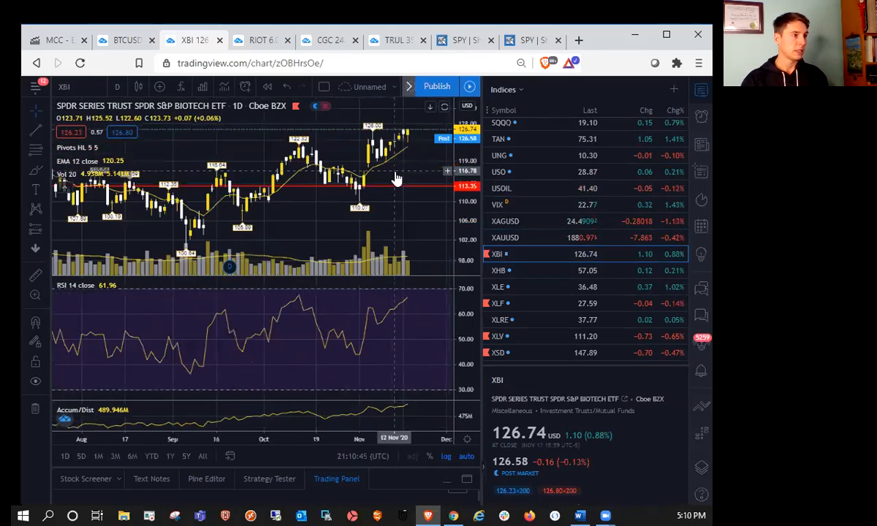
pyautogui.click(117, 86)
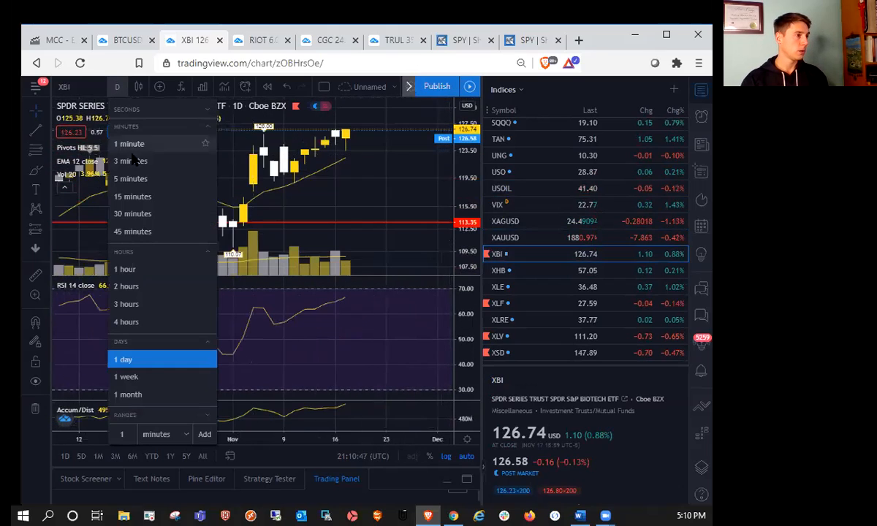
pyautogui.click(126, 377)
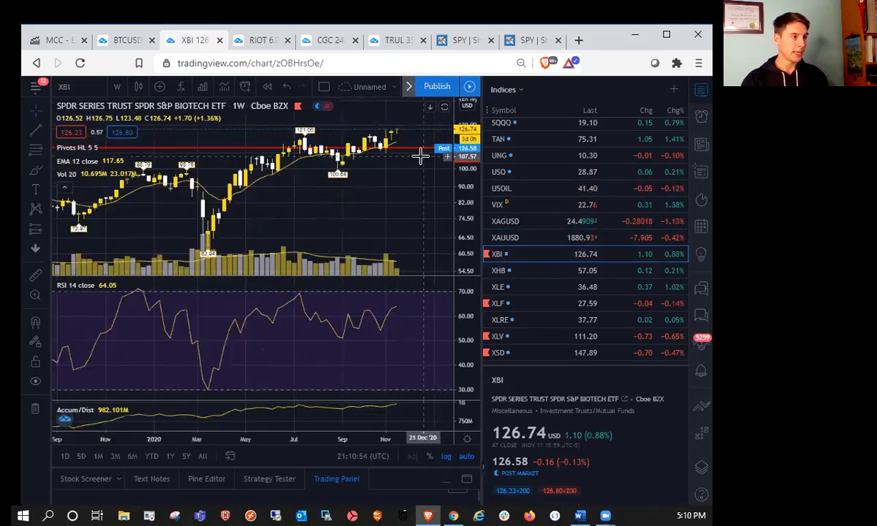
pyautogui.click(117, 87)
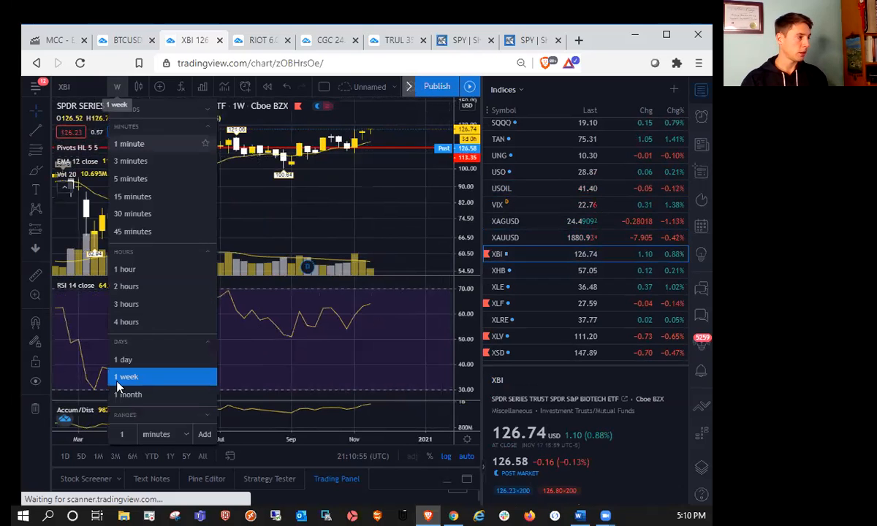
pyautogui.click(499, 270)
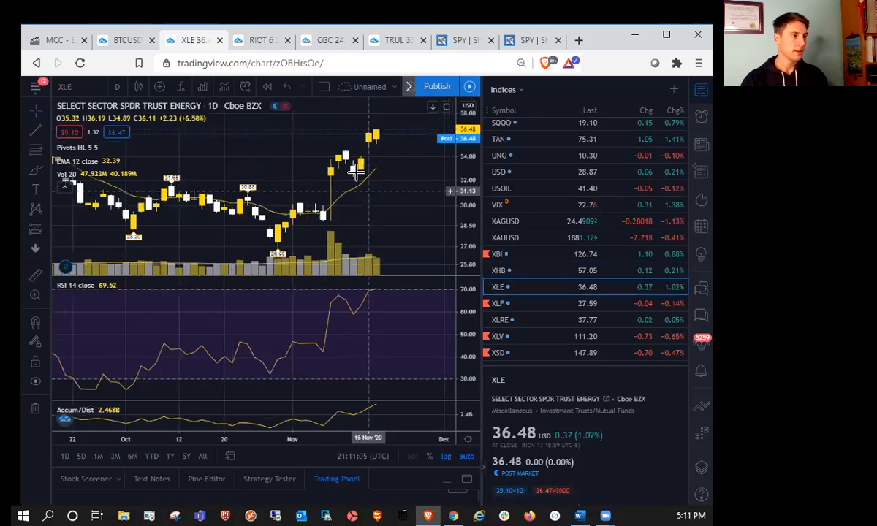
pyautogui.moveTo(388, 119)
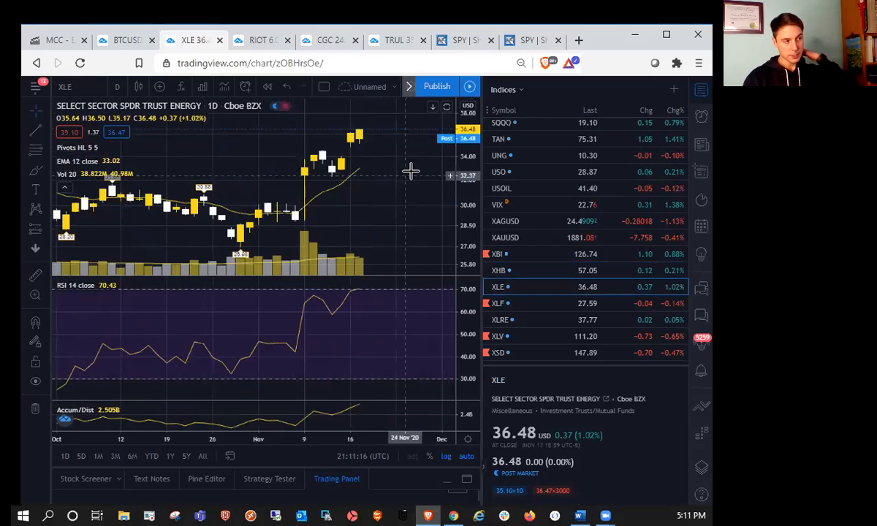
pyautogui.moveTo(392, 188)
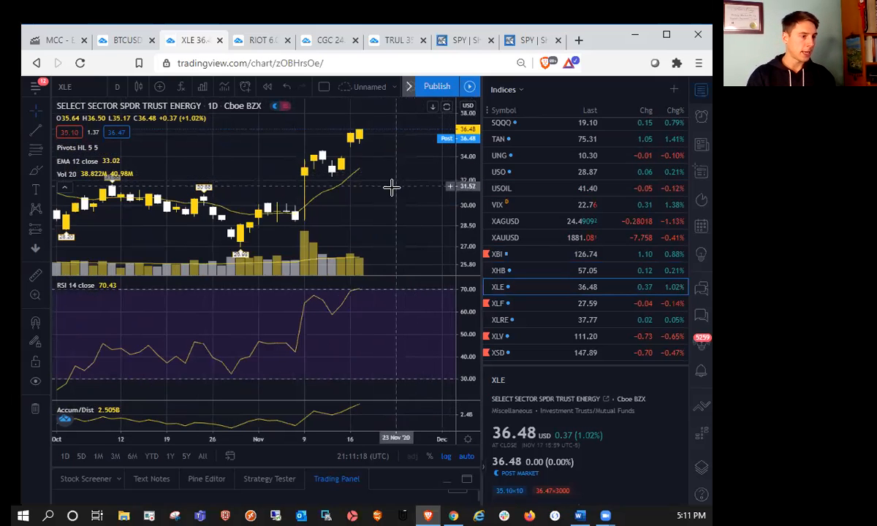
pyautogui.click(498, 303)
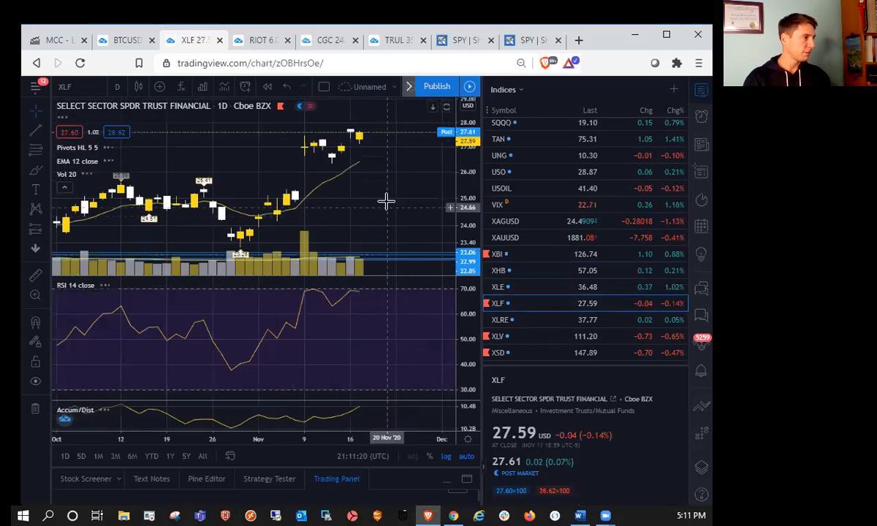
pyautogui.moveTo(333, 165)
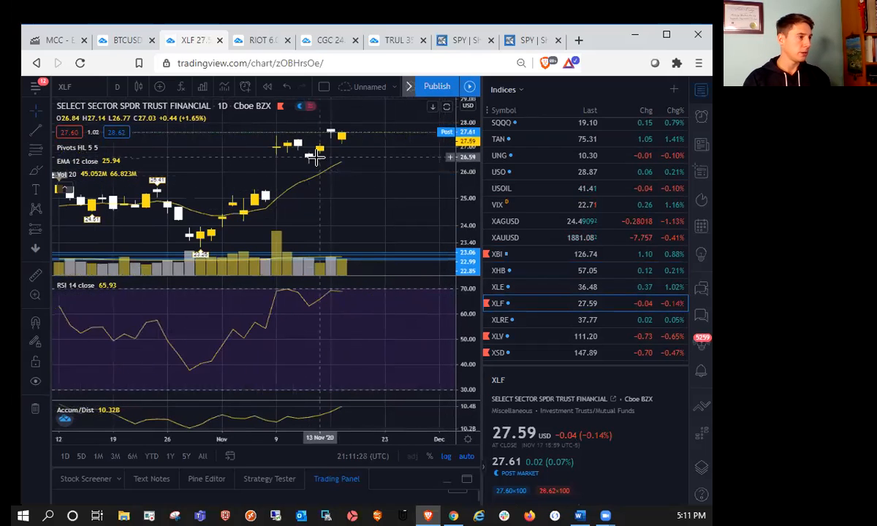
pyautogui.moveTo(321, 162)
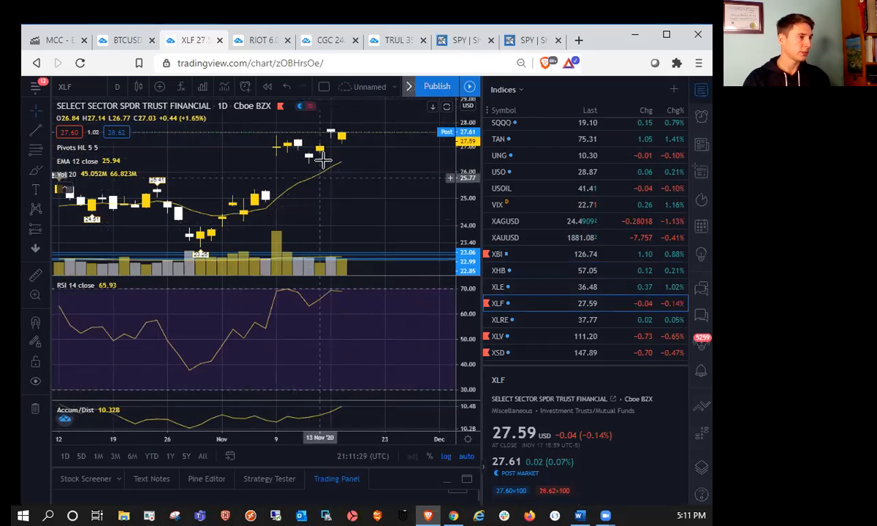
pyautogui.moveTo(373, 152)
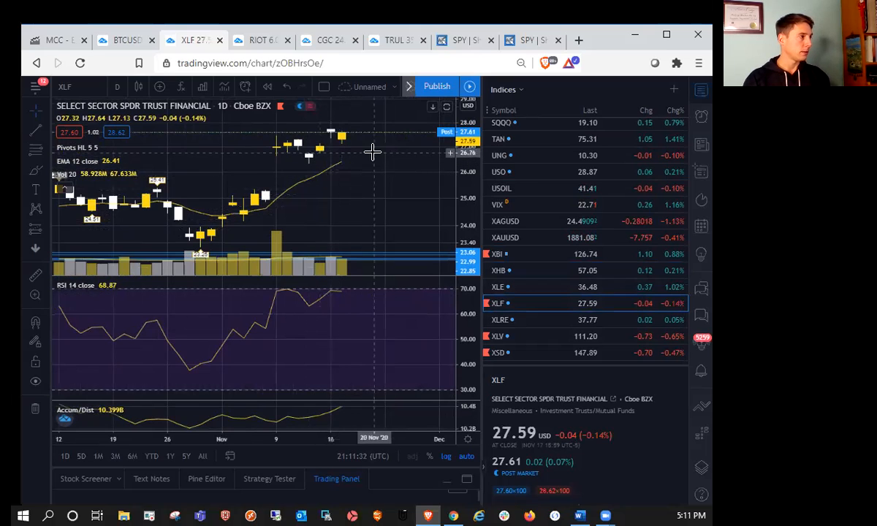
pyautogui.moveTo(382, 194)
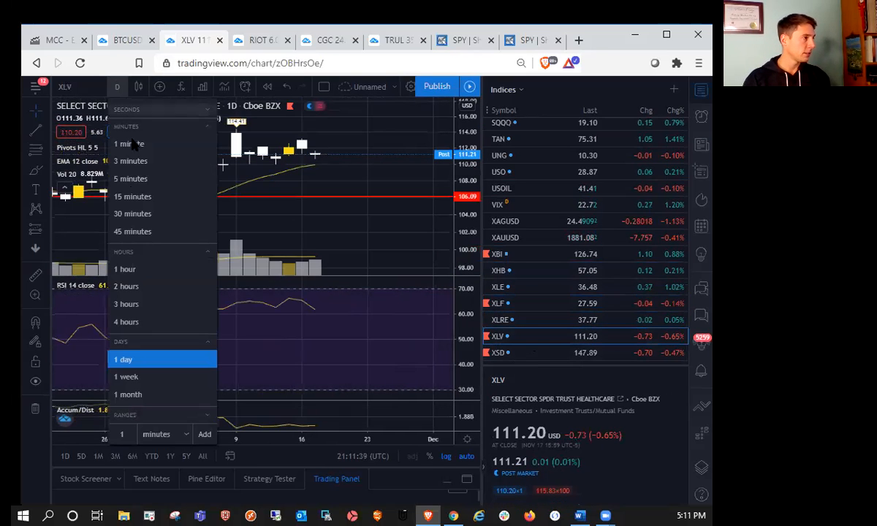
pyautogui.moveTo(126, 377)
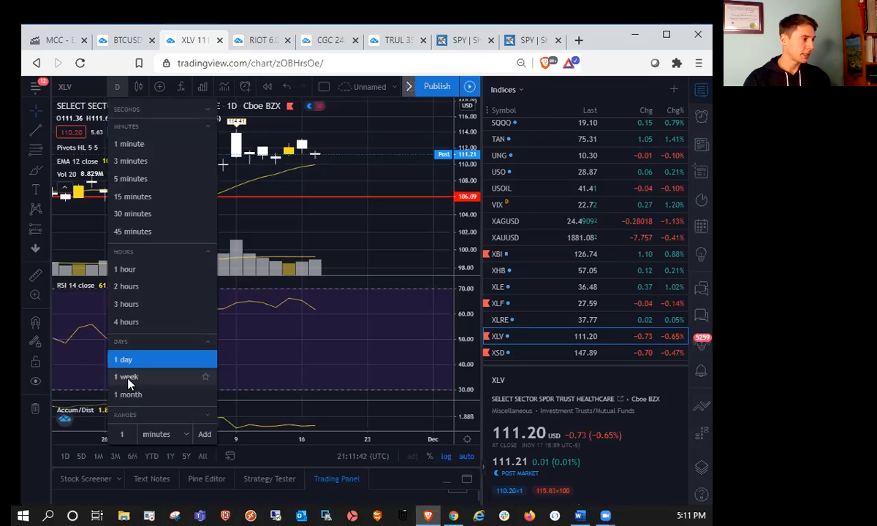
# - Show XLV on weekly candles, then reopen the timeframe list to return to daily
pyautogui.click(125, 376)
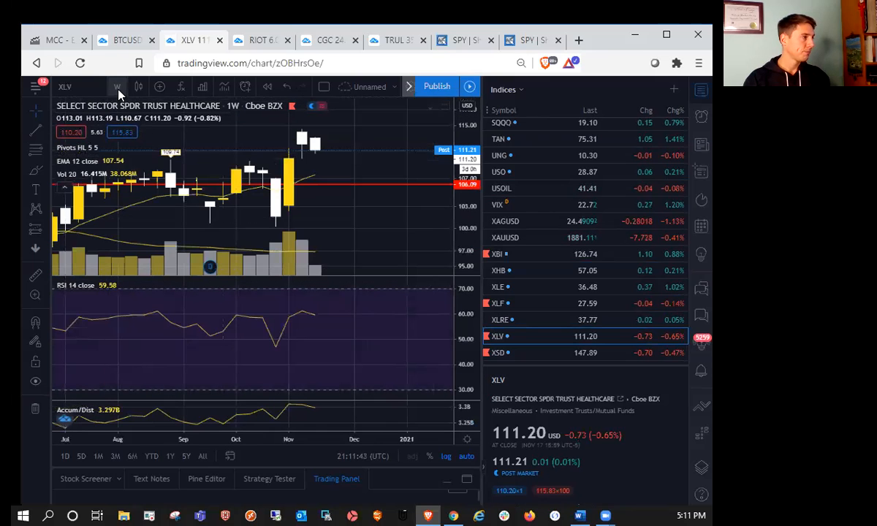
pyautogui.click(117, 87)
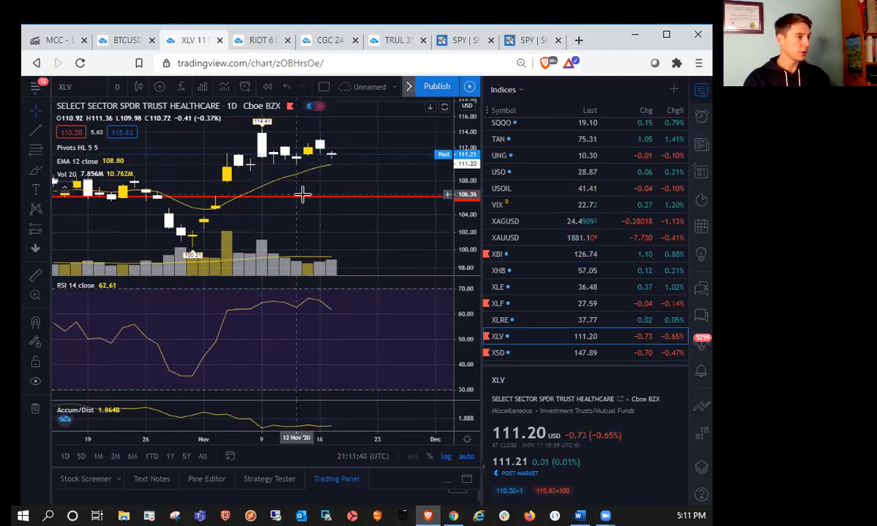
pyautogui.moveTo(321, 128)
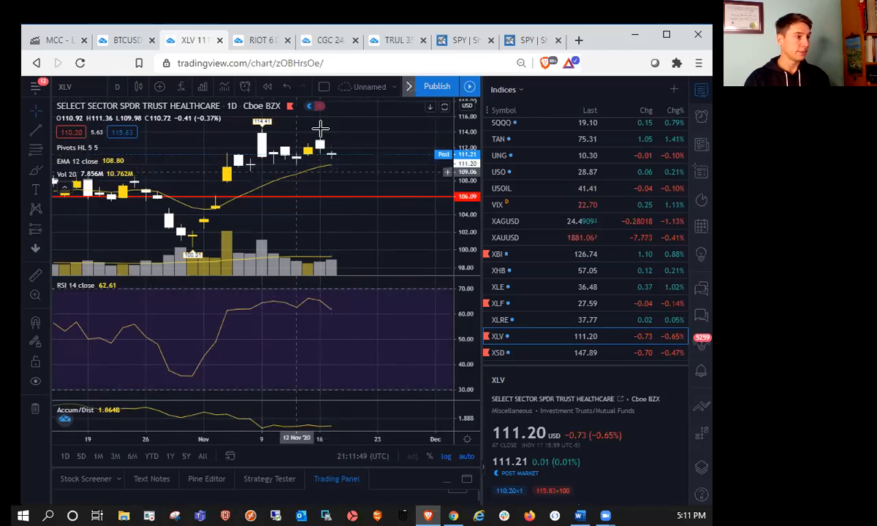
pyautogui.moveTo(296, 170)
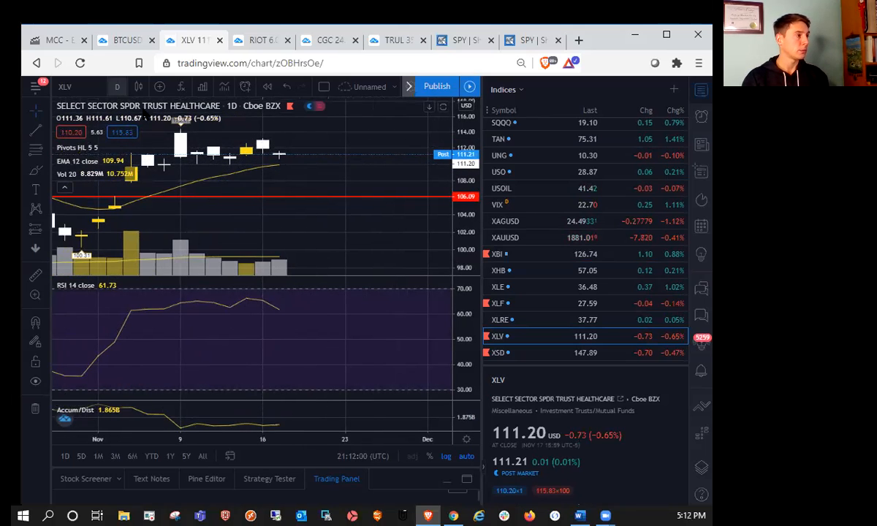
# - Check XLV on 1-hour candles, set it back to daily, and bring up RIOT
pyautogui.click(117, 87)
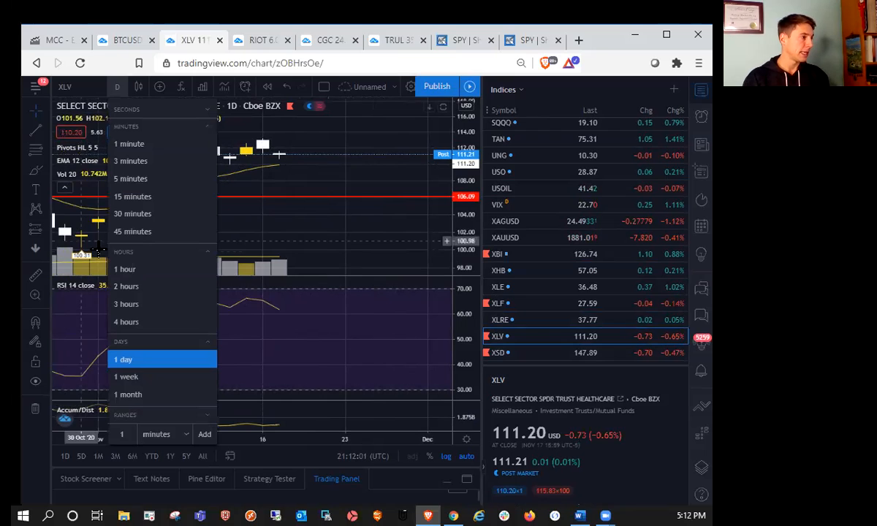
pyautogui.click(125, 269)
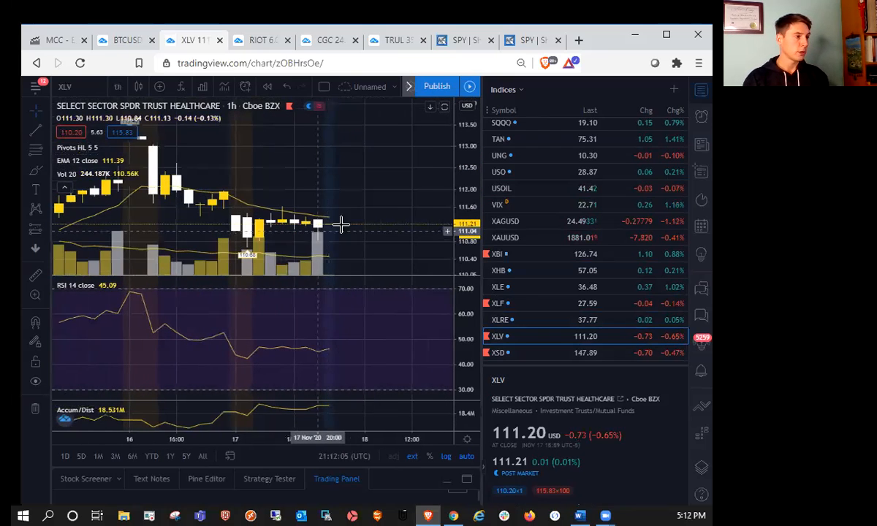
pyautogui.moveTo(285, 234)
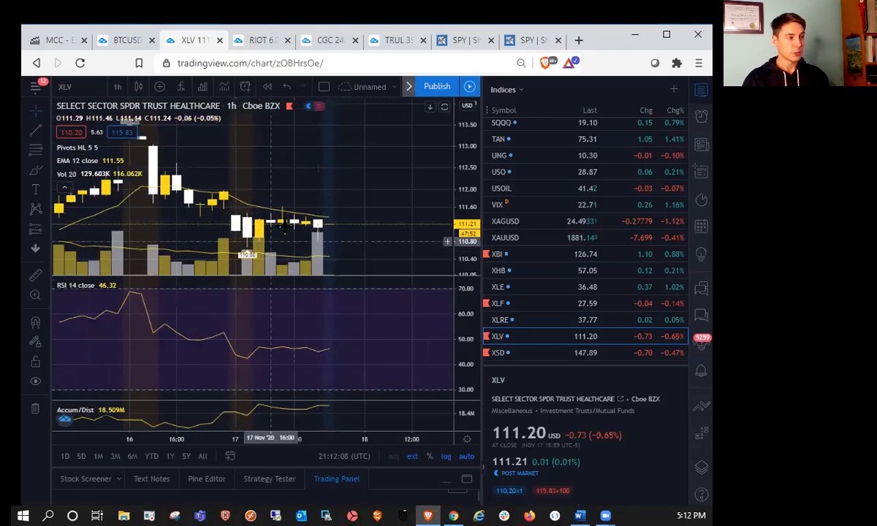
pyautogui.moveTo(250, 259)
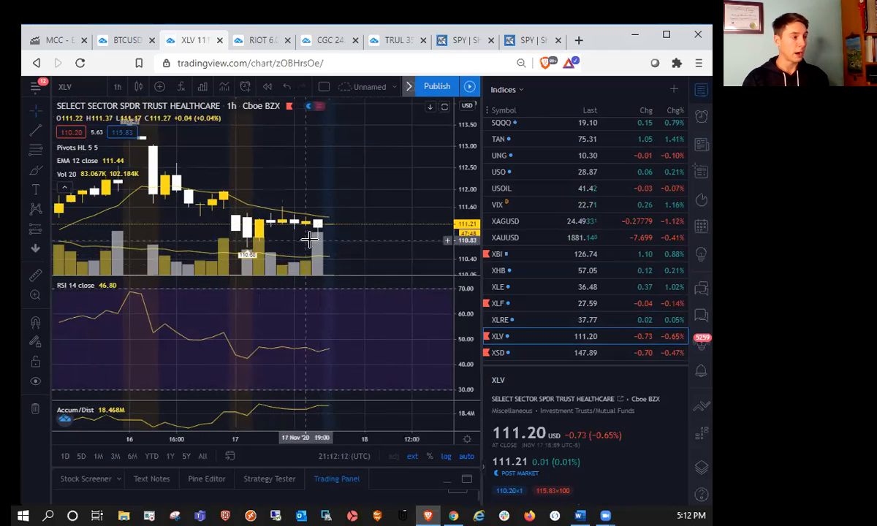
pyautogui.moveTo(318, 238)
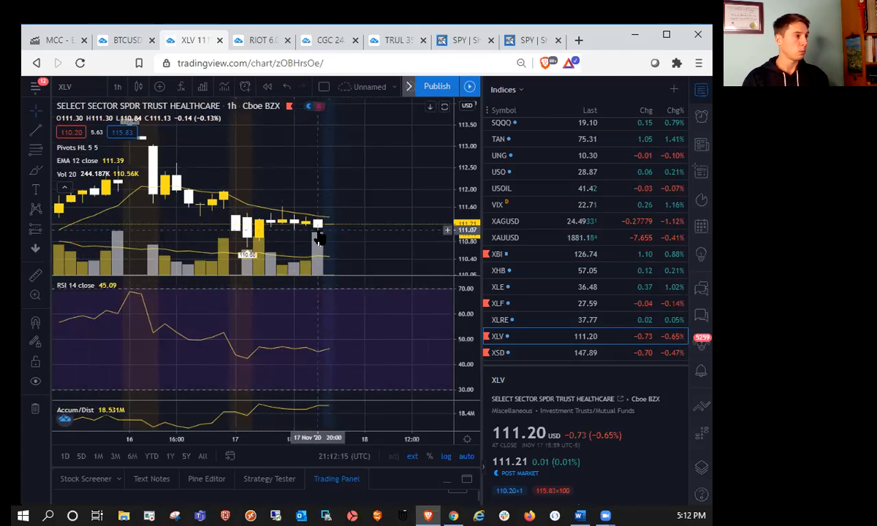
pyautogui.moveTo(283, 223)
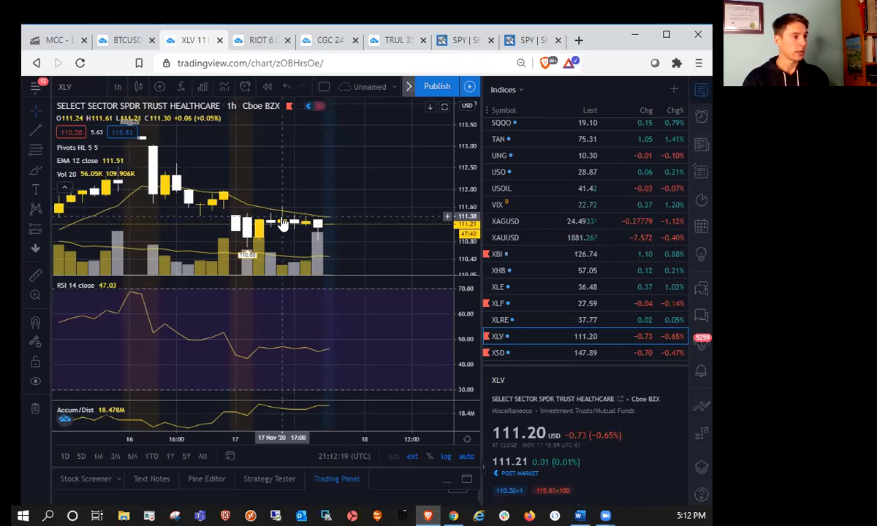
pyautogui.moveTo(325, 194)
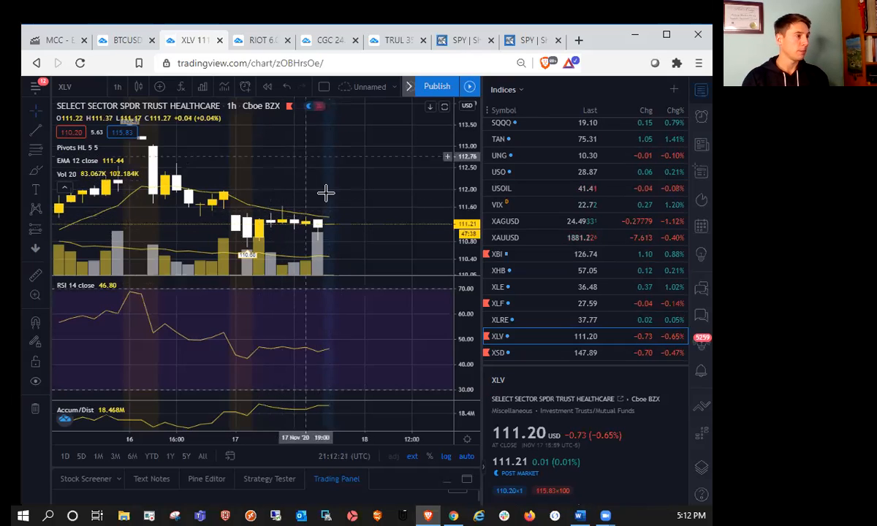
pyautogui.click(117, 86)
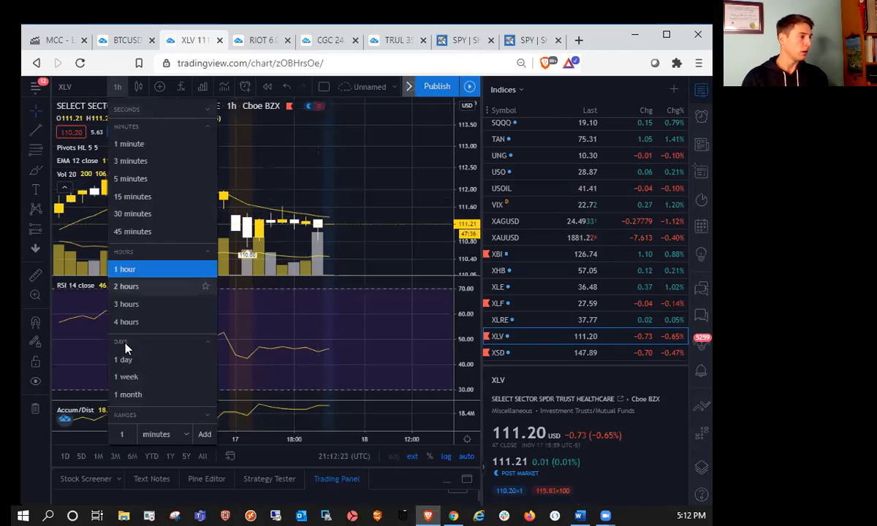
pyautogui.click(123, 359)
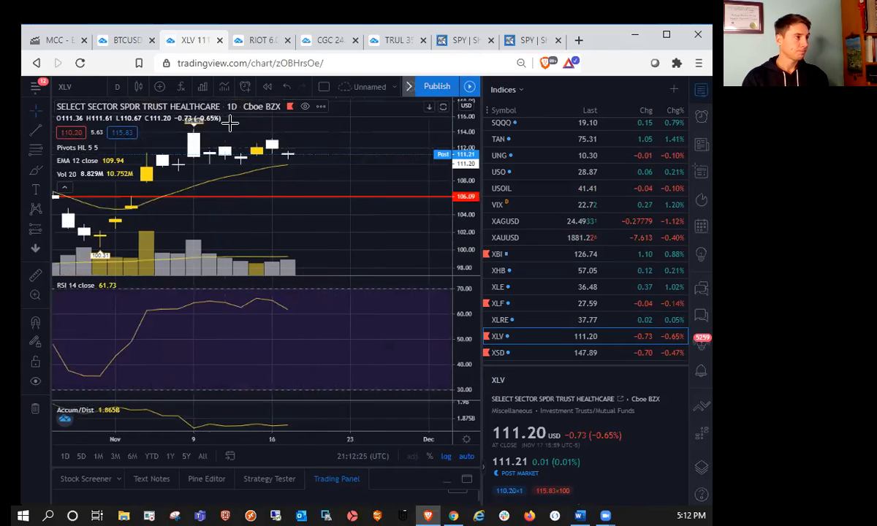
pyautogui.click(260, 41)
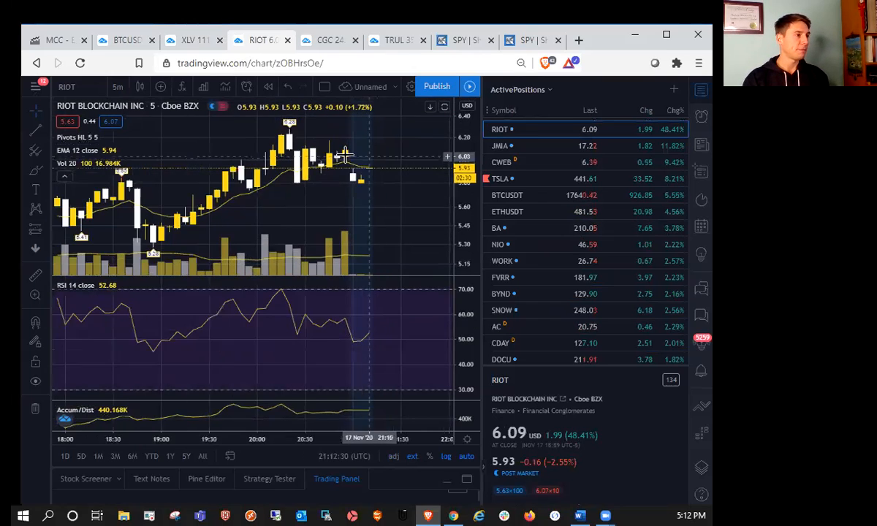
# - Open RIOT's timeframe list and close it again, keeping 5-minute candles
pyautogui.click(118, 87)
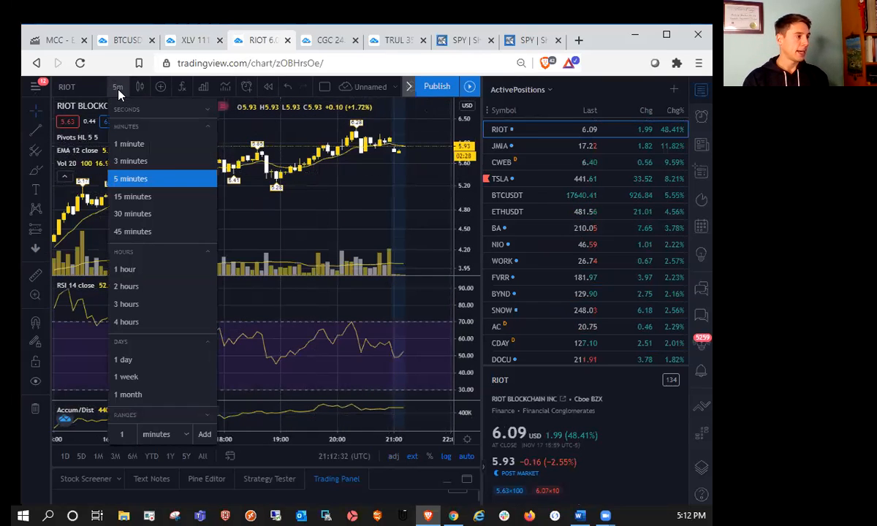
pyautogui.moveTo(145, 242)
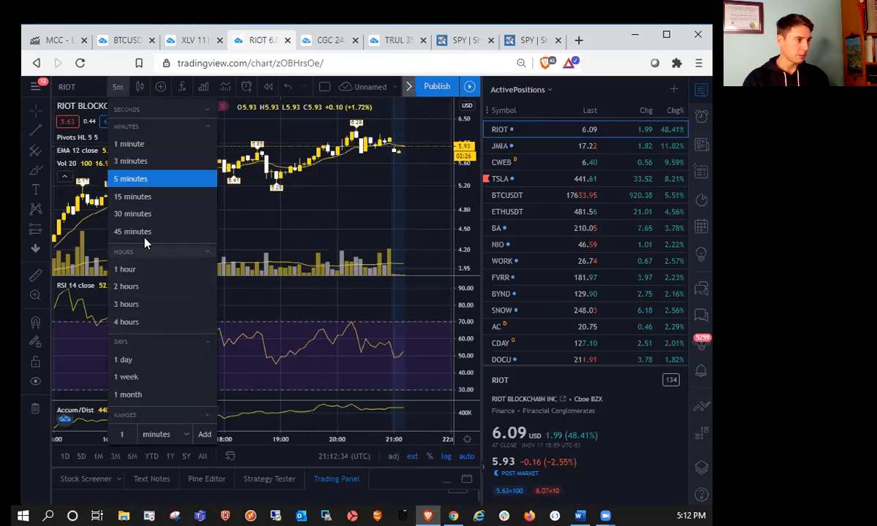
pyautogui.click(130, 179)
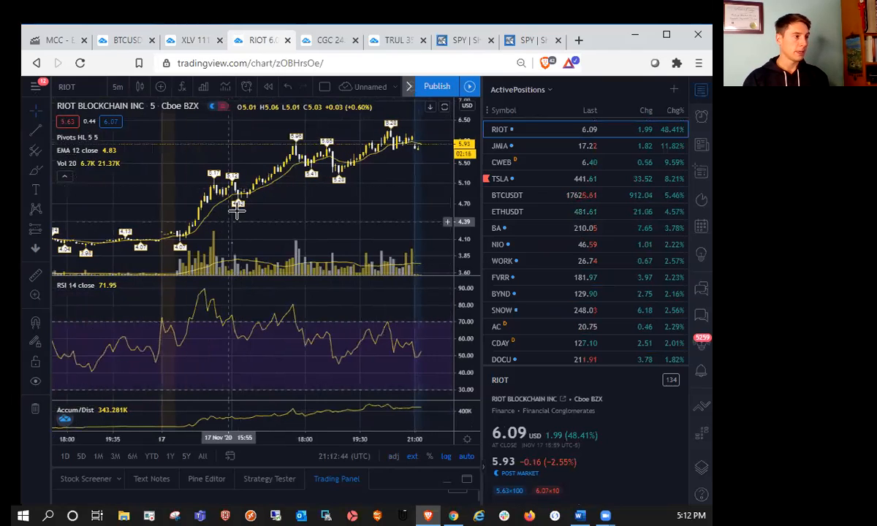
pyautogui.moveTo(216, 190)
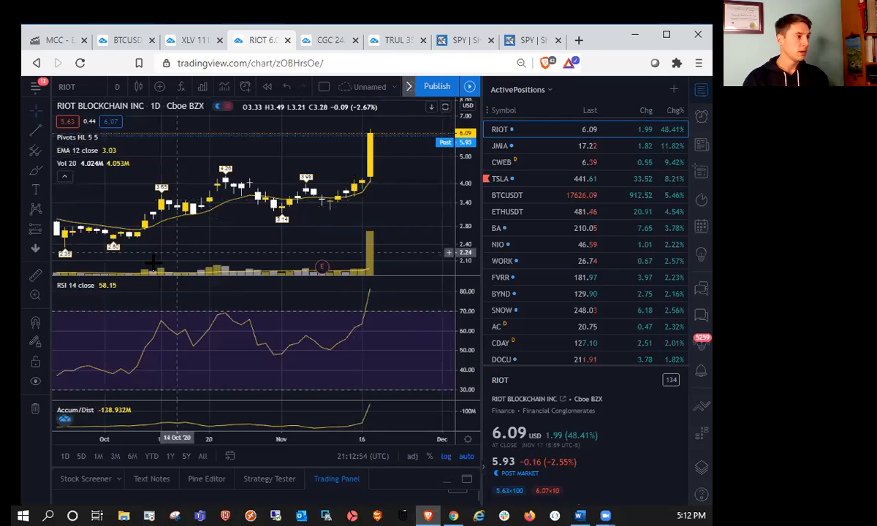
pyautogui.moveTo(235, 215)
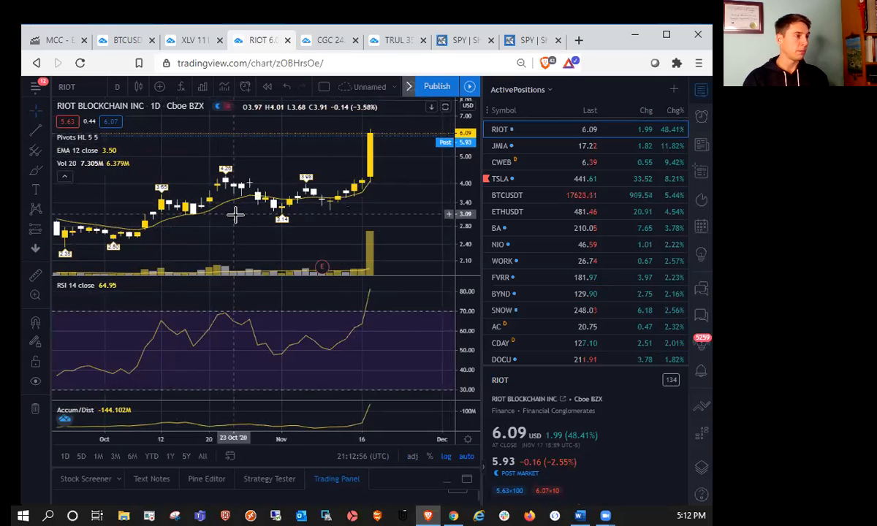
pyautogui.moveTo(158, 234)
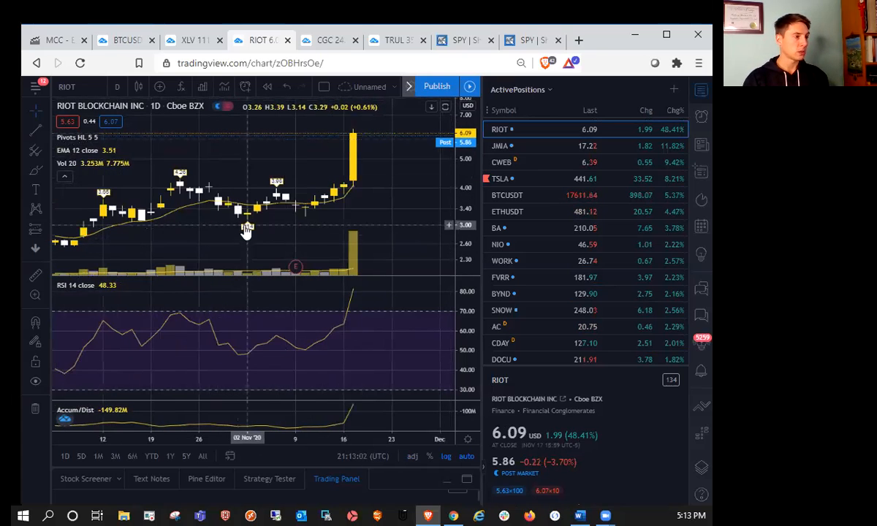
pyautogui.moveTo(134, 227)
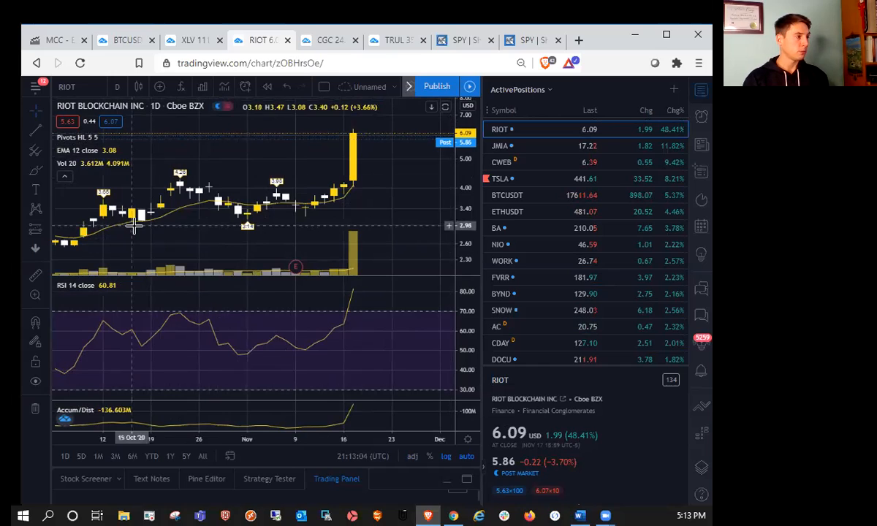
pyautogui.moveTo(144, 225)
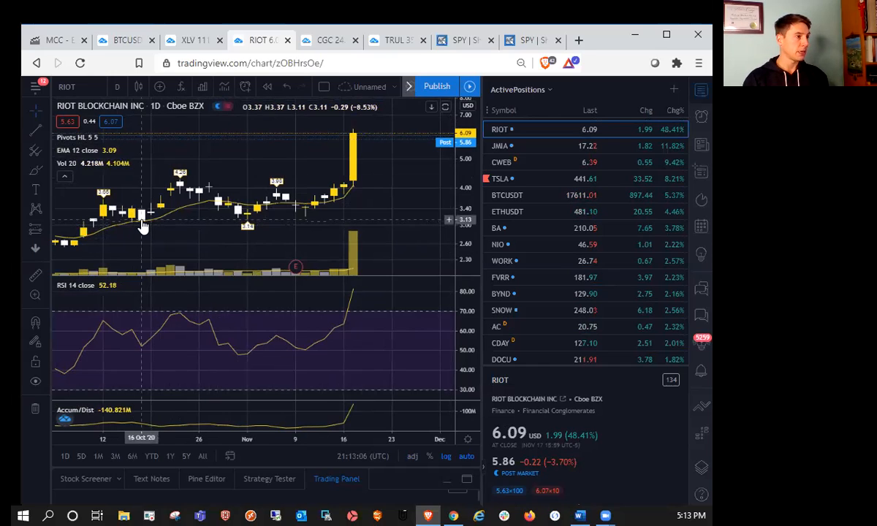
pyautogui.moveTo(247, 227)
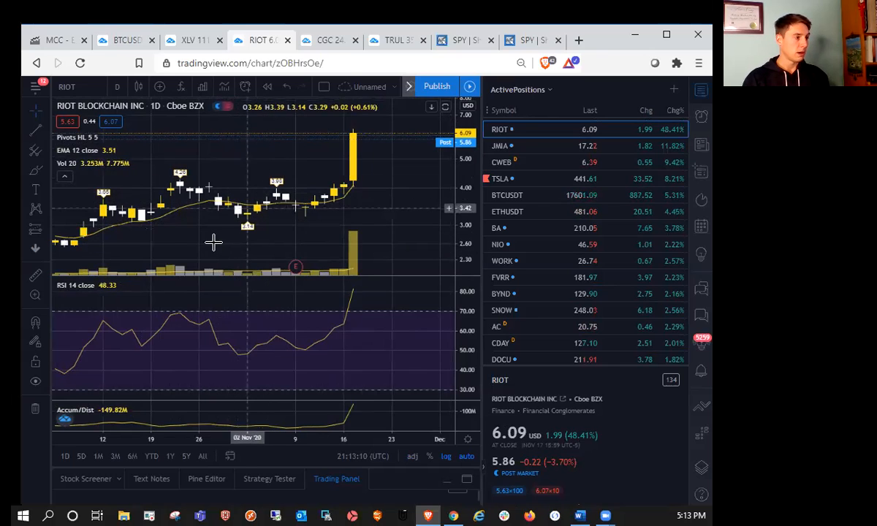
pyautogui.moveTo(277, 196)
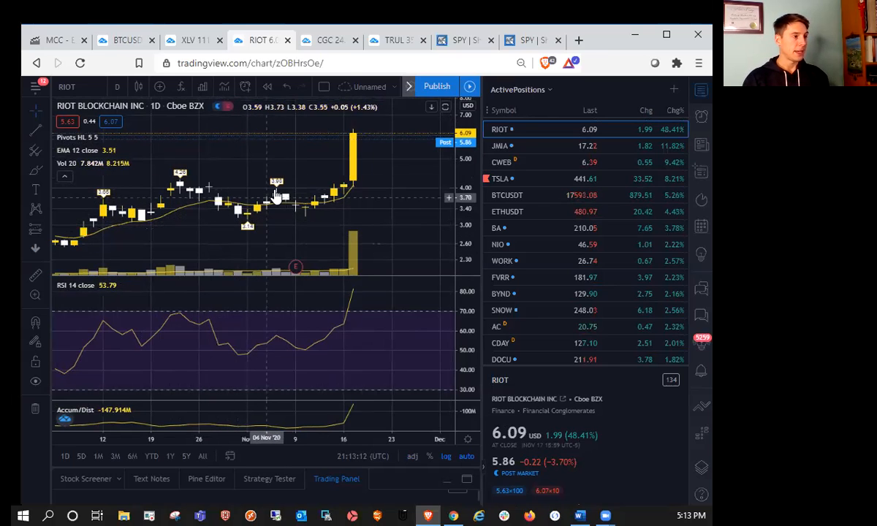
pyautogui.moveTo(306, 212)
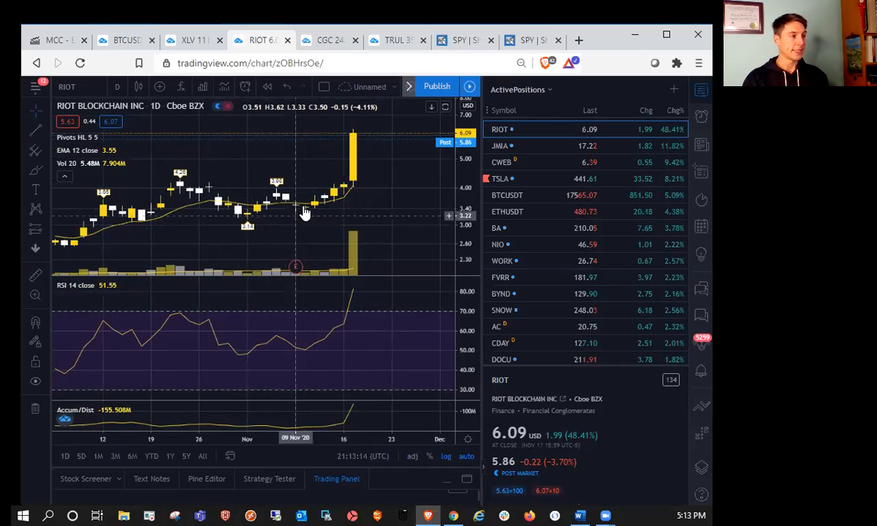
pyautogui.moveTo(208, 179)
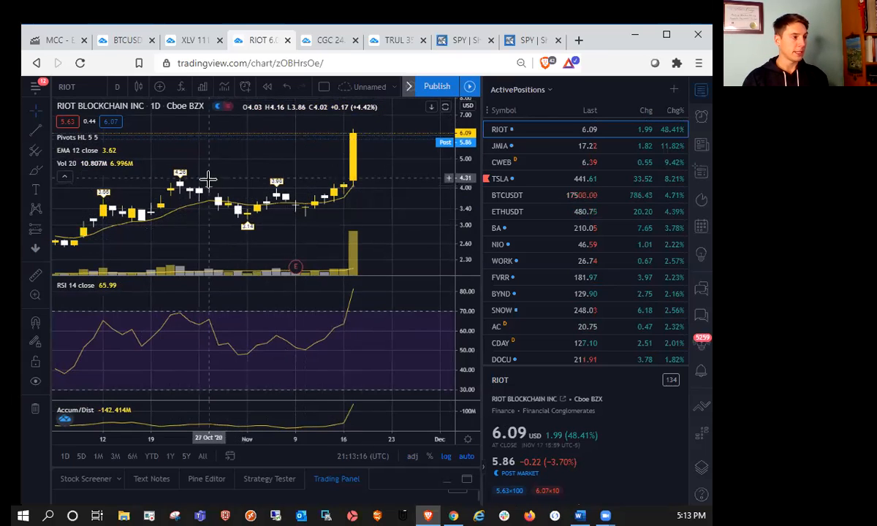
pyautogui.moveTo(261, 208)
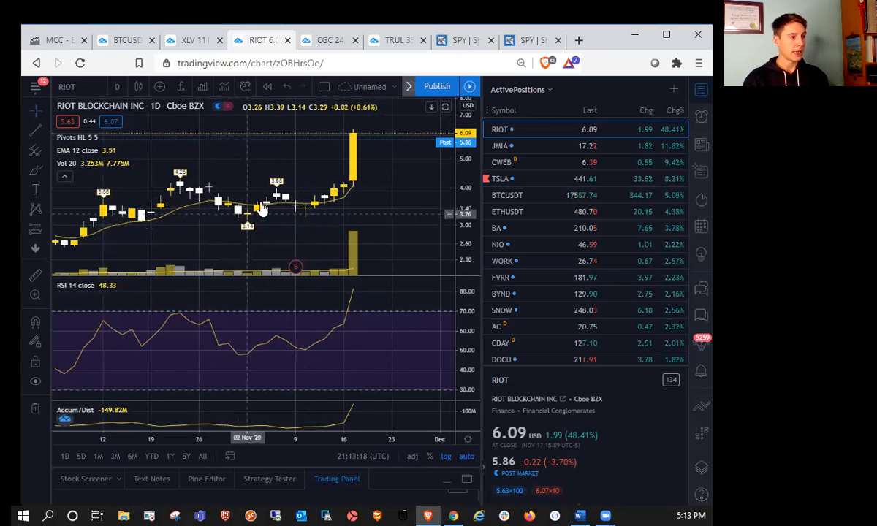
pyautogui.moveTo(285, 212)
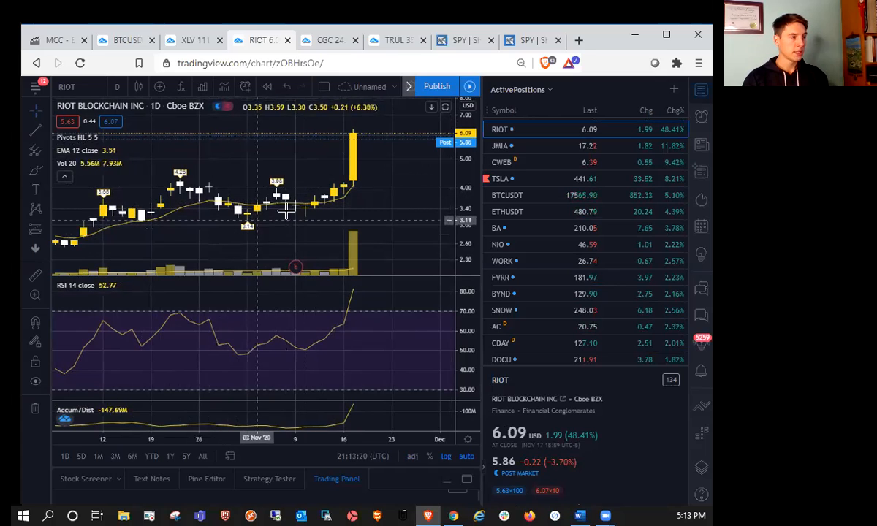
pyautogui.moveTo(304, 217)
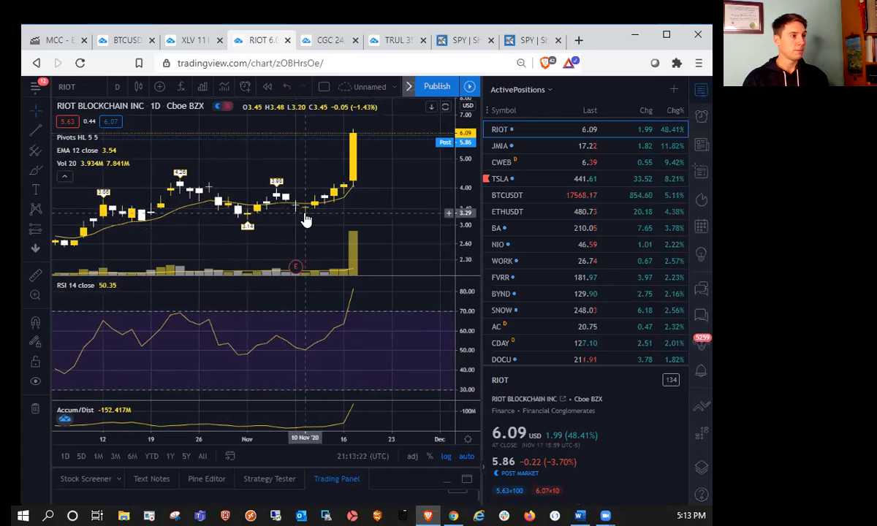
pyautogui.moveTo(308, 215)
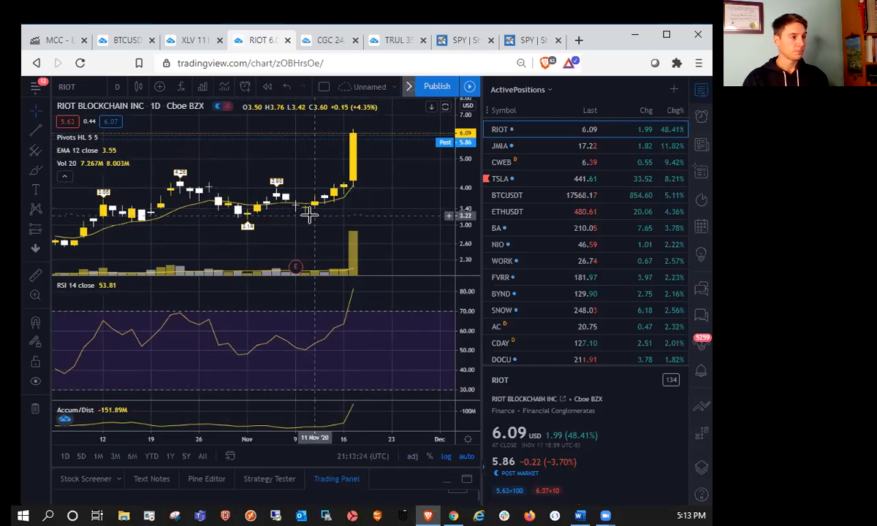
pyautogui.moveTo(251, 236)
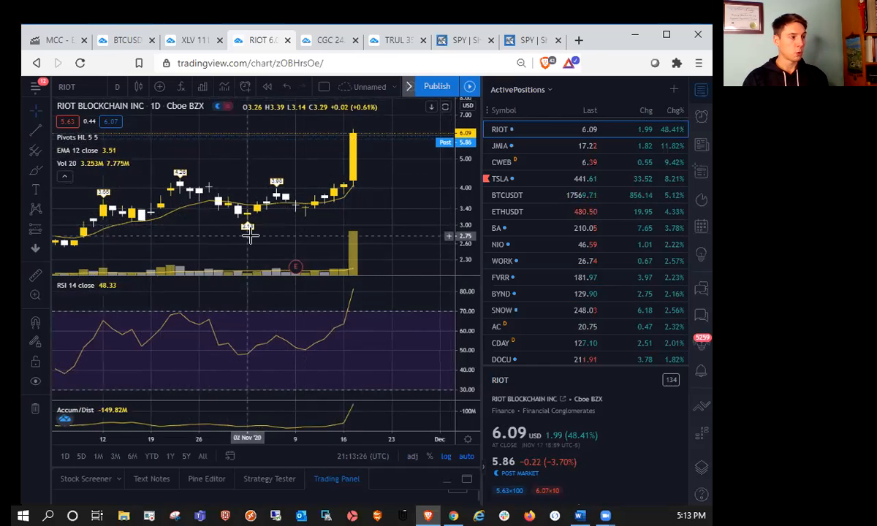
pyautogui.moveTo(139, 225)
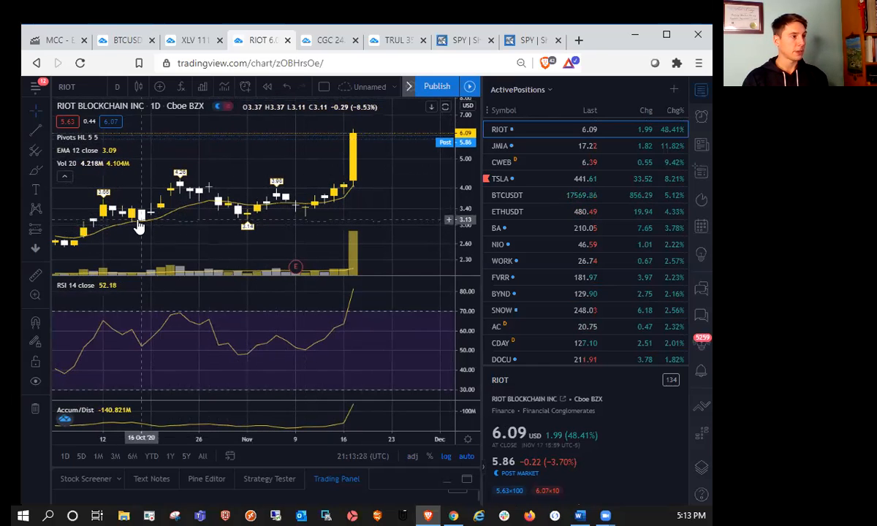
pyautogui.moveTo(197, 217)
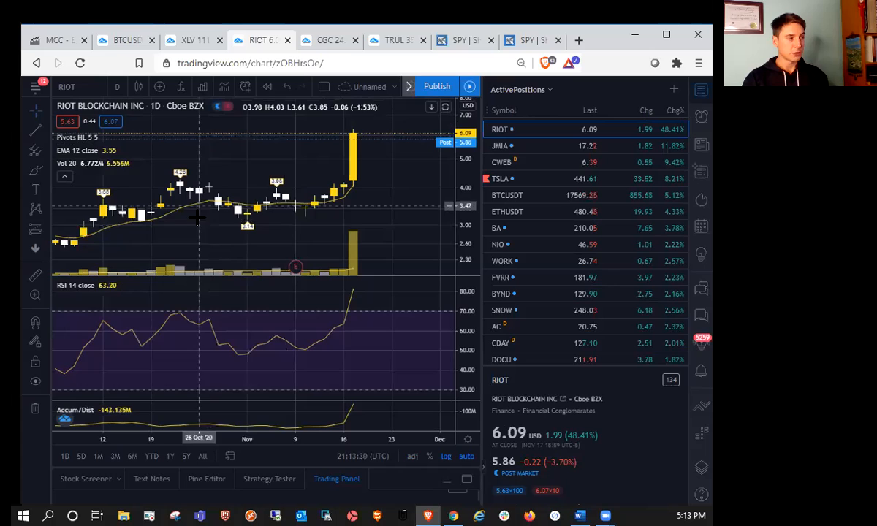
pyautogui.moveTo(311, 235)
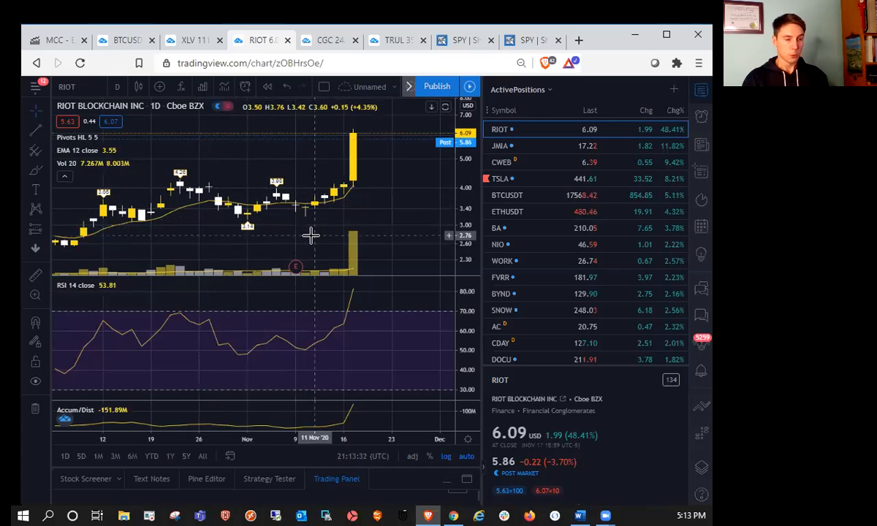
pyautogui.moveTo(306, 224)
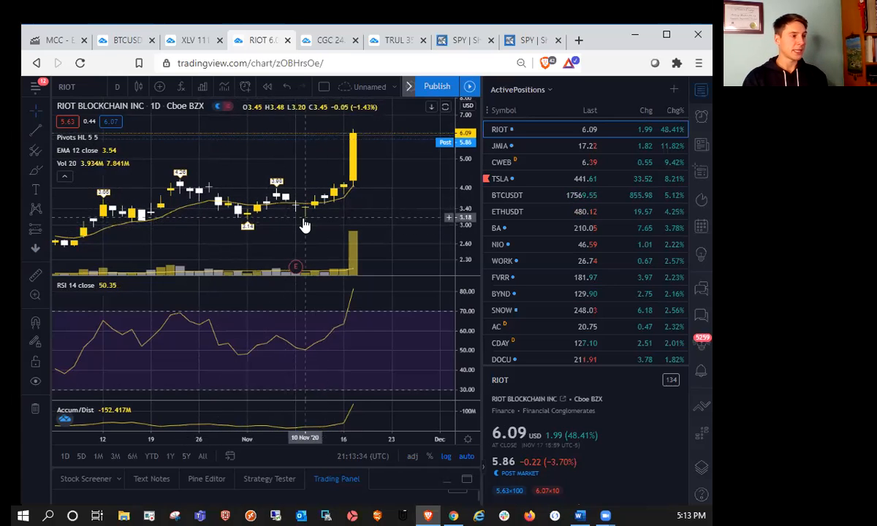
# - Measure RIOT's 12-bar daily rise from 10 Nov, about $3.18, to the latest bar
pyautogui.moveTo(305, 219); pyautogui.dragTo(423, 135)
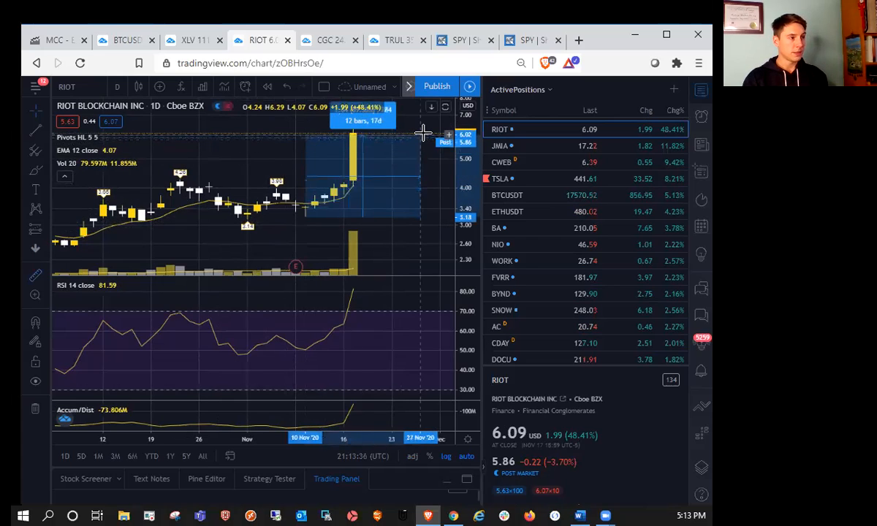
pyautogui.moveTo(419, 154)
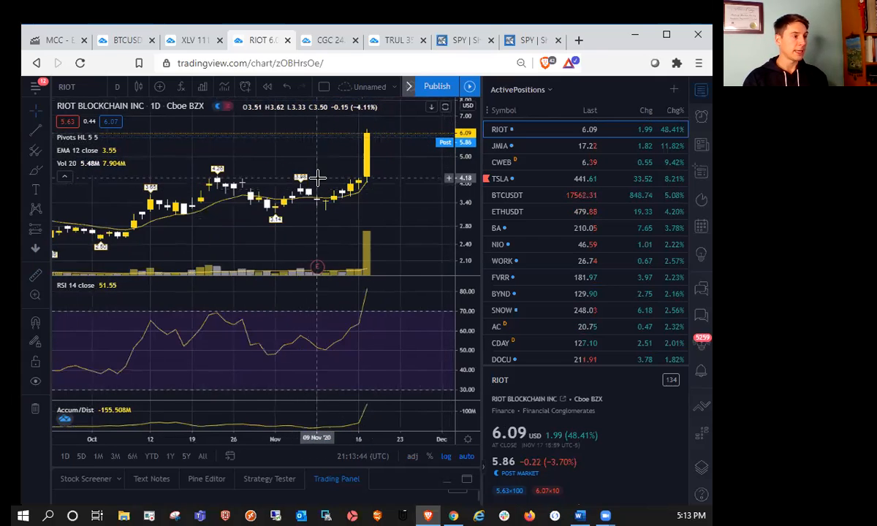
pyautogui.moveTo(353, 197)
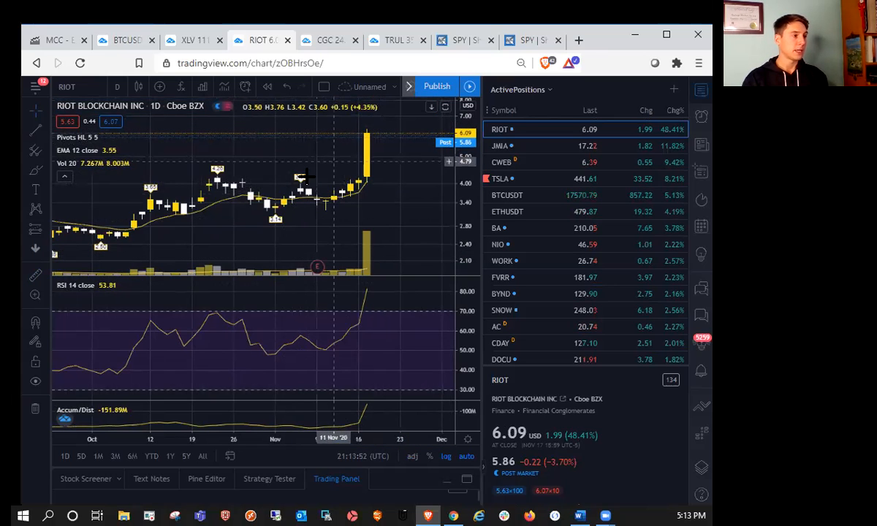
pyautogui.moveTo(340, 197)
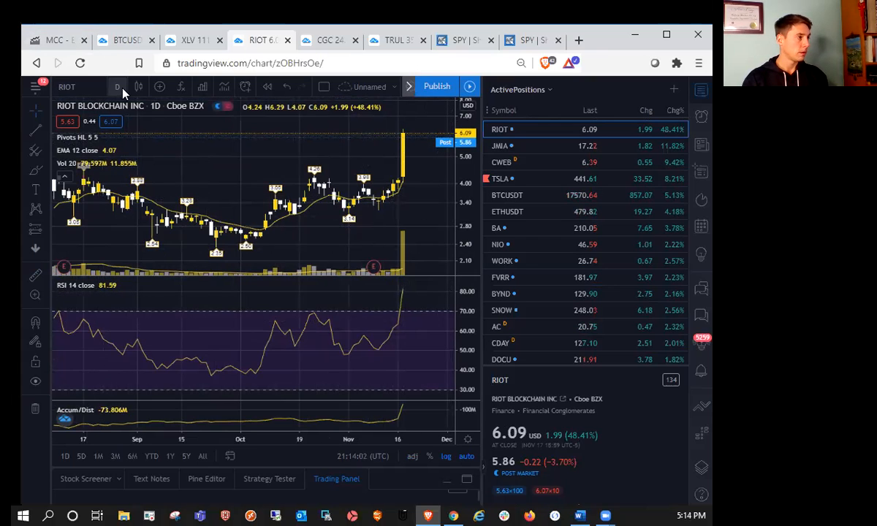
# - Check RIOT on monthly candles, then switch it to the 5-minute interval
pyautogui.click(117, 86)
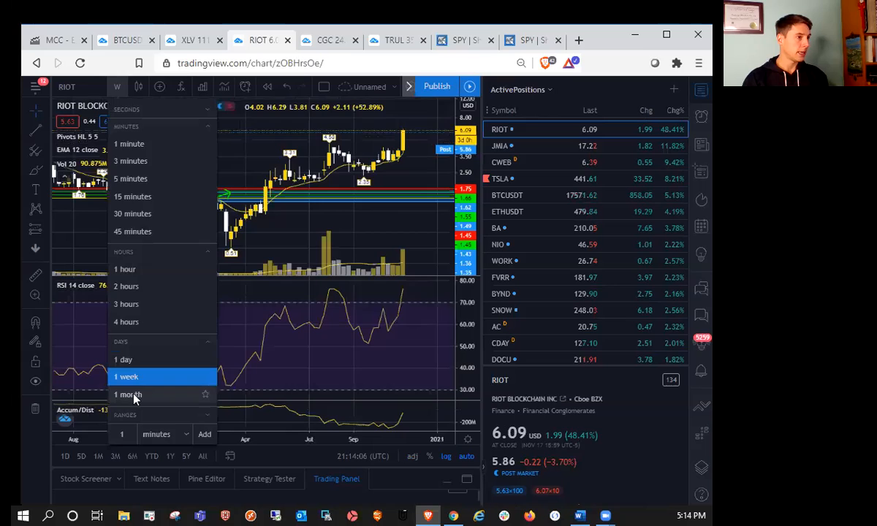
pyautogui.click(127, 395)
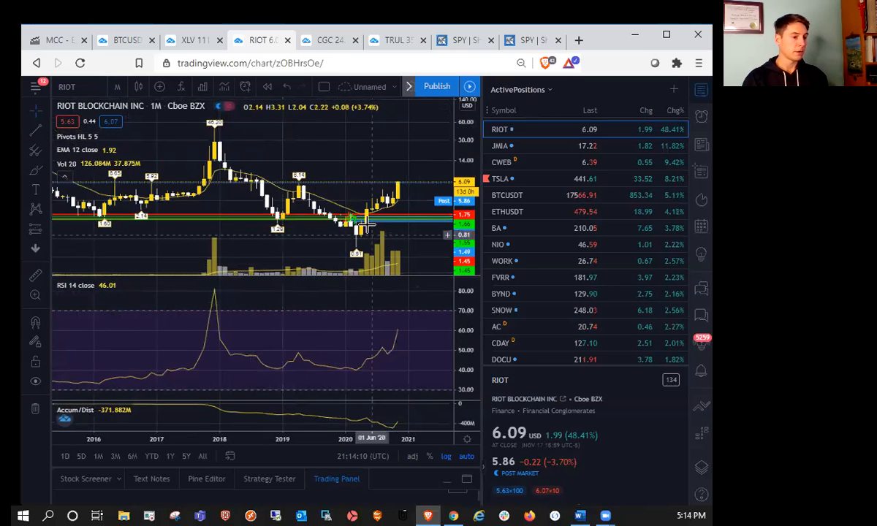
pyautogui.click(117, 86)
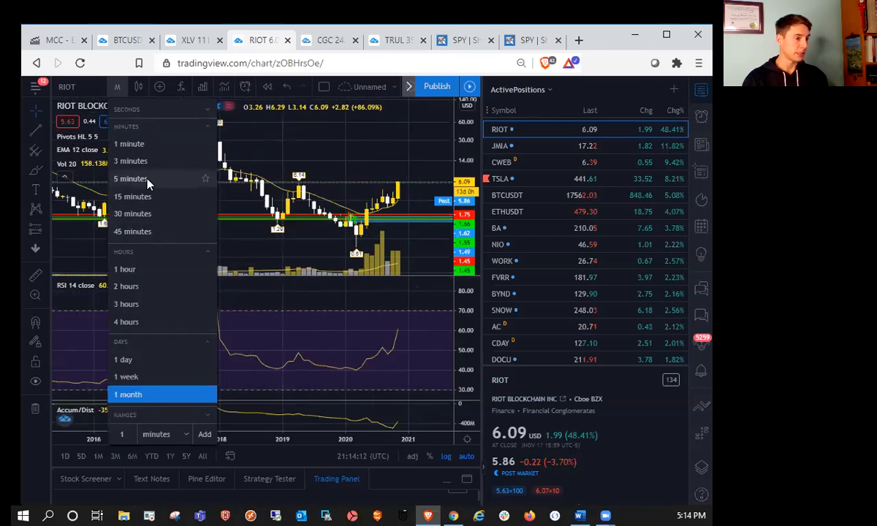
pyautogui.click(130, 179)
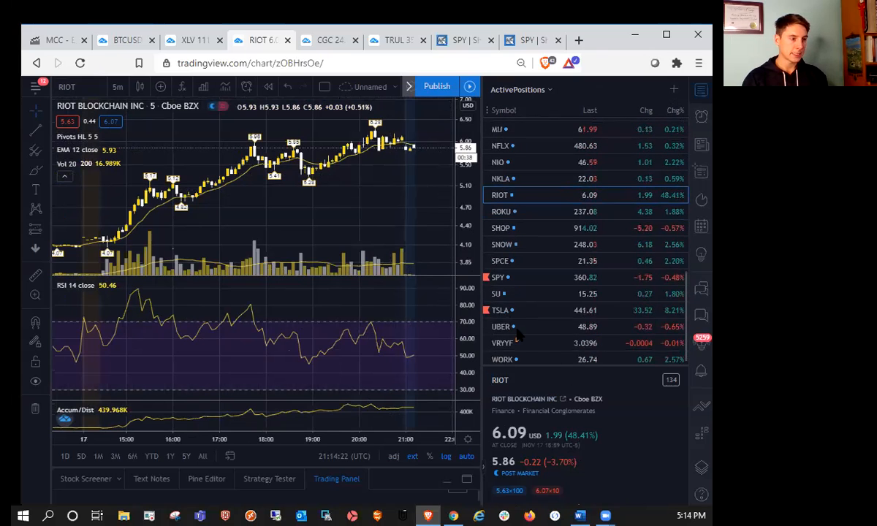
# - Load TSLA's 5-minute chart from the ActivePositions watchlist, leaving the interval list open
pyautogui.click(501, 310)
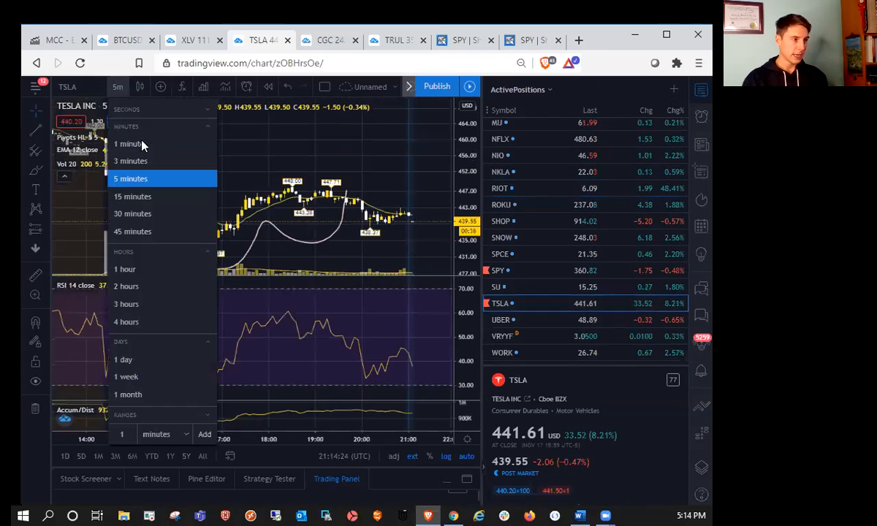
pyautogui.click(130, 178)
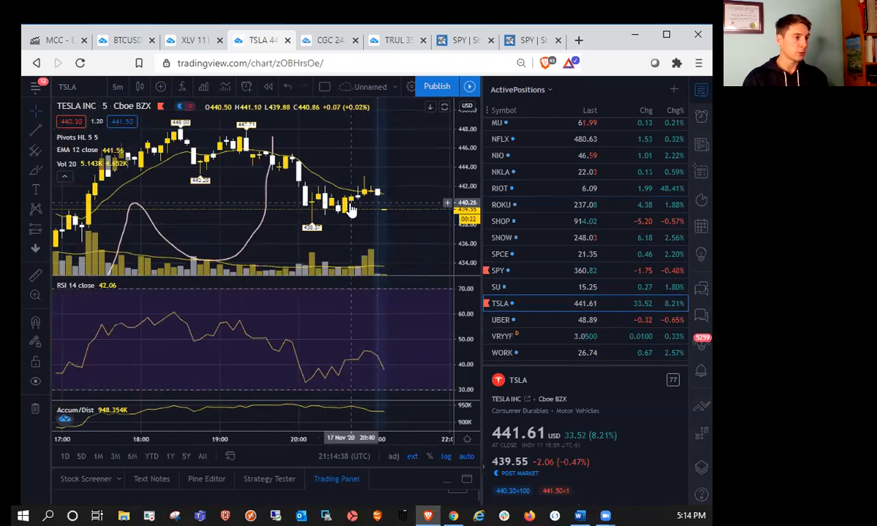
pyautogui.moveTo(351, 216)
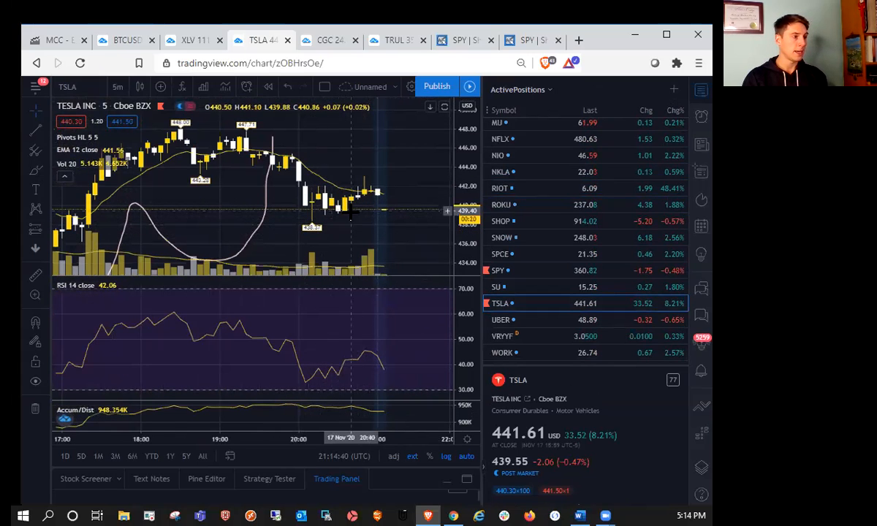
pyautogui.moveTo(386, 200)
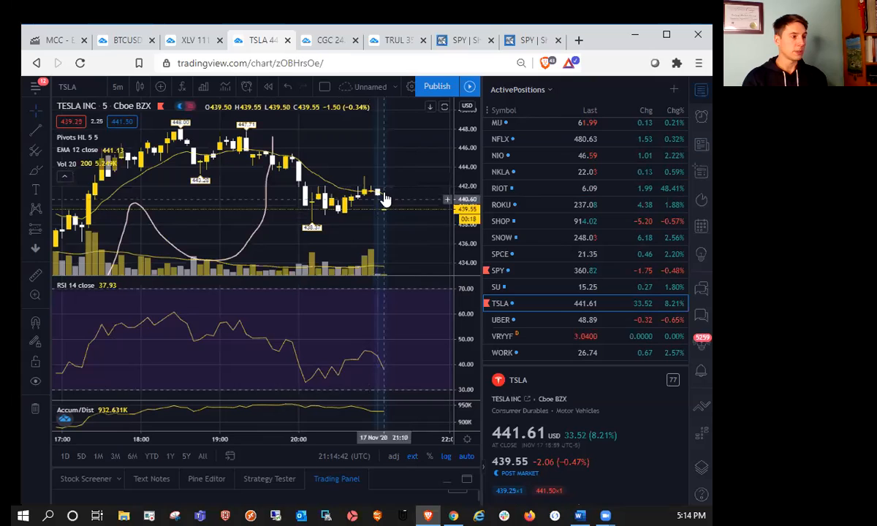
pyautogui.click(118, 86)
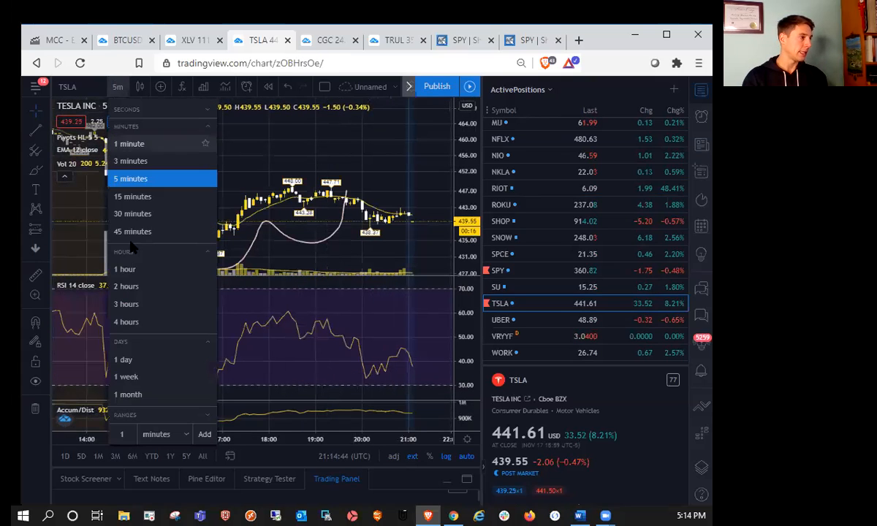
pyautogui.click(125, 269)
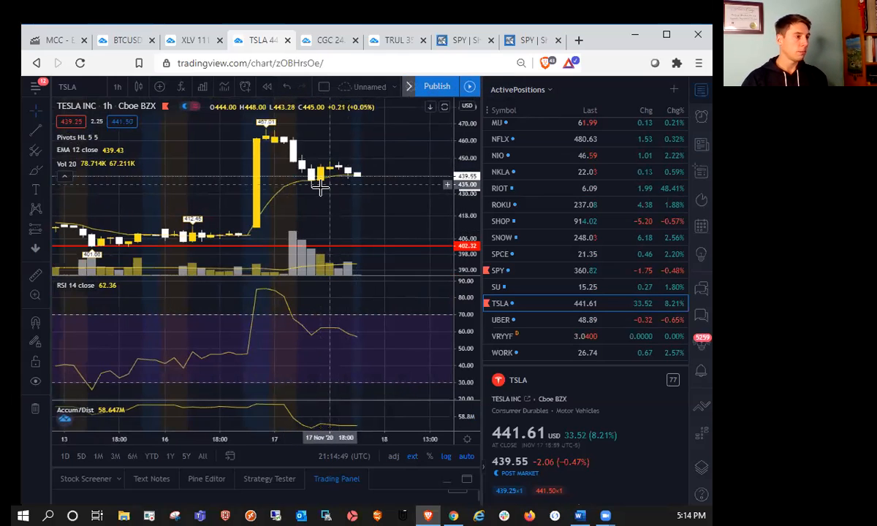
pyautogui.moveTo(375, 180)
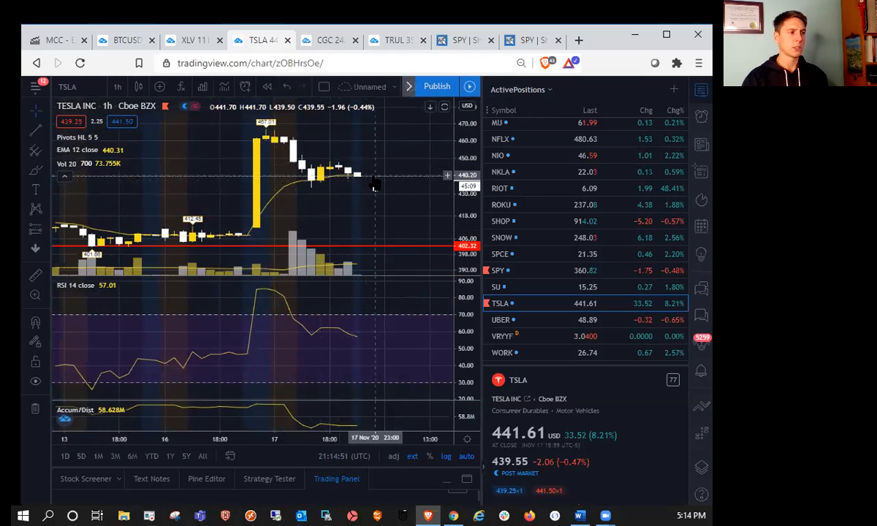
pyautogui.moveTo(304, 185)
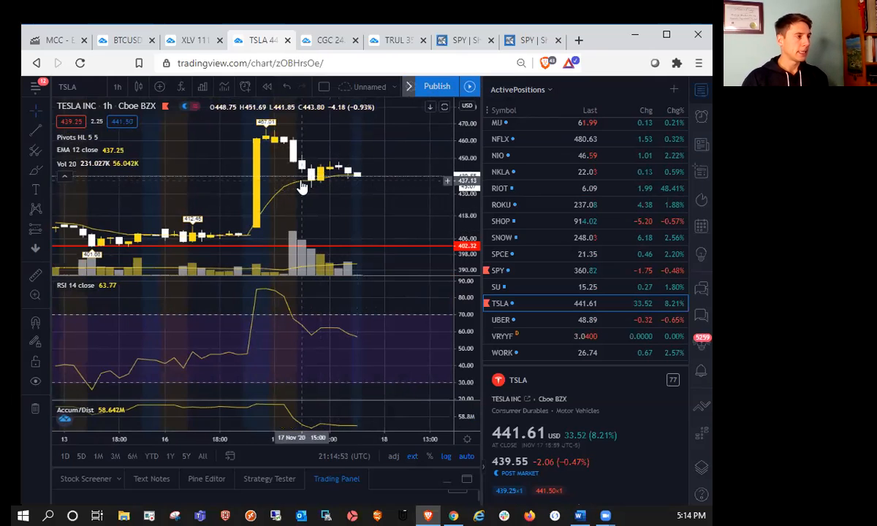
pyautogui.moveTo(263, 207)
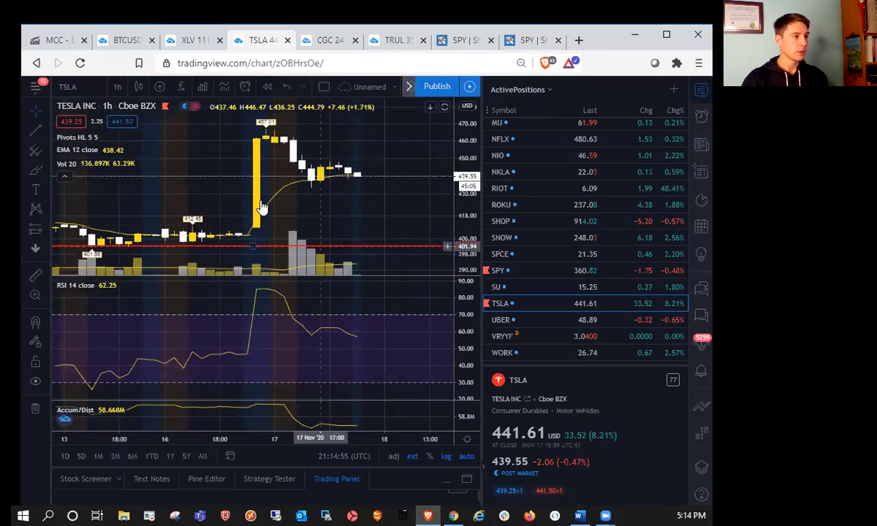
pyautogui.moveTo(314, 189)
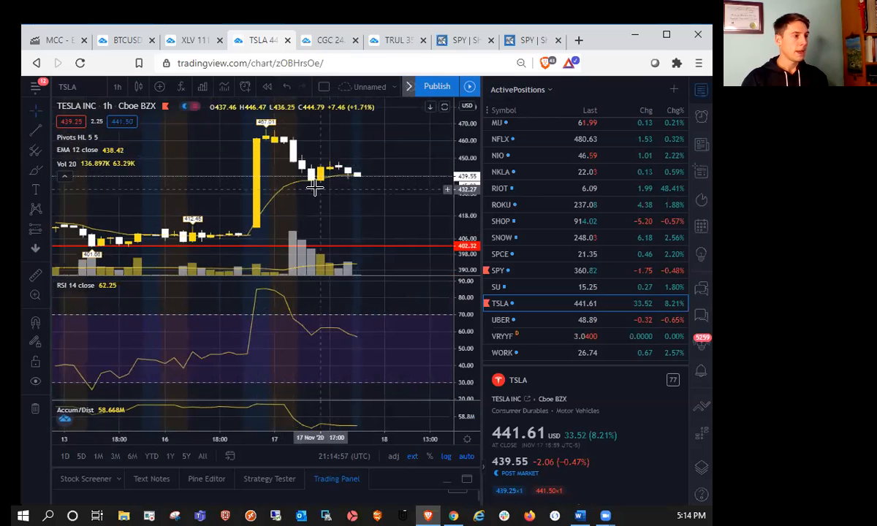
pyautogui.moveTo(315, 194)
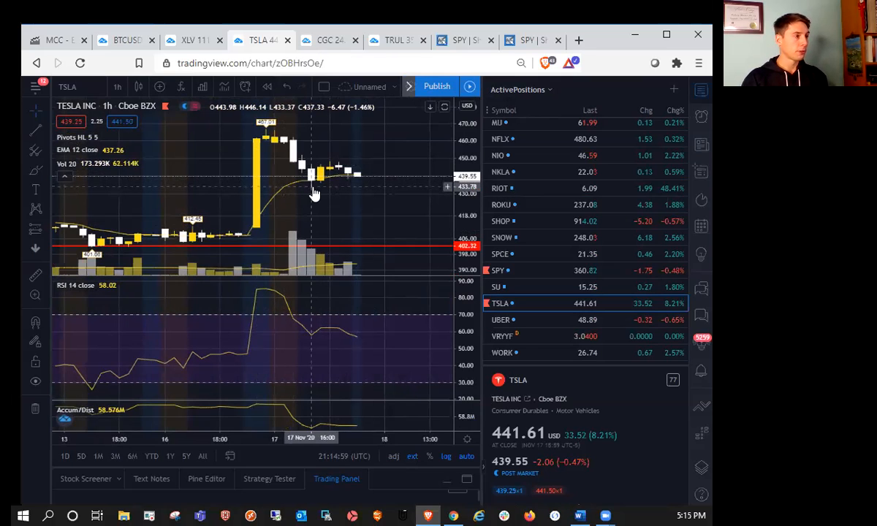
pyautogui.moveTo(358, 170)
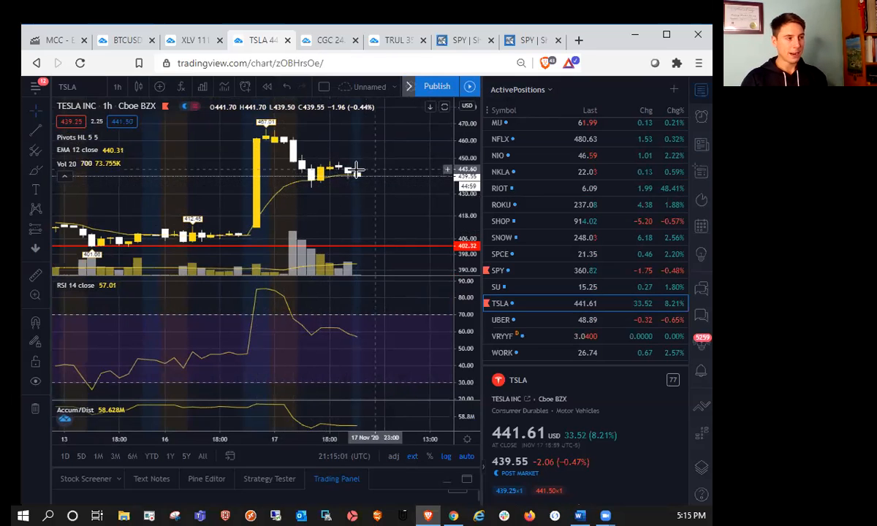
pyautogui.moveTo(378, 225)
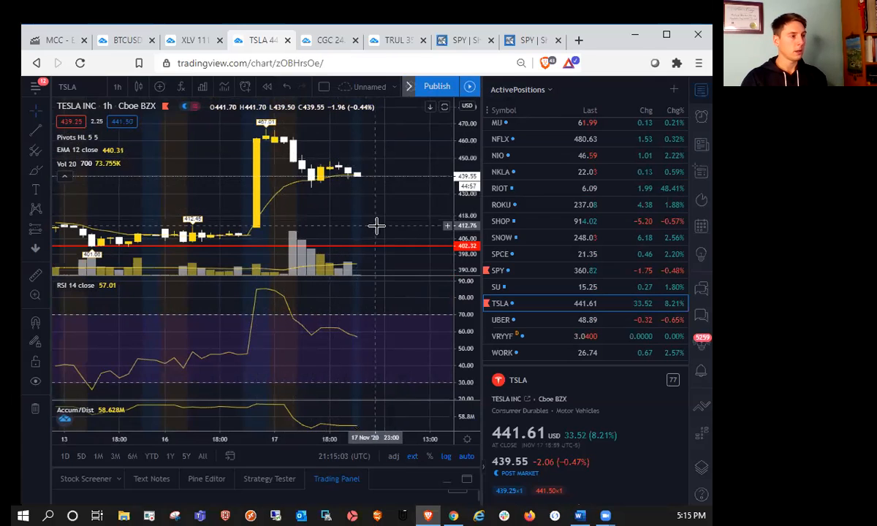
pyautogui.moveTo(313, 191)
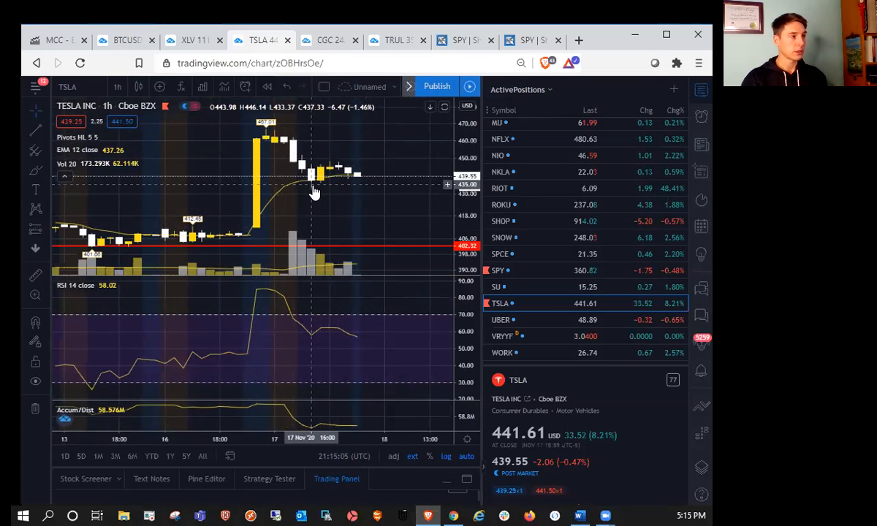
pyautogui.moveTo(333, 168)
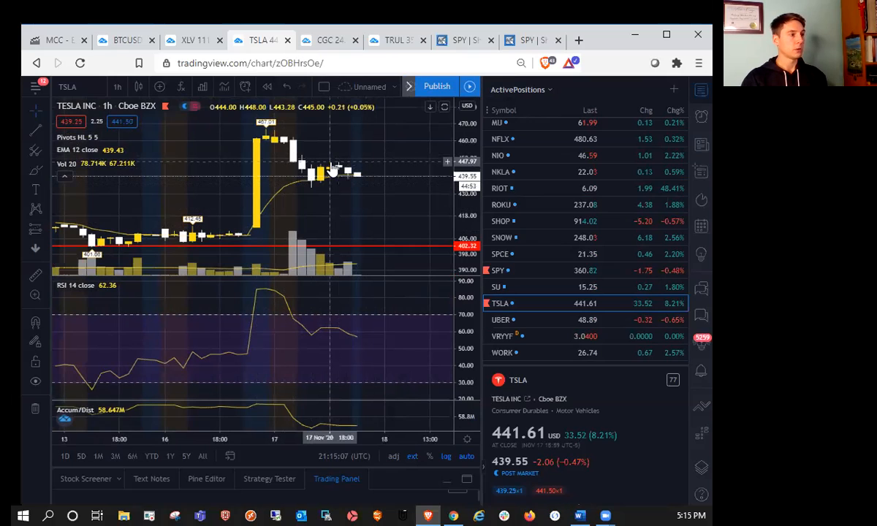
pyautogui.moveTo(347, 155)
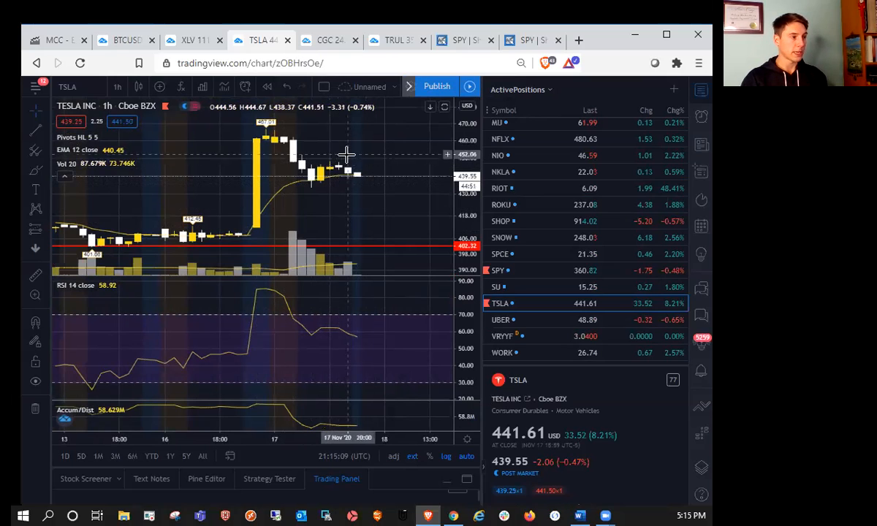
pyautogui.moveTo(339, 171)
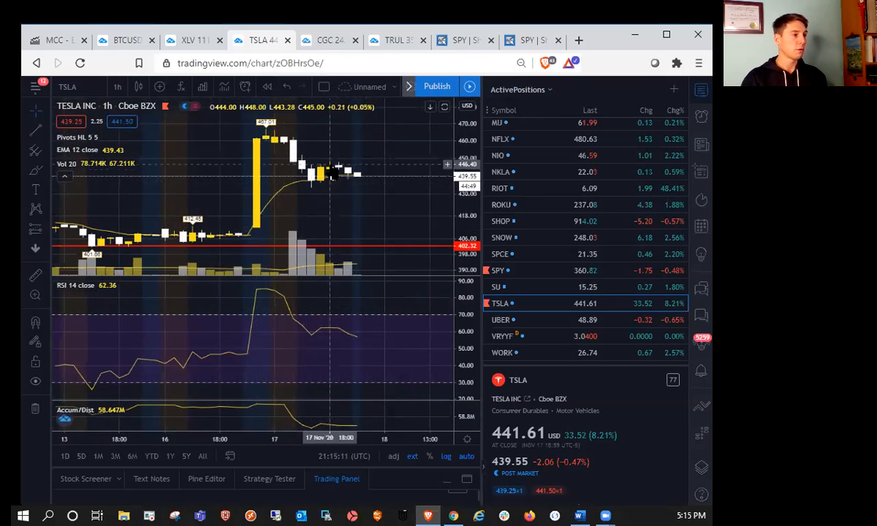
pyautogui.moveTo(315, 195)
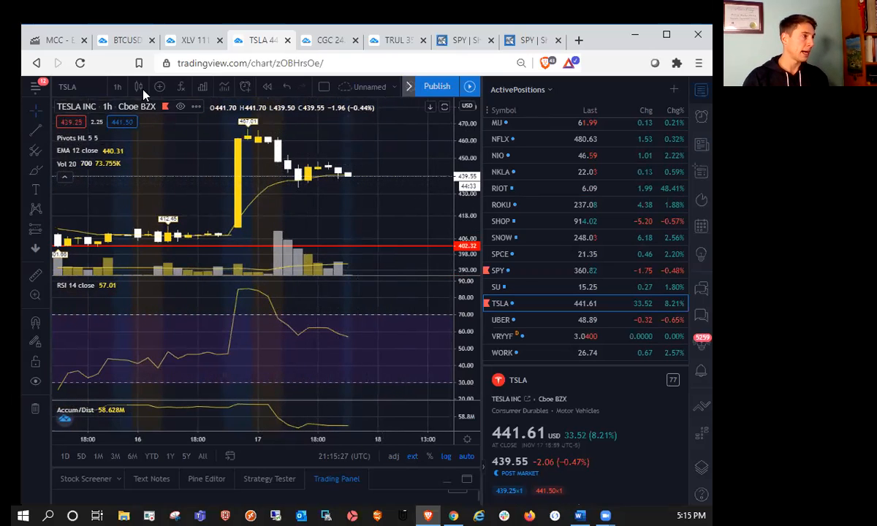
pyautogui.click(118, 87)
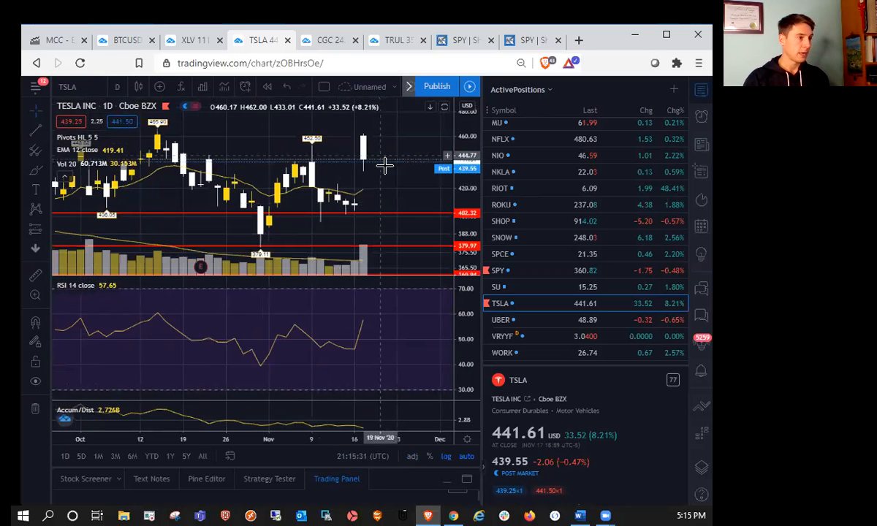
pyautogui.moveTo(398, 184)
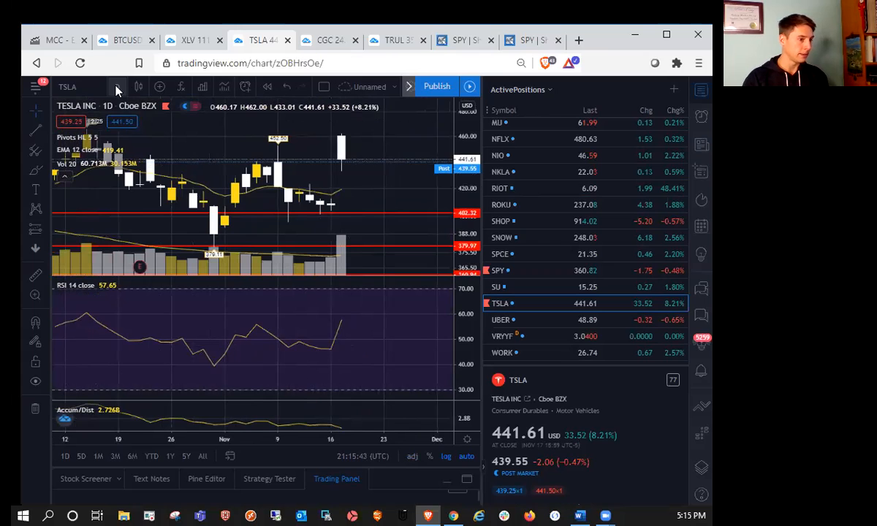
pyautogui.click(117, 87)
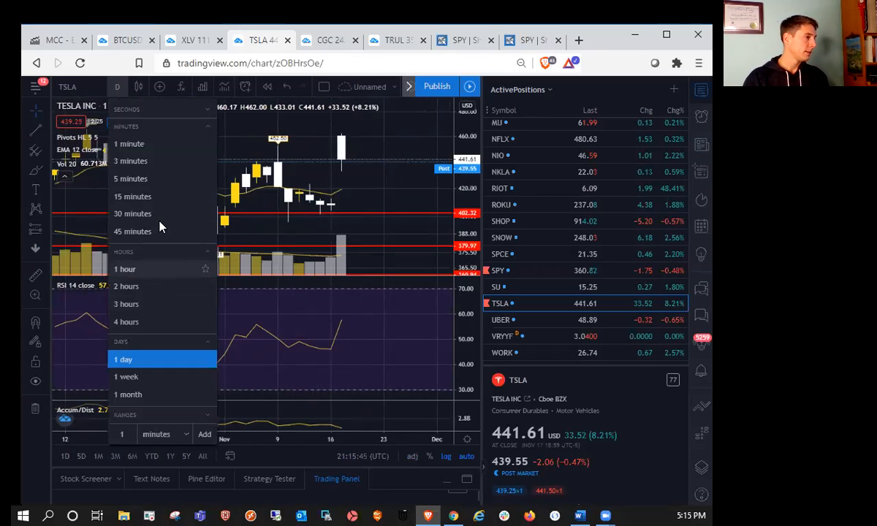
pyautogui.click(130, 179)
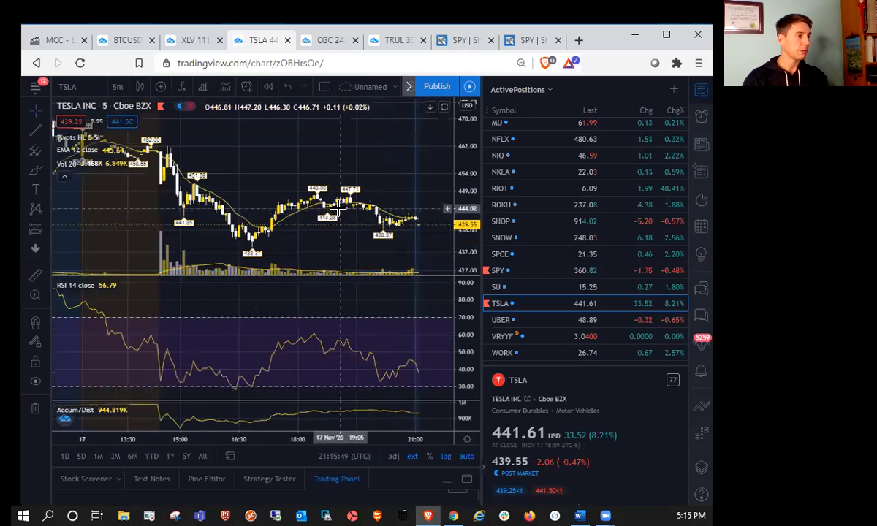
pyautogui.click(117, 86)
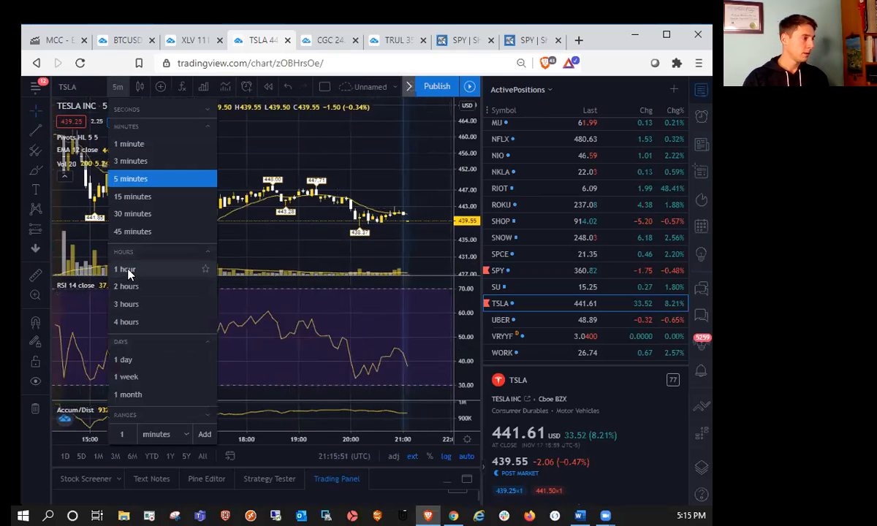
pyautogui.click(124, 269)
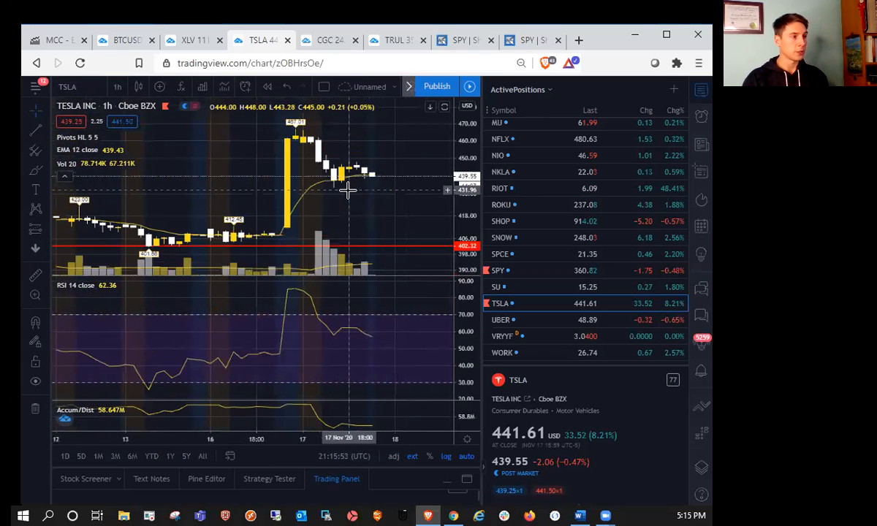
pyautogui.moveTo(340, 191)
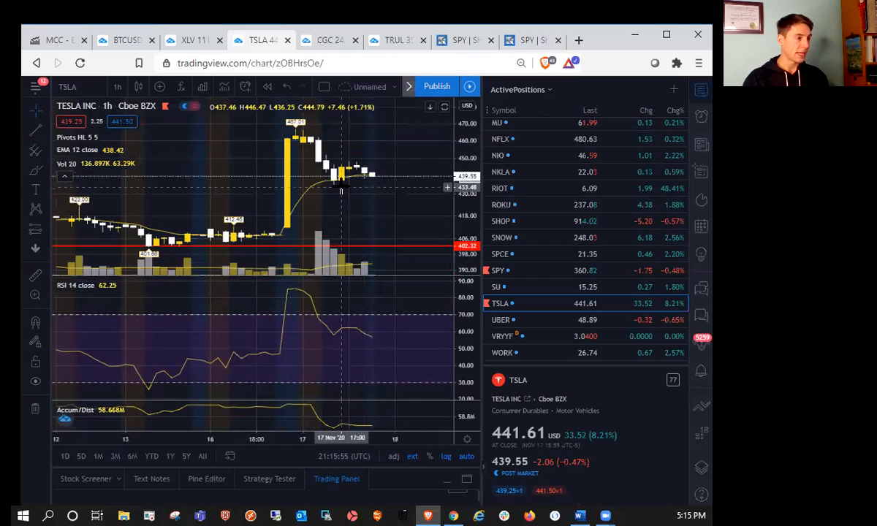
pyautogui.moveTo(332, 187)
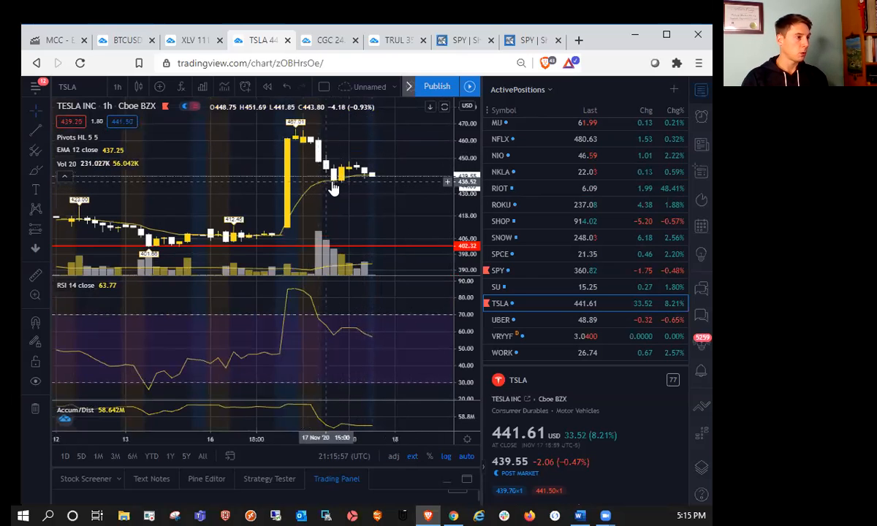
pyautogui.moveTo(335, 190)
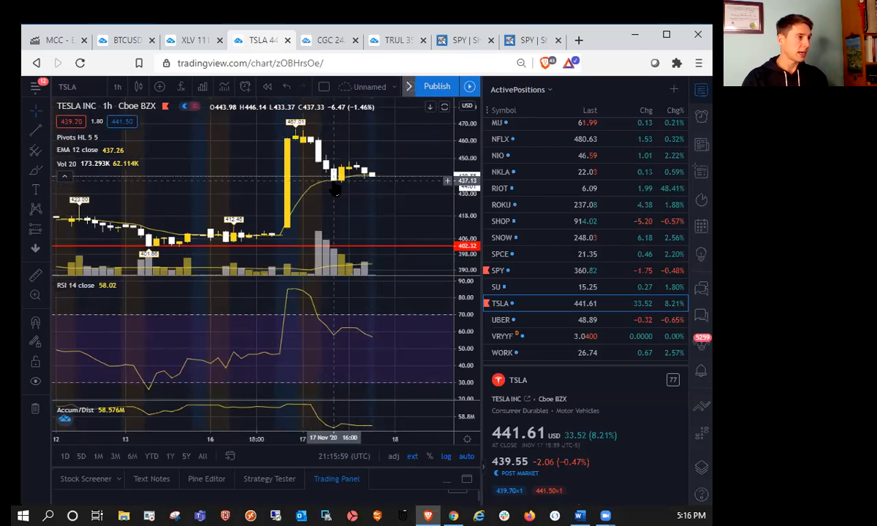
pyautogui.moveTo(343, 185)
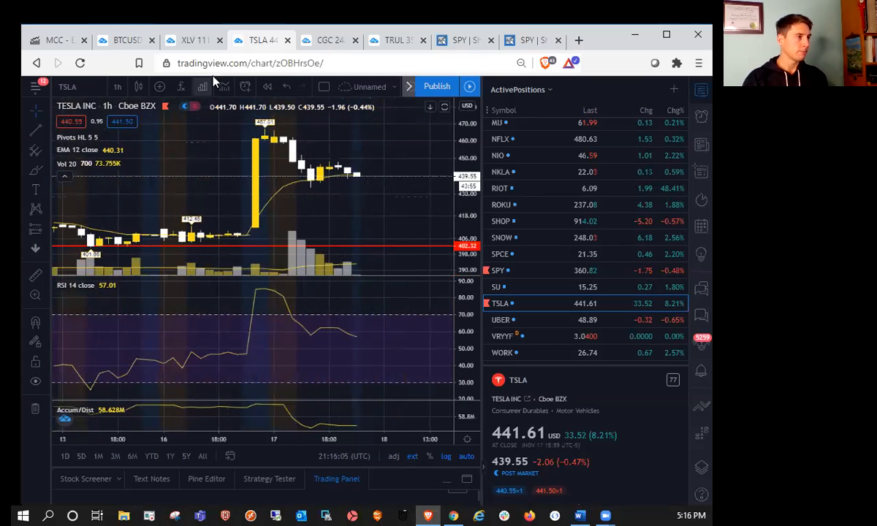
# - Switch Tesla to five-minute candles and compress the view to show several days
pyautogui.click(117, 87)
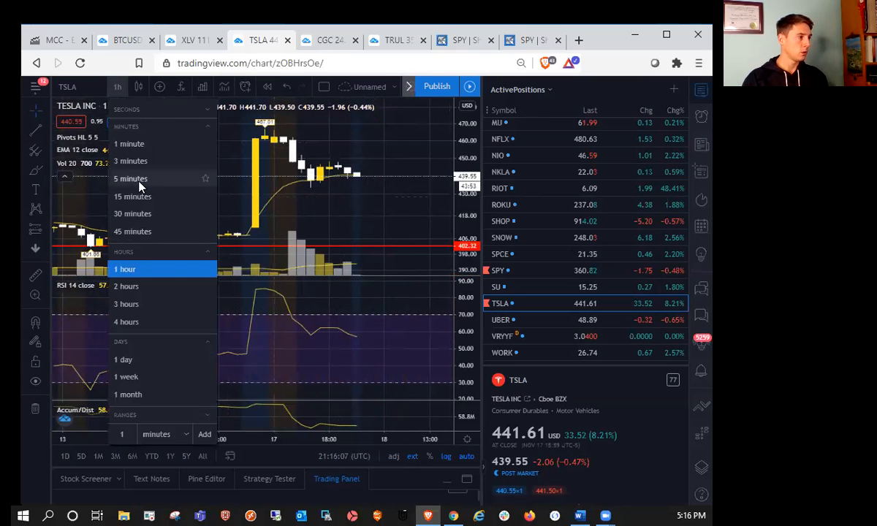
pyautogui.click(131, 179)
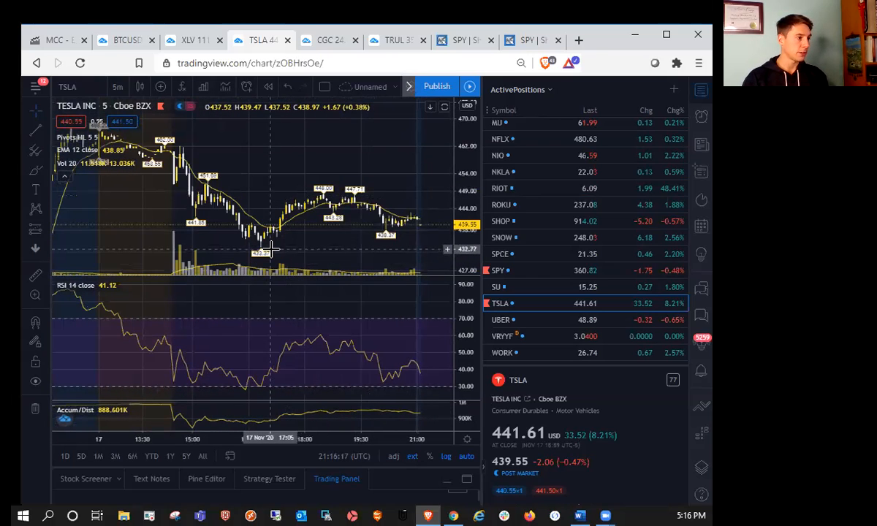
pyautogui.moveTo(271, 250); pyautogui.dragTo(403, 196)
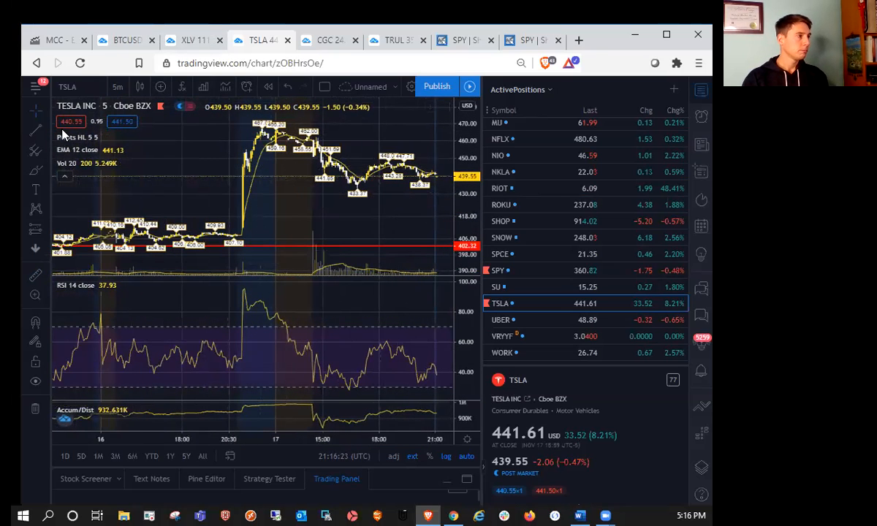
pyautogui.click(117, 86)
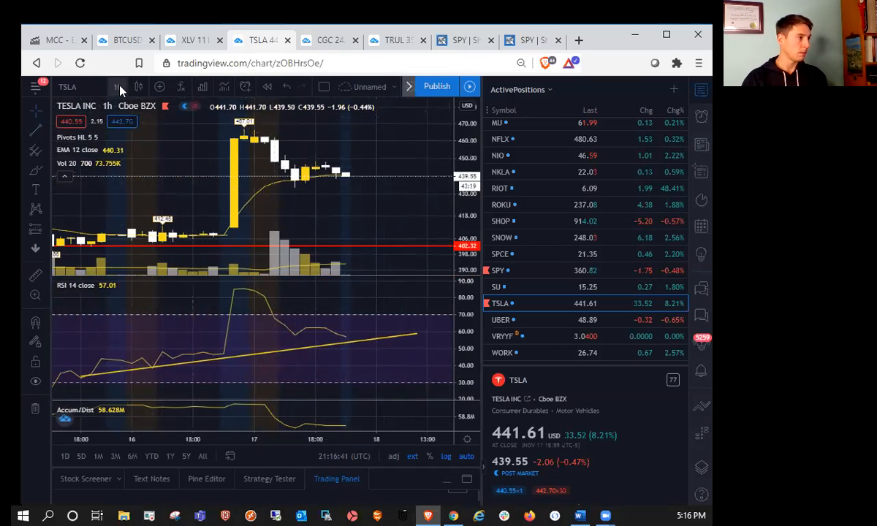
# - Load Apple from the watchlist, toggle the Chg% sort back, and show daily candles
pyautogui.scroll(3)
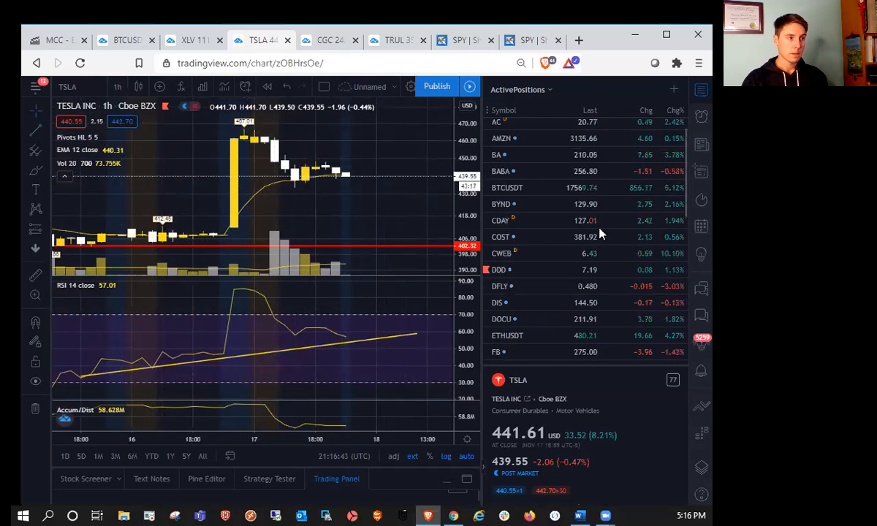
pyautogui.click(500, 129)
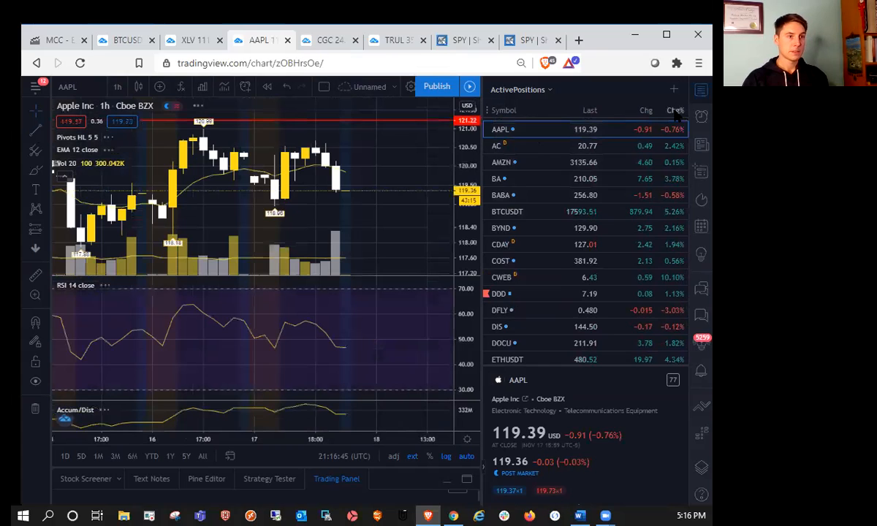
pyautogui.click(674, 110)
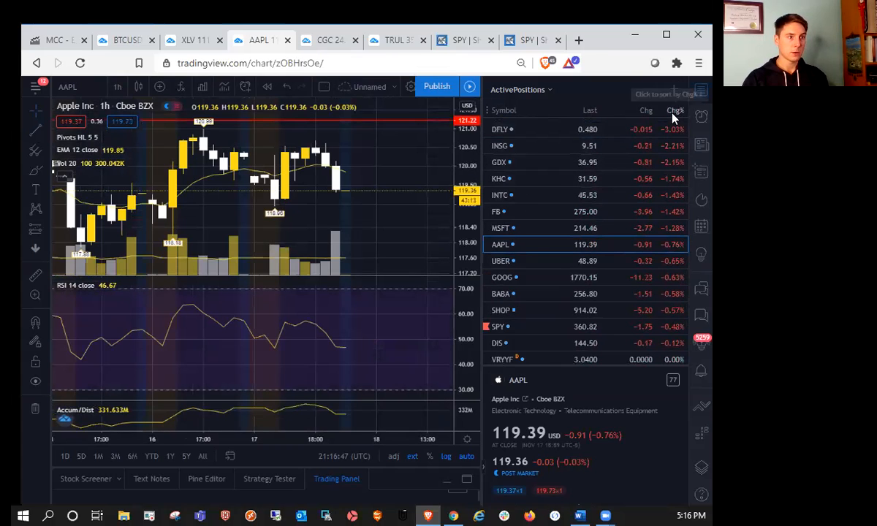
pyautogui.click(673, 110)
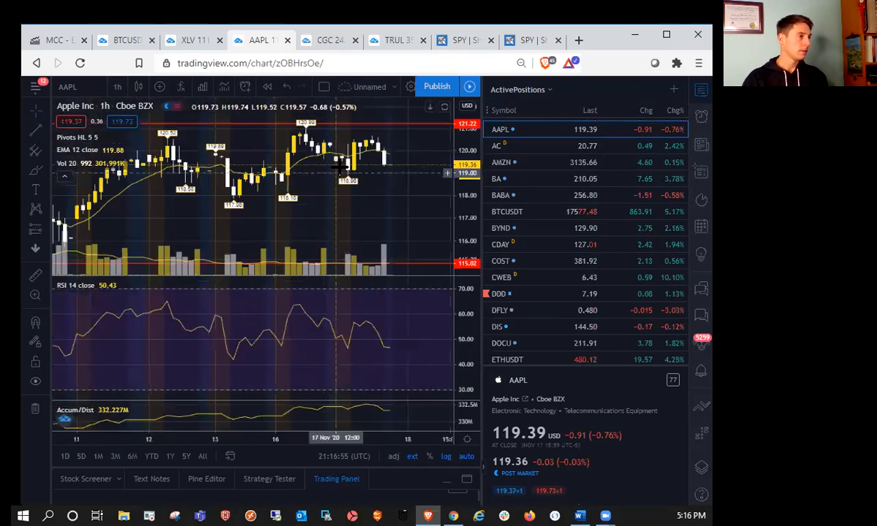
pyautogui.click(117, 86)
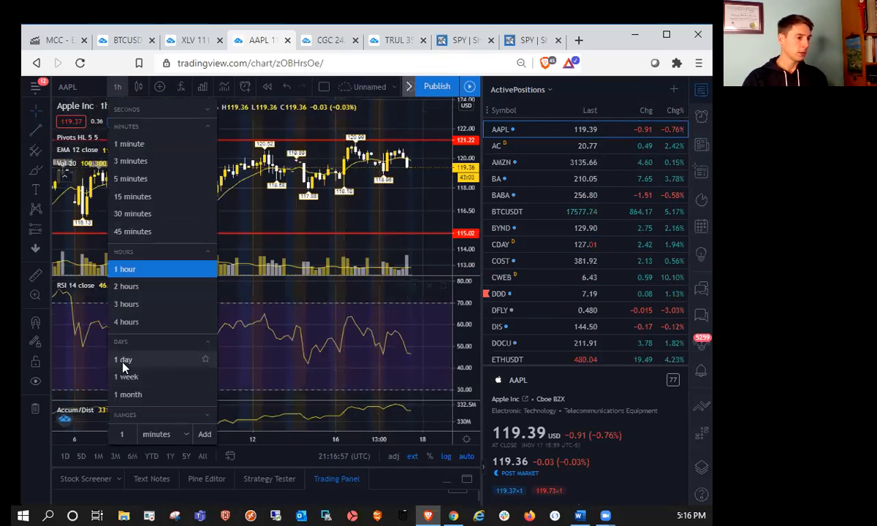
pyautogui.click(122, 359)
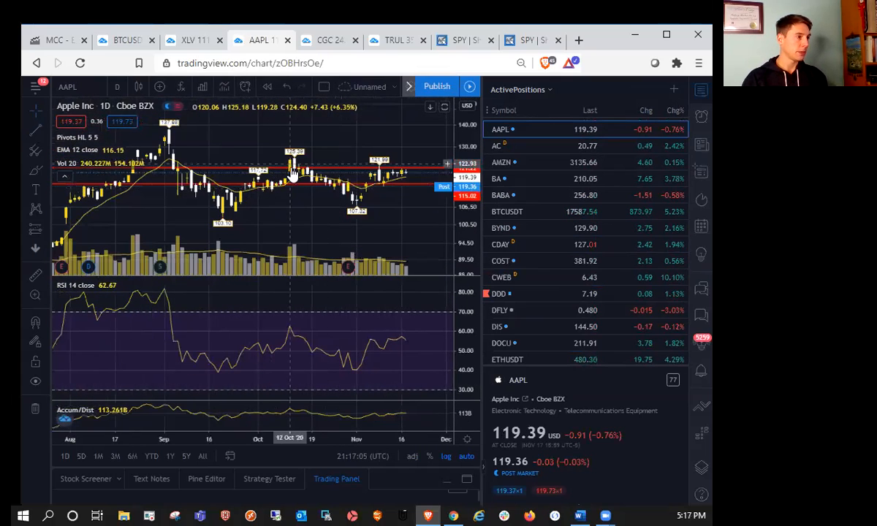
pyautogui.moveTo(176, 154)
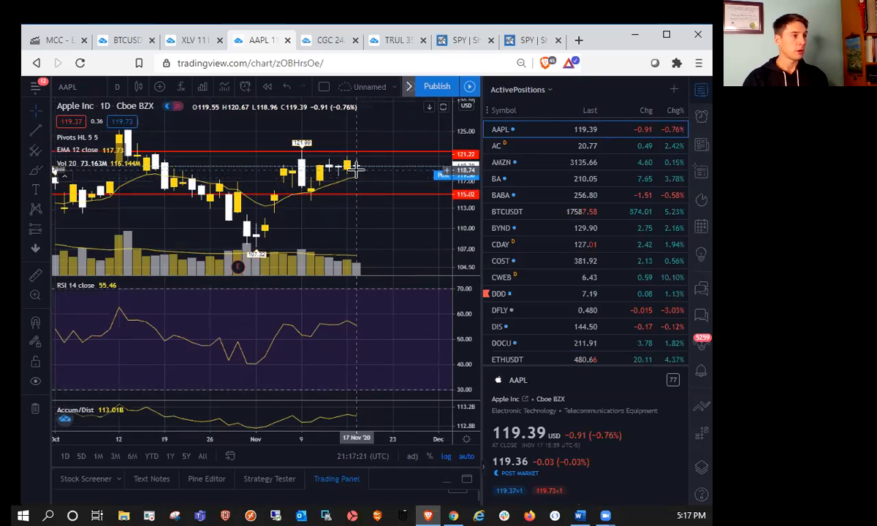
pyautogui.moveTo(318, 121)
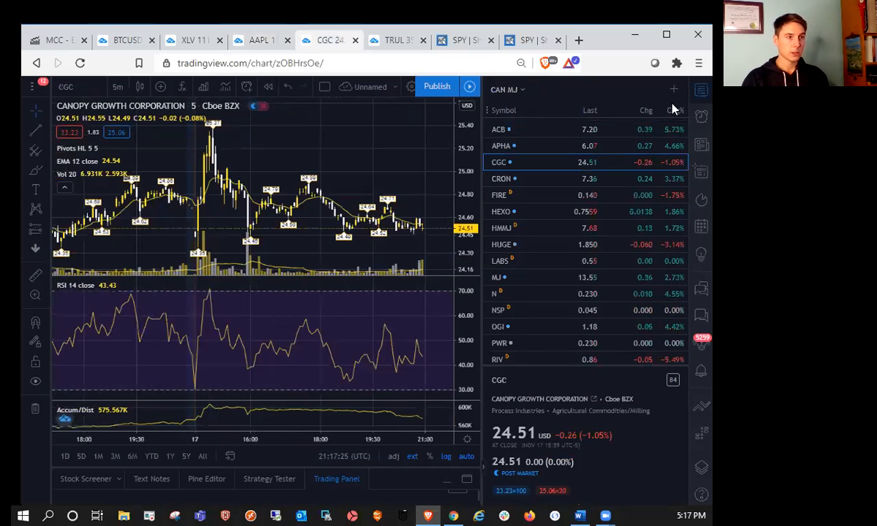
pyautogui.moveTo(674, 111)
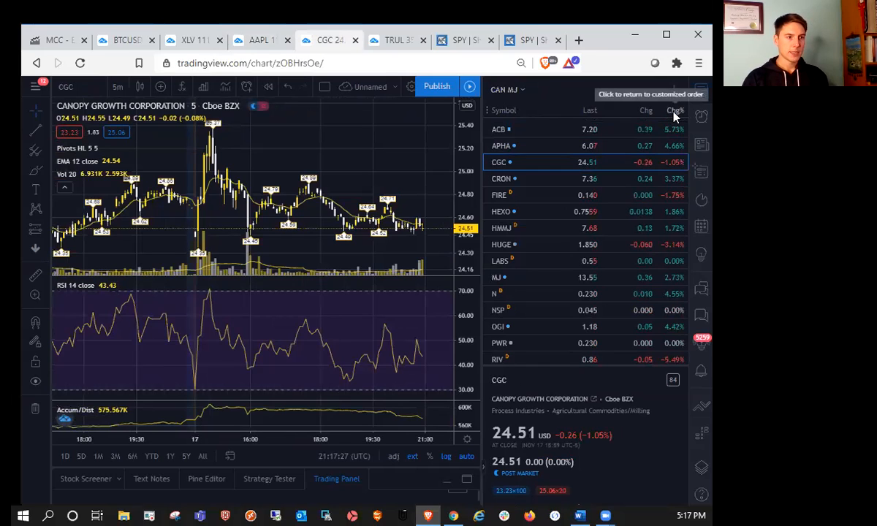
pyautogui.moveTo(628, 146)
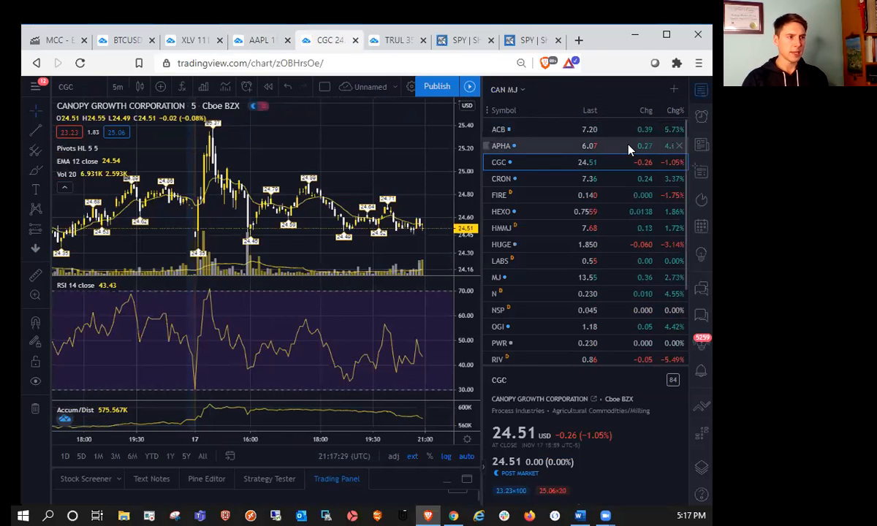
pyautogui.moveTo(564, 146)
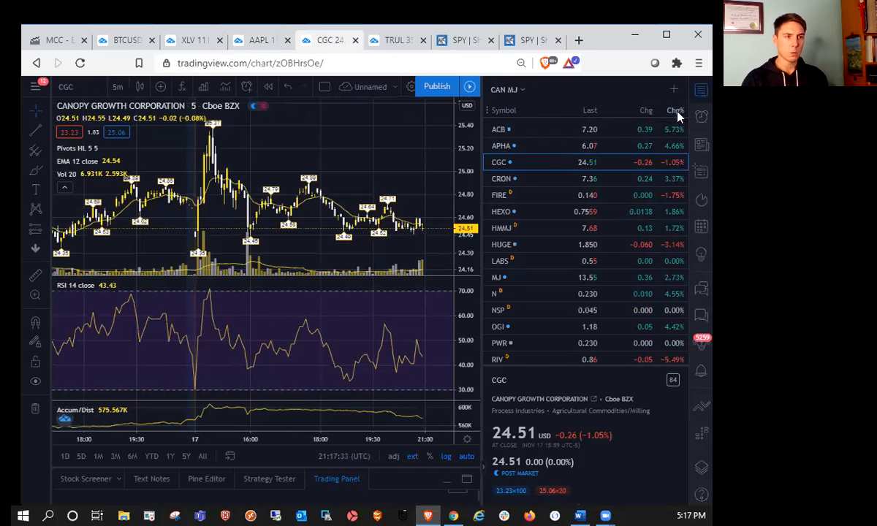
pyautogui.moveTo(631, 105)
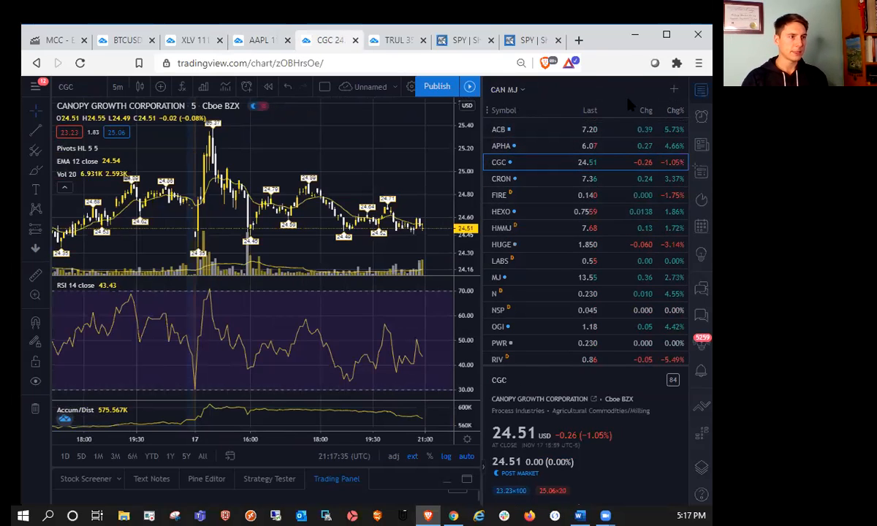
# - Sort the CAN MJ watchlist by Chg% descending, biggest gainers first
pyautogui.click(673, 110)
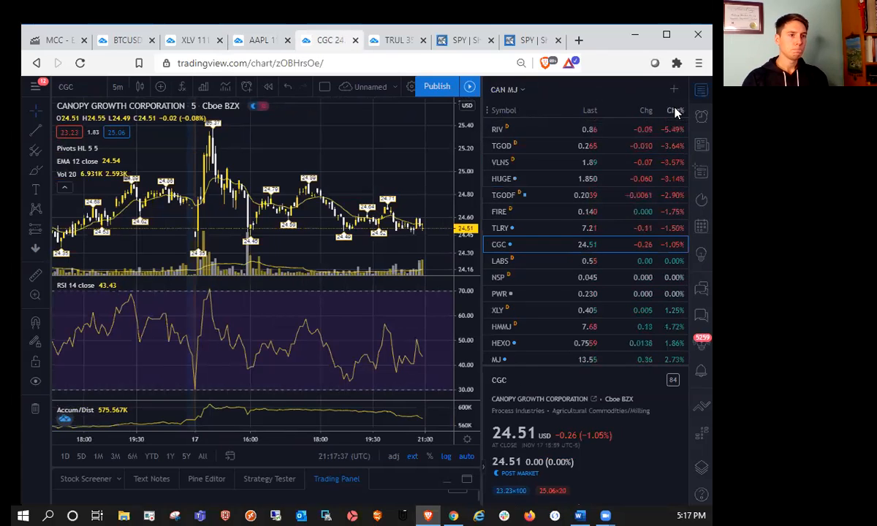
pyautogui.click(674, 110)
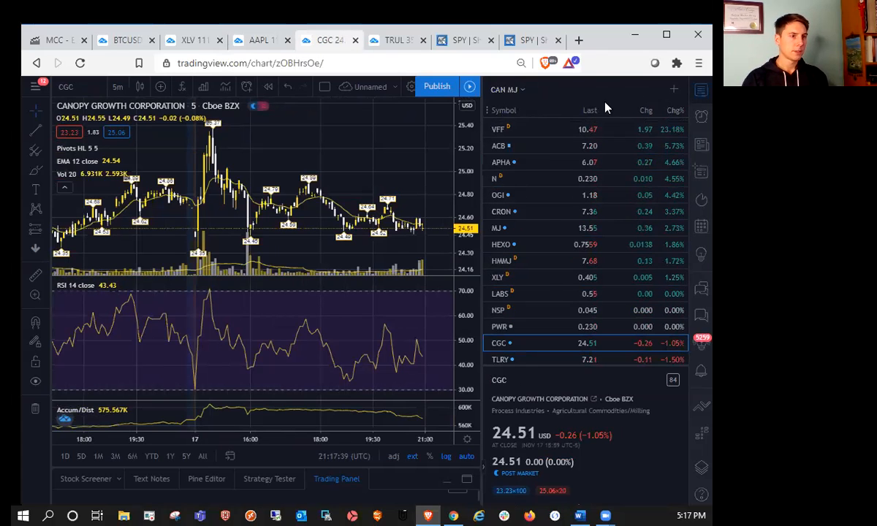
pyautogui.moveTo(514, 111)
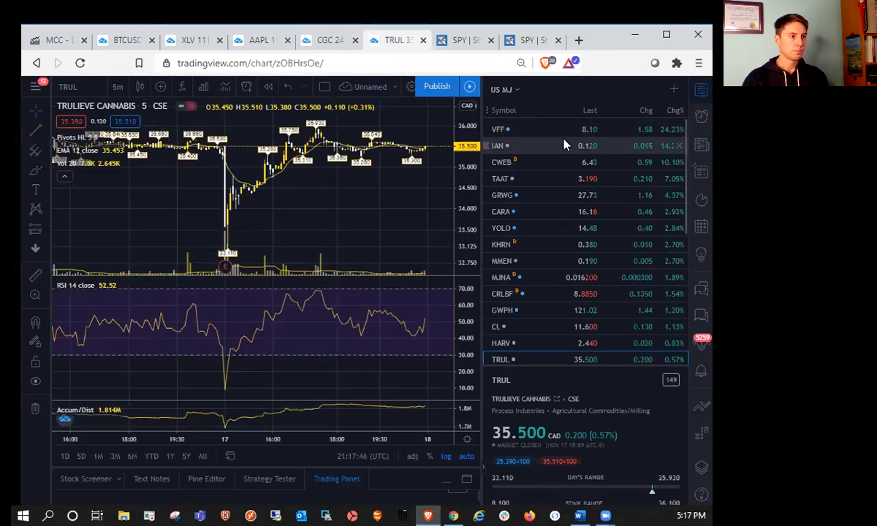
# - Load top gainer Village Farms (VFF) onto the chart from the watchlist
pyautogui.click(501, 128)
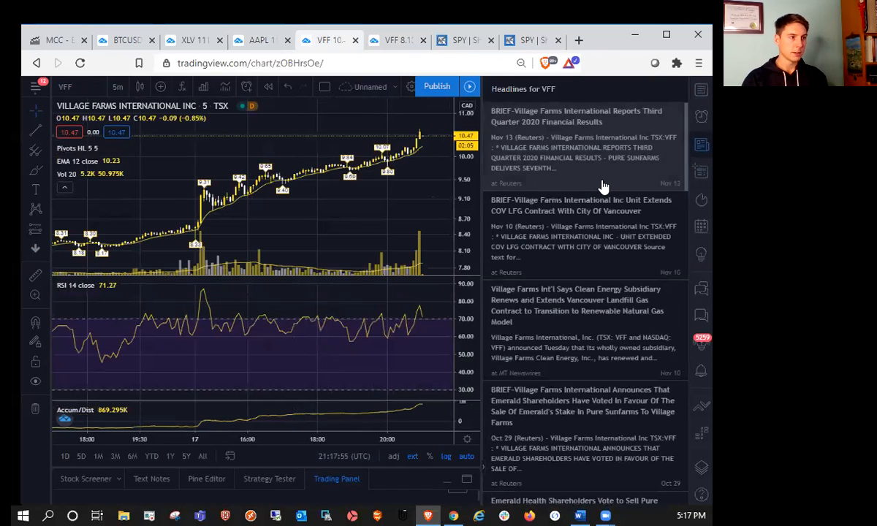
pyautogui.moveTo(614, 143)
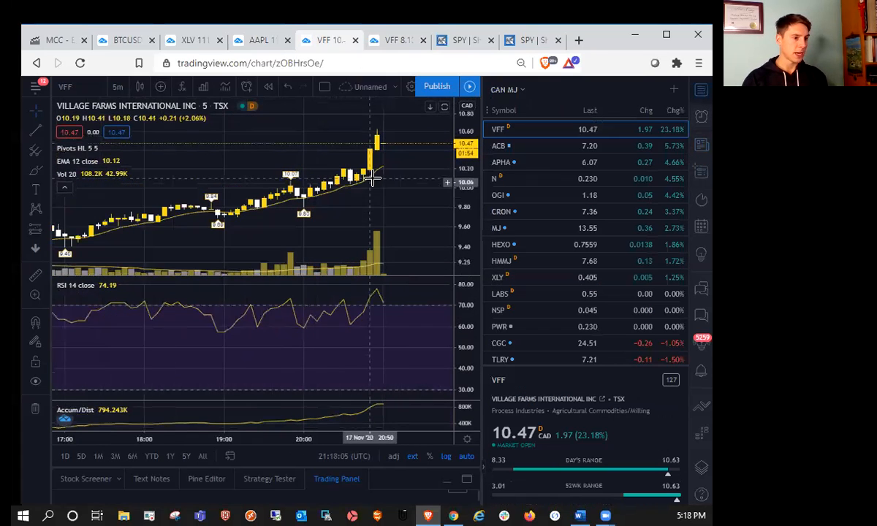
pyautogui.moveTo(404, 209)
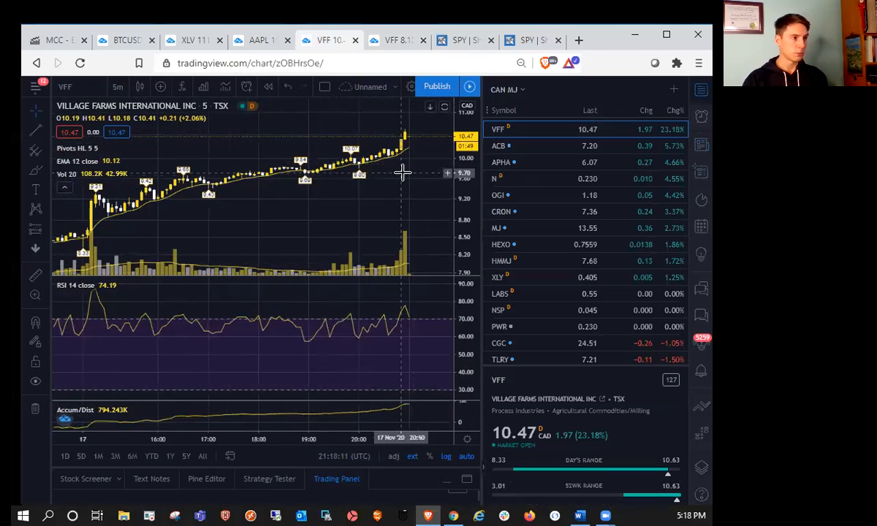
pyautogui.moveTo(401, 169)
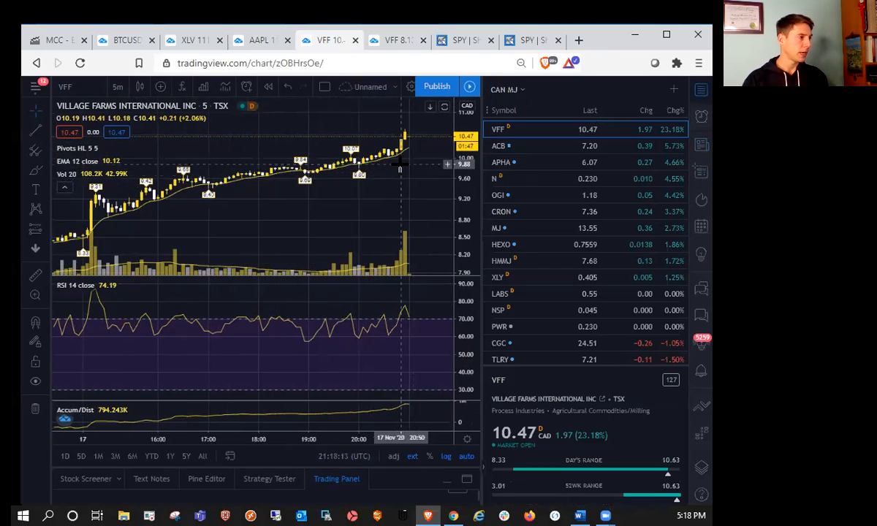
pyautogui.moveTo(402, 153)
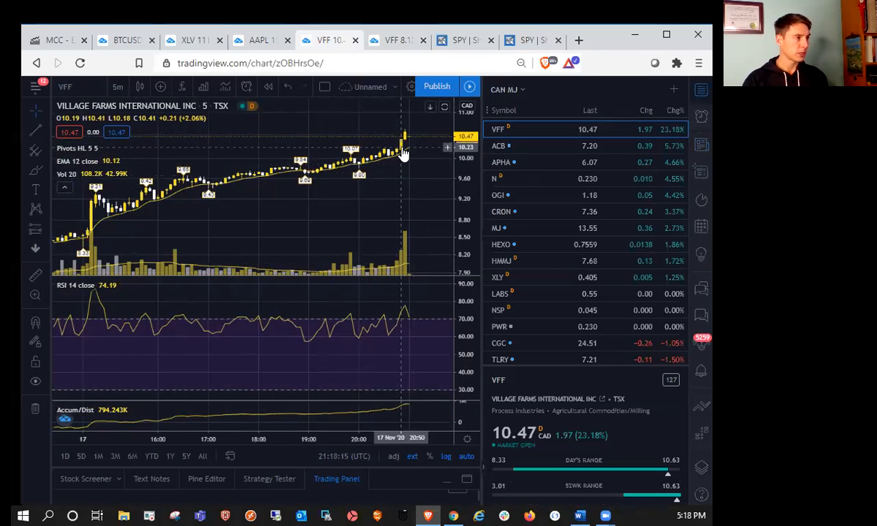
pyautogui.moveTo(399, 161)
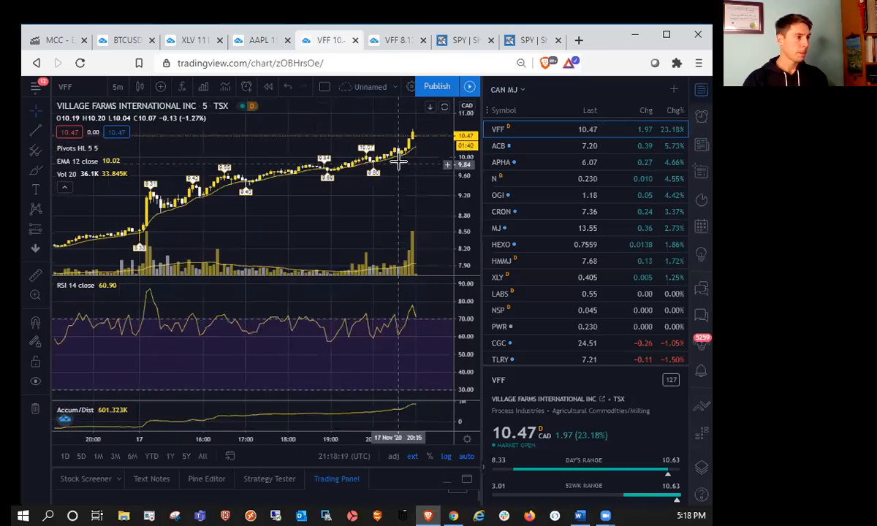
pyautogui.moveTo(220, 220)
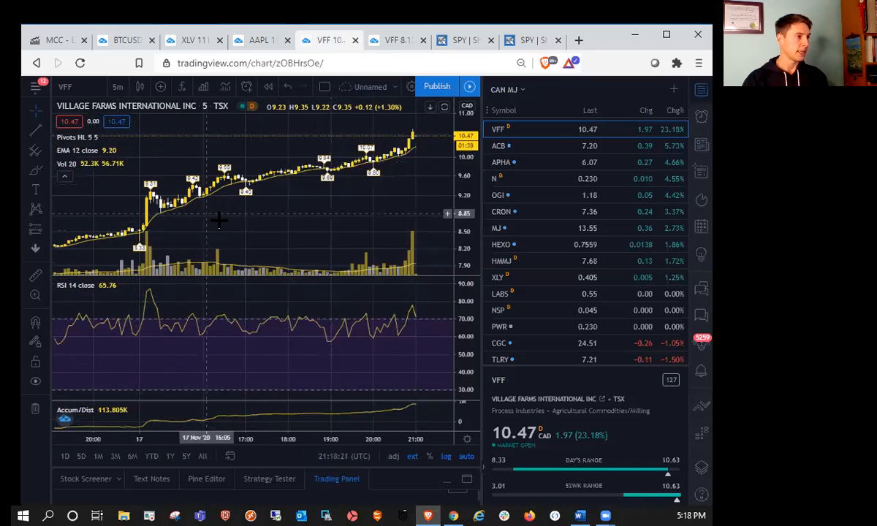
pyautogui.moveTo(189, 214)
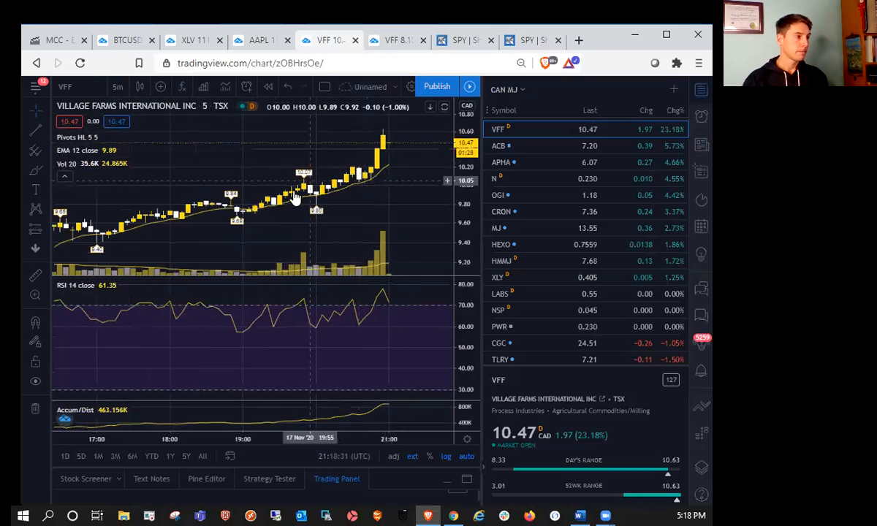
pyautogui.moveTo(242, 221)
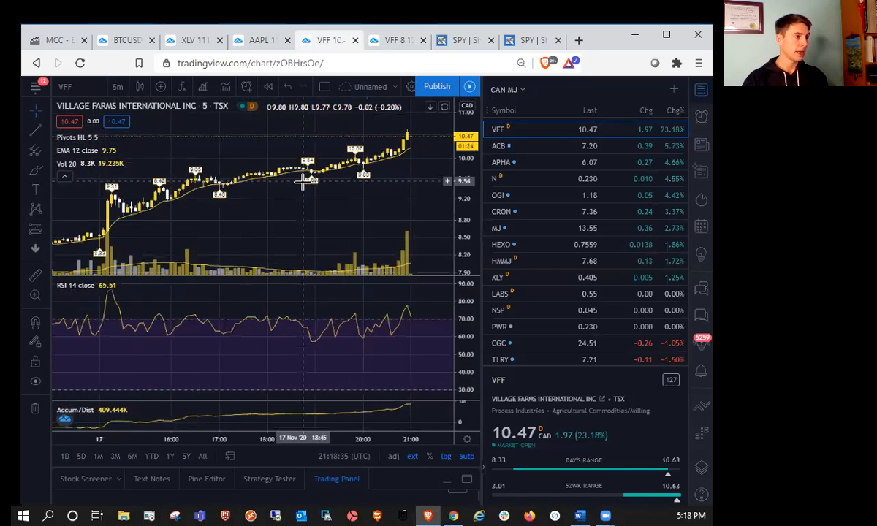
pyautogui.moveTo(360, 146)
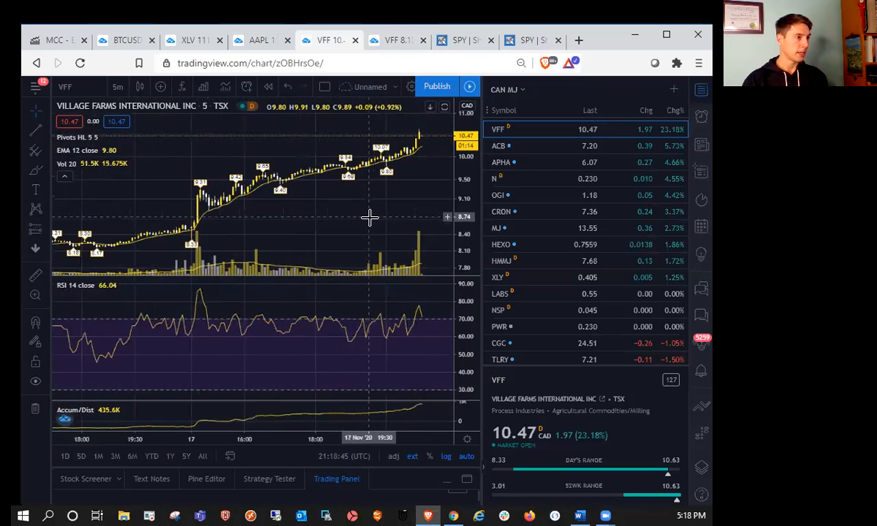
pyautogui.moveTo(430, 192)
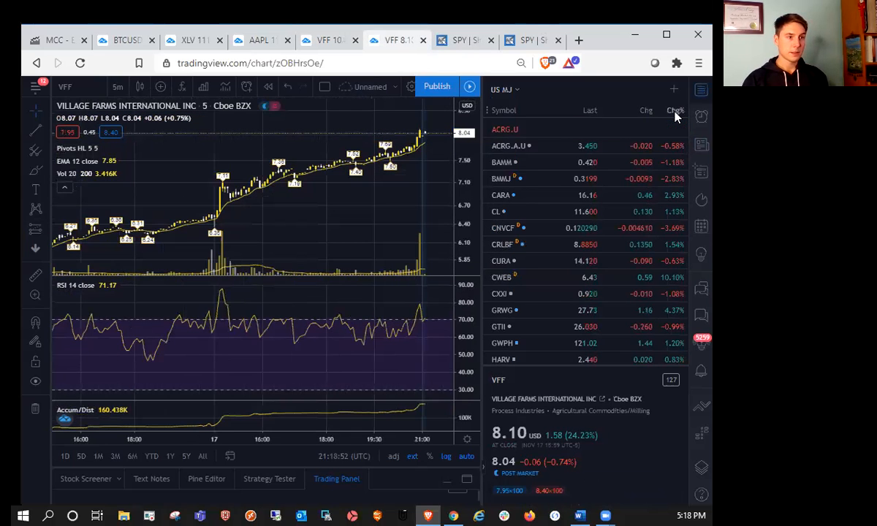
# - Toggle the watchlist's Chg% column sort
pyautogui.click(673, 109)
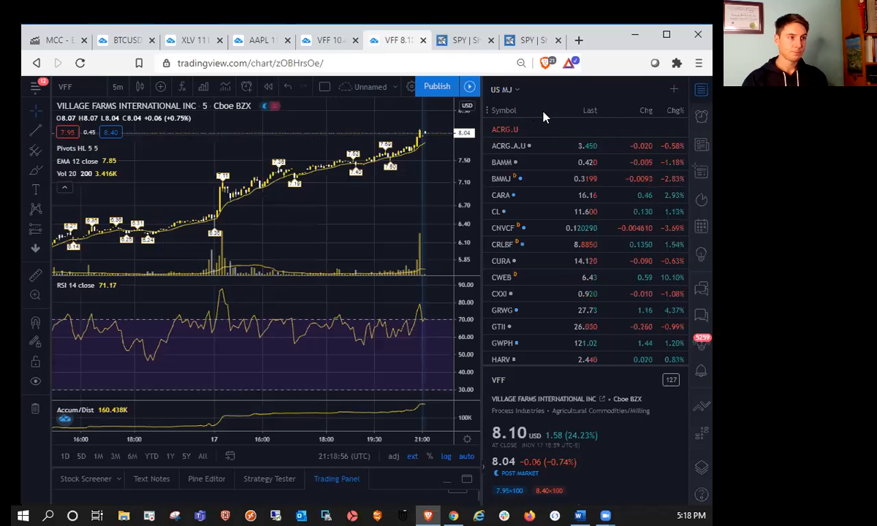
pyautogui.moveTo(490, 29)
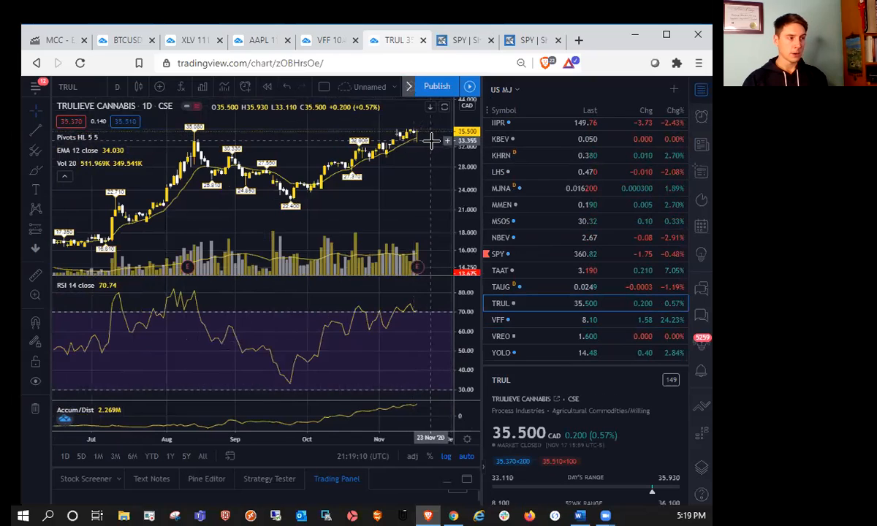
pyautogui.moveTo(432, 144)
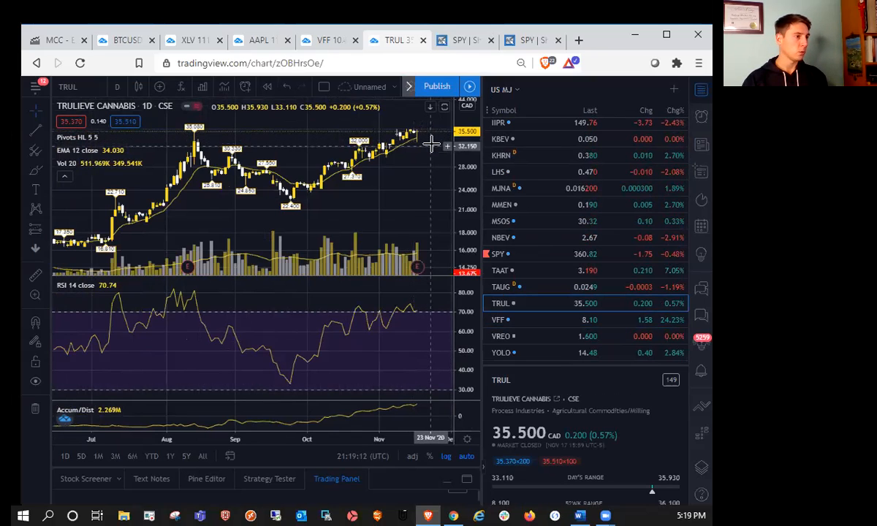
pyautogui.moveTo(431, 142)
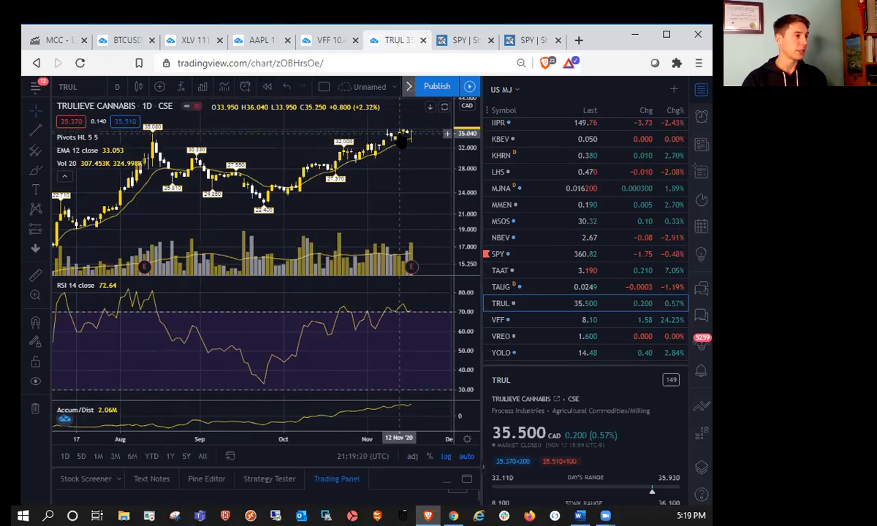
pyautogui.moveTo(415, 137)
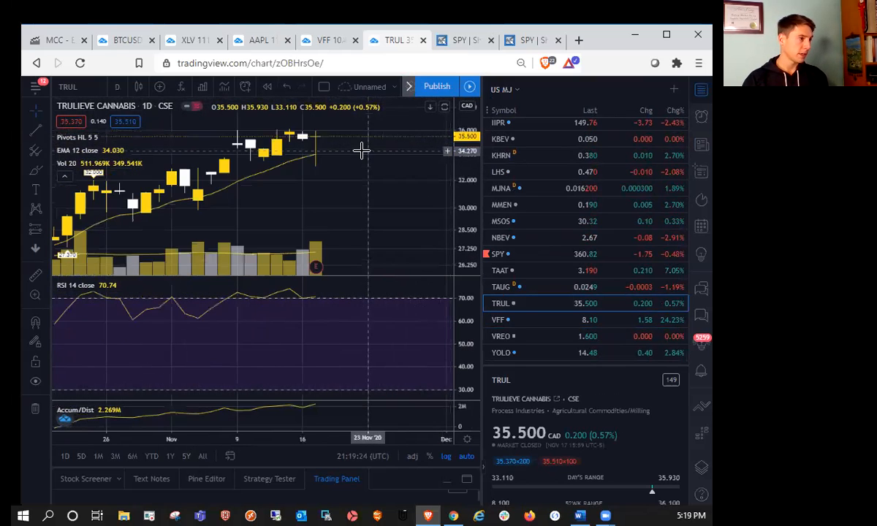
# - Bring up the interval choices on Trulieve's daily chart
pyautogui.click(117, 86)
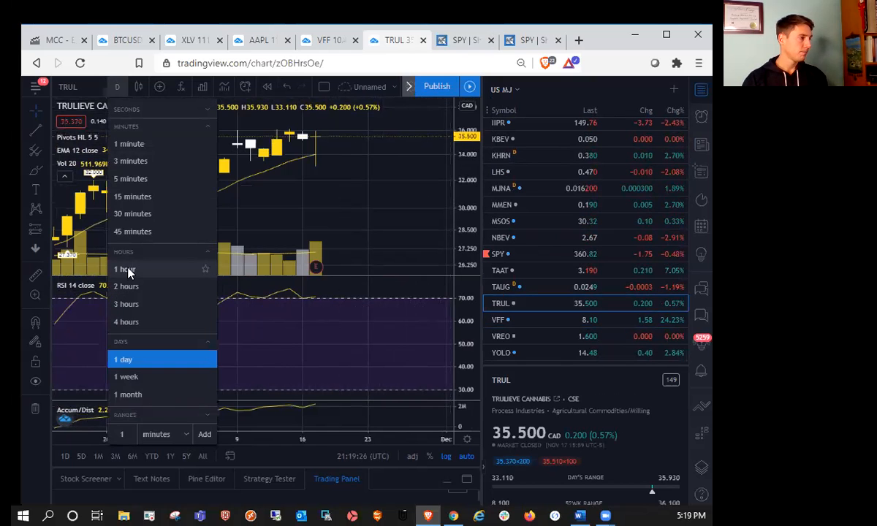
# - Switch Trulieve to 1-hour candles, then bring the interval choices back up
pyautogui.click(125, 269)
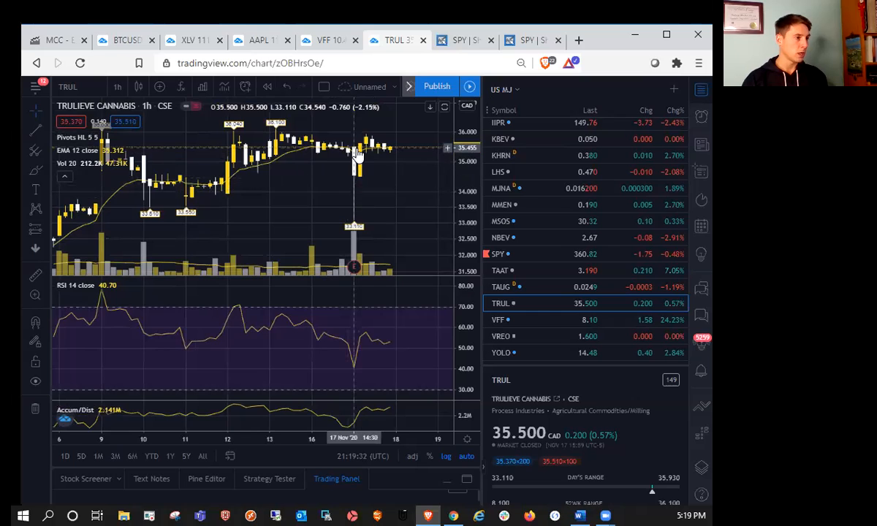
pyautogui.moveTo(336, 138)
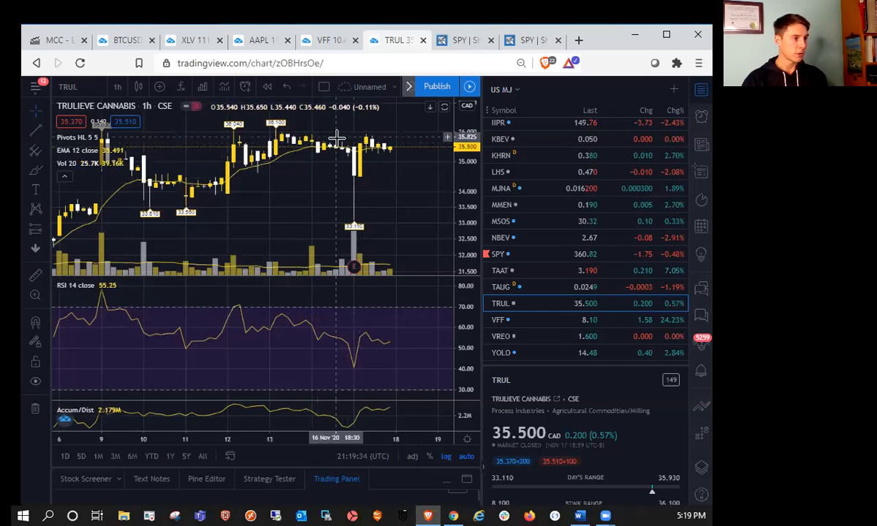
pyautogui.moveTo(322, 142)
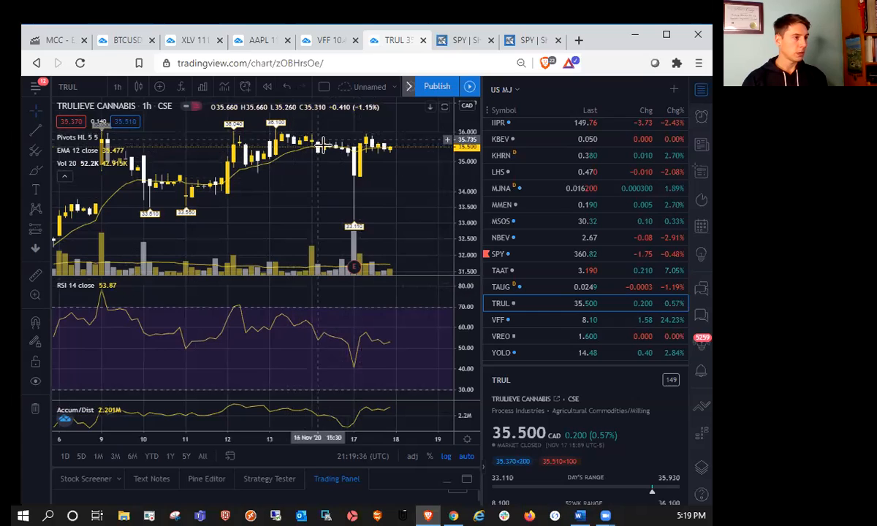
pyautogui.moveTo(354, 234)
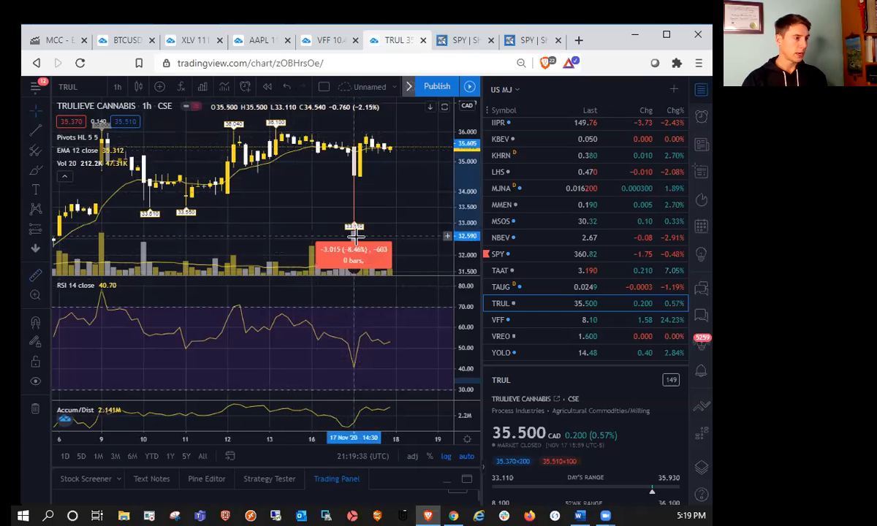
pyautogui.moveTo(344, 153)
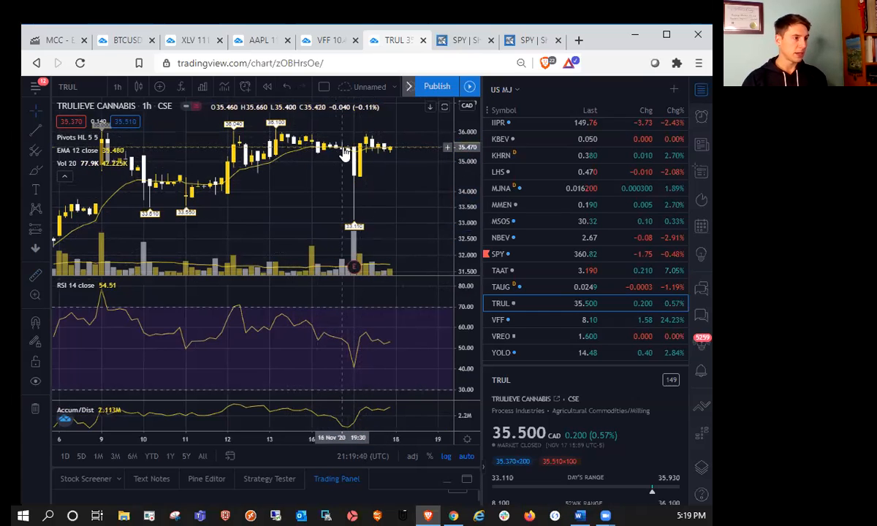
pyautogui.moveTo(344, 216)
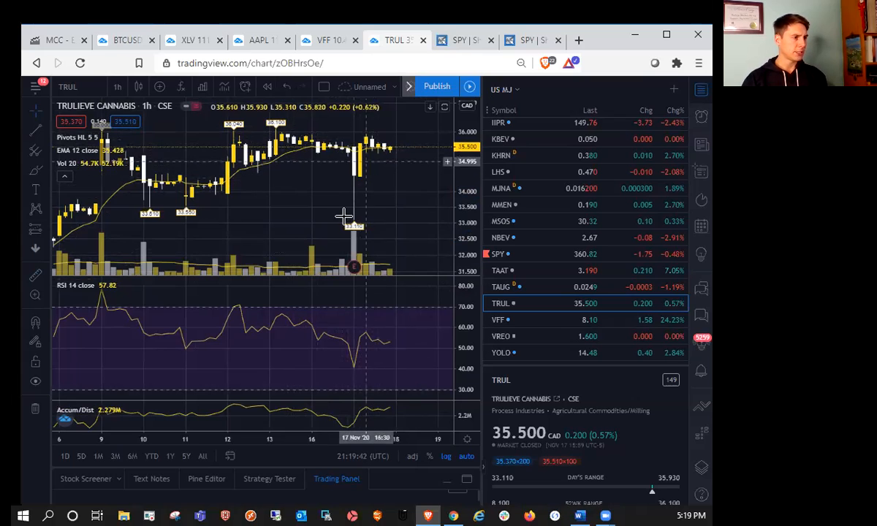
pyautogui.moveTo(399, 135)
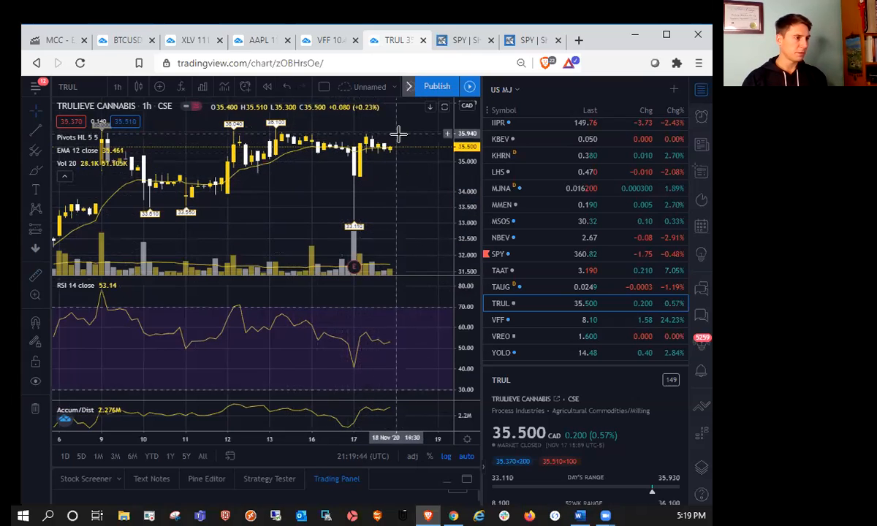
pyautogui.moveTo(401, 192)
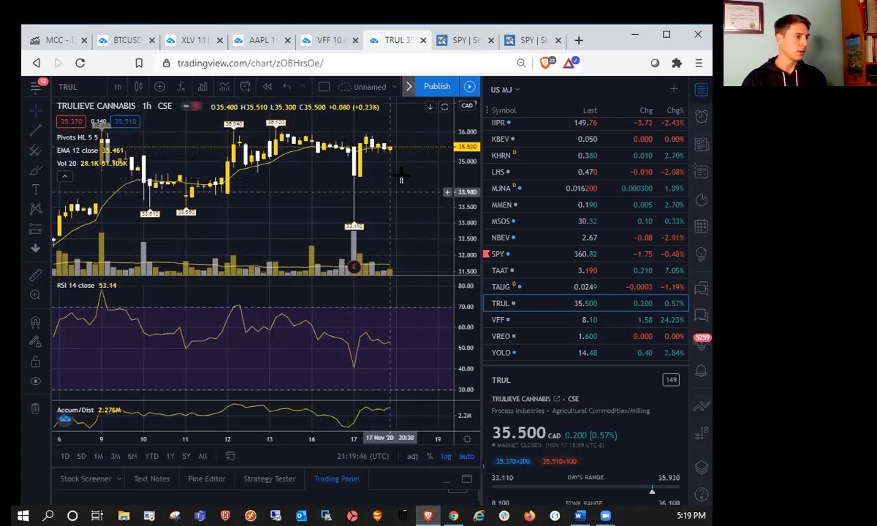
pyautogui.click(117, 86)
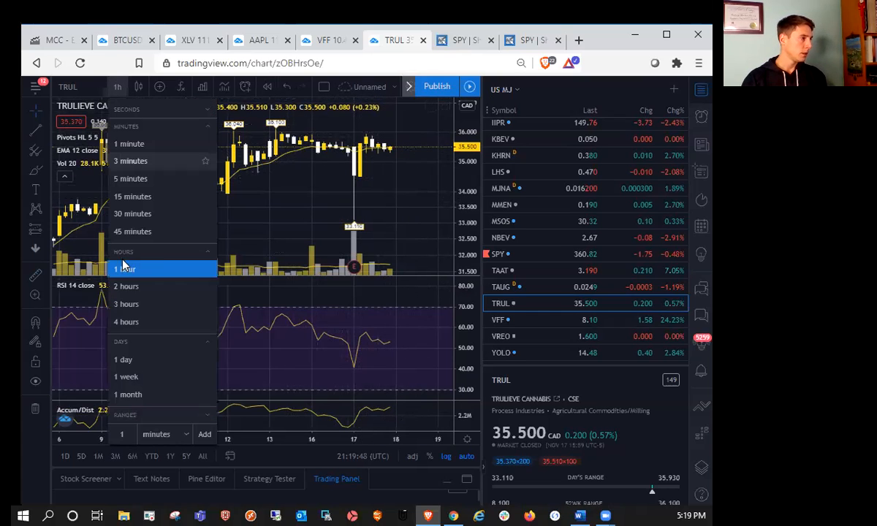
# - View Trulieve on the weekly timeframe, then bring up the interval choices for daily
pyautogui.click(126, 376)
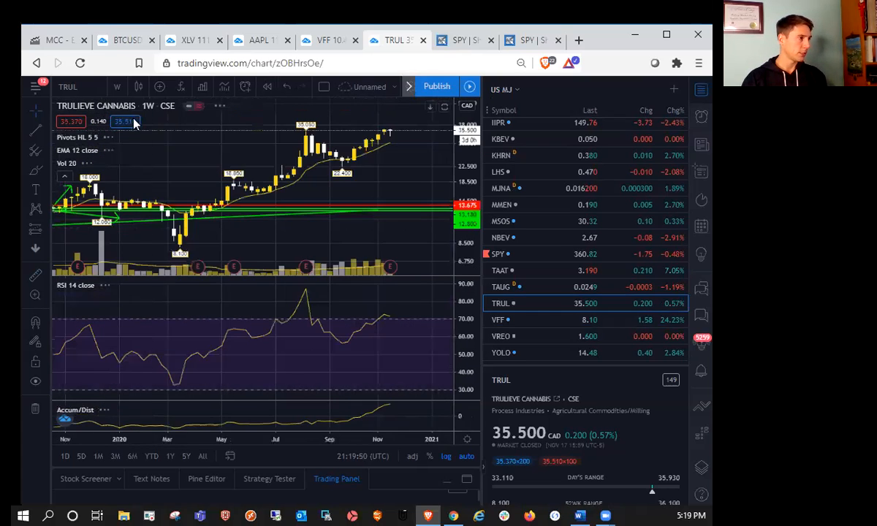
pyautogui.click(117, 86)
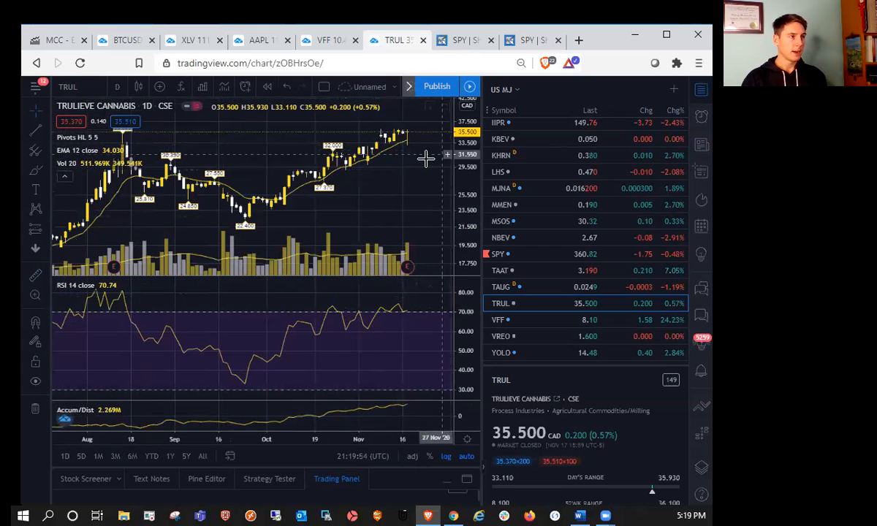
pyautogui.moveTo(388, 195)
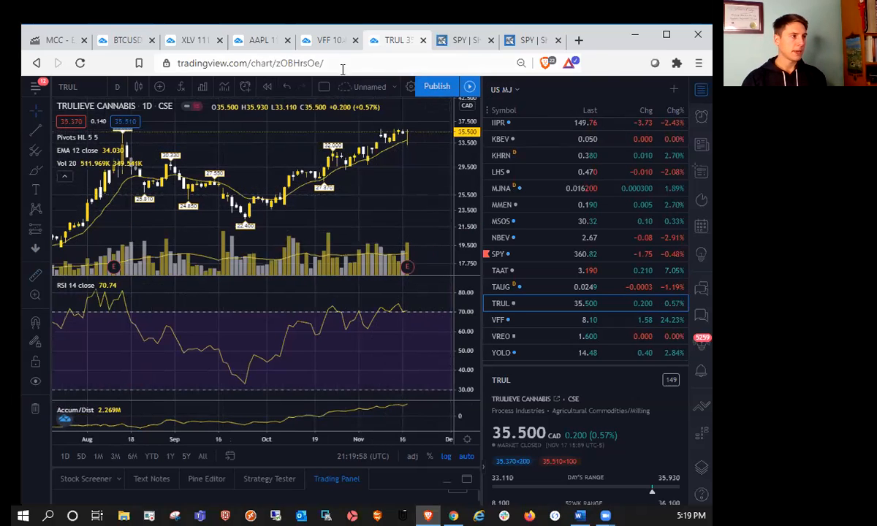
pyautogui.moveTo(319, 46)
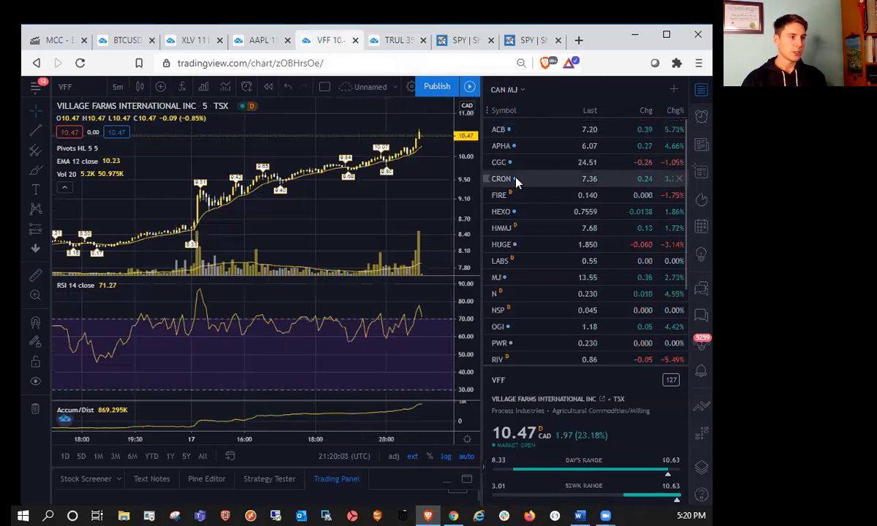
# - Load CGC from the CAN MJ watchlist and set its chart to 1D
pyautogui.click(502, 161)
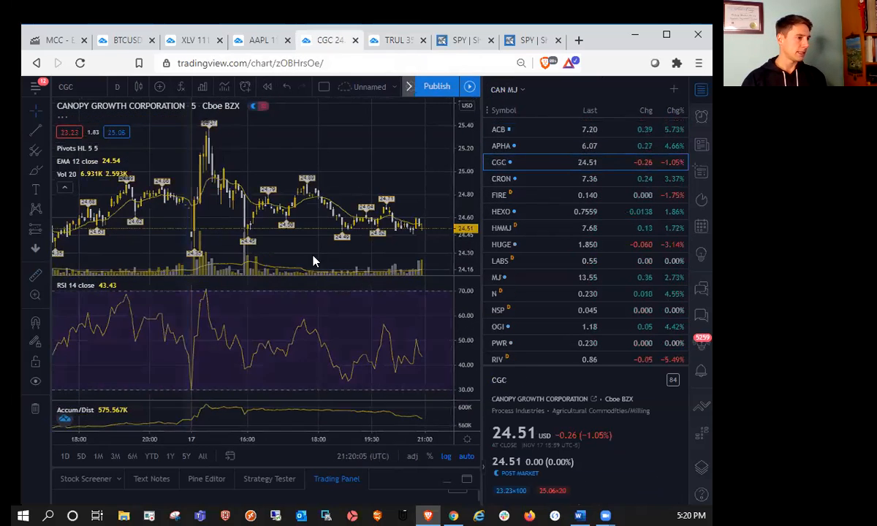
pyautogui.click(64, 457)
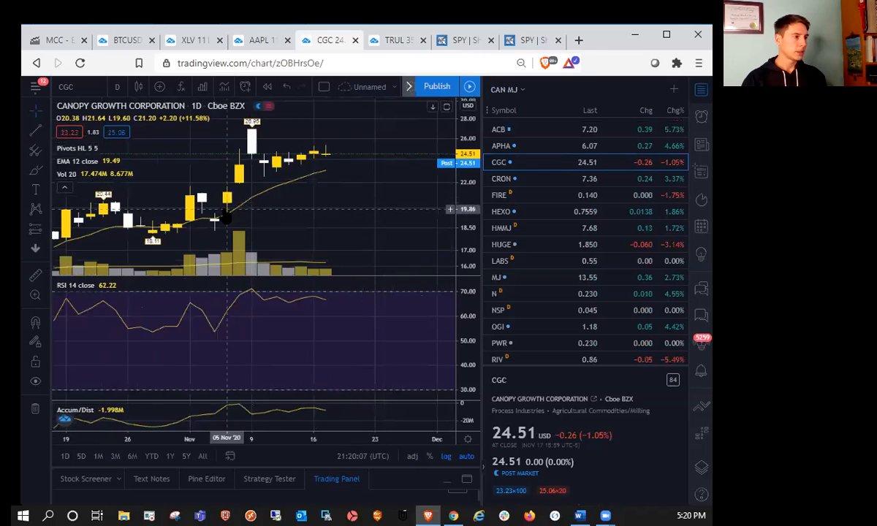
pyautogui.moveTo(281, 188)
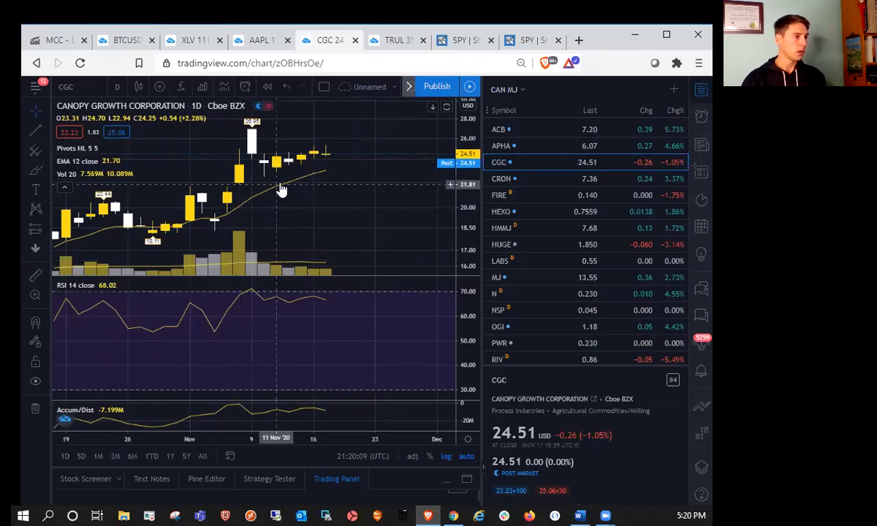
pyautogui.moveTo(338, 180)
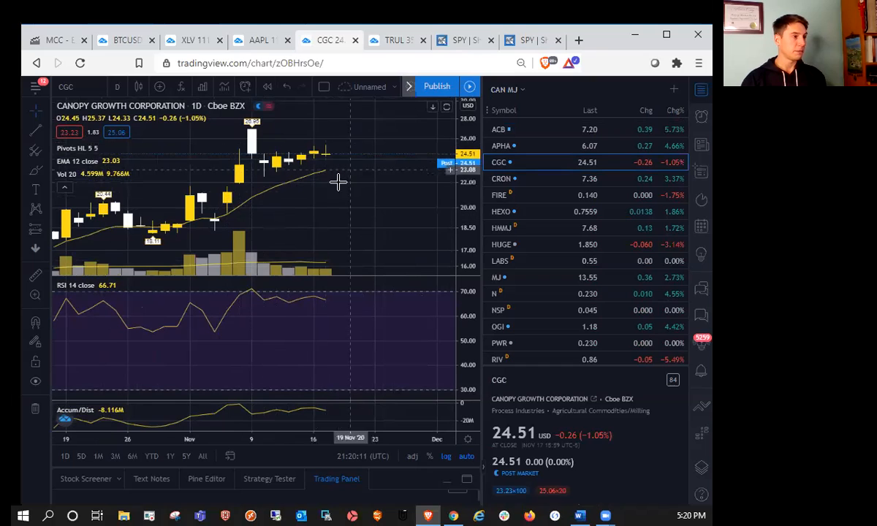
pyautogui.moveTo(338, 164)
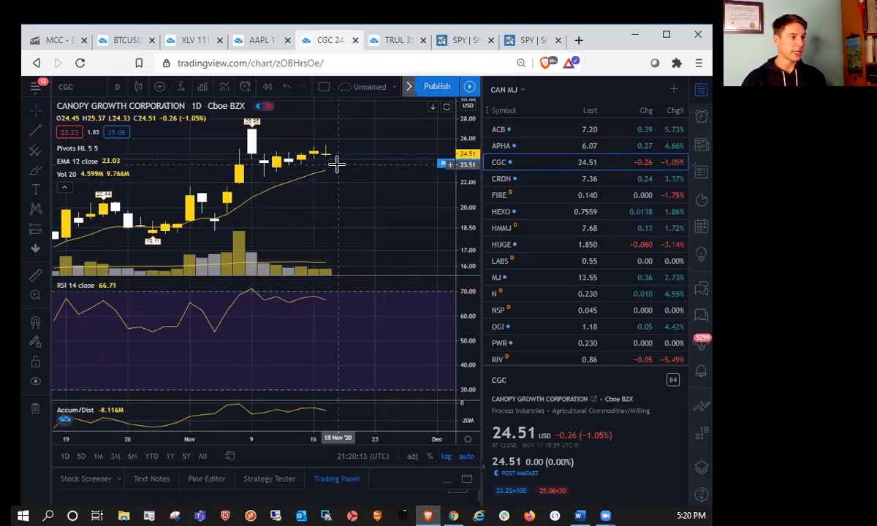
pyautogui.moveTo(351, 160)
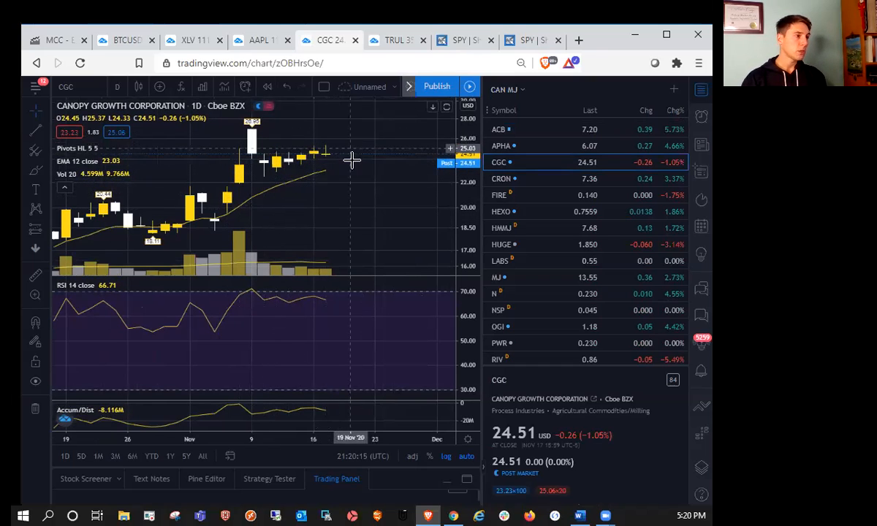
pyautogui.moveTo(352, 164)
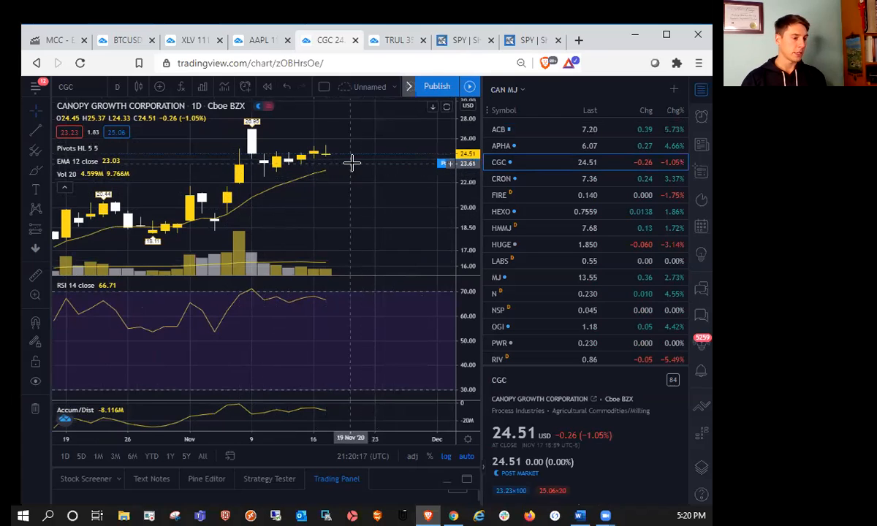
pyautogui.moveTo(322, 139)
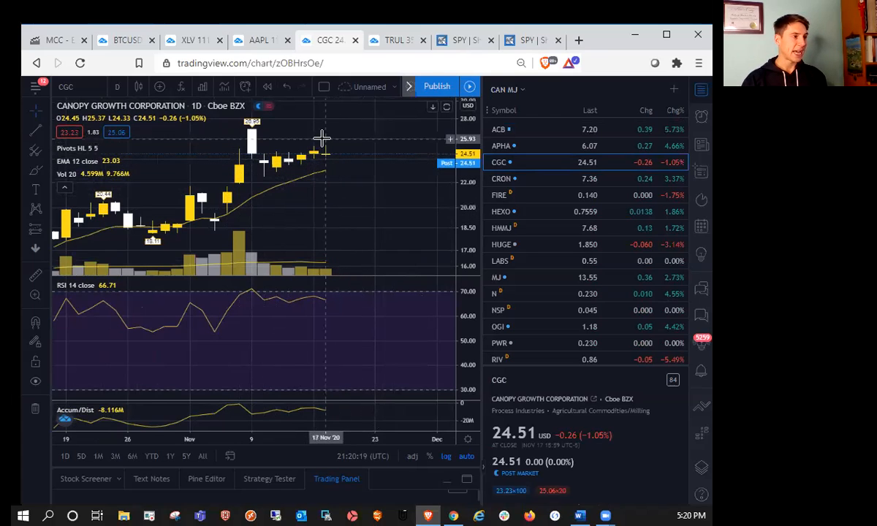
pyautogui.moveTo(336, 172)
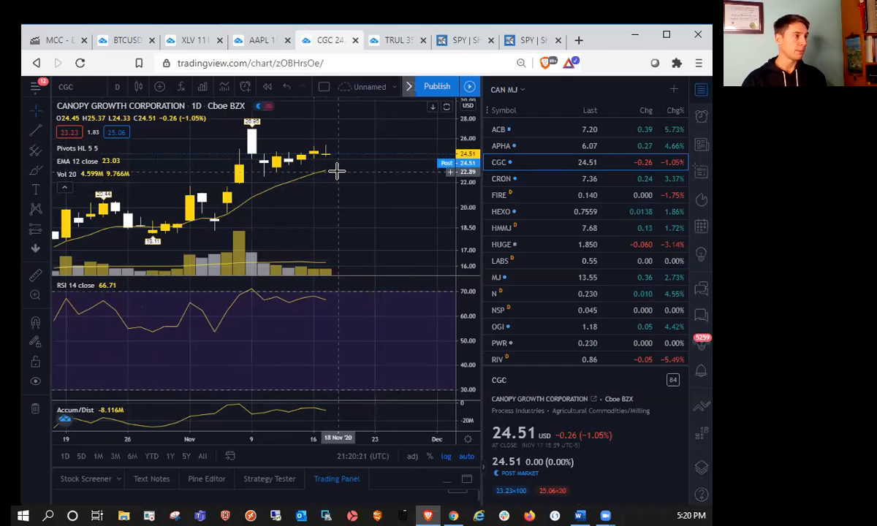
pyautogui.moveTo(342, 205)
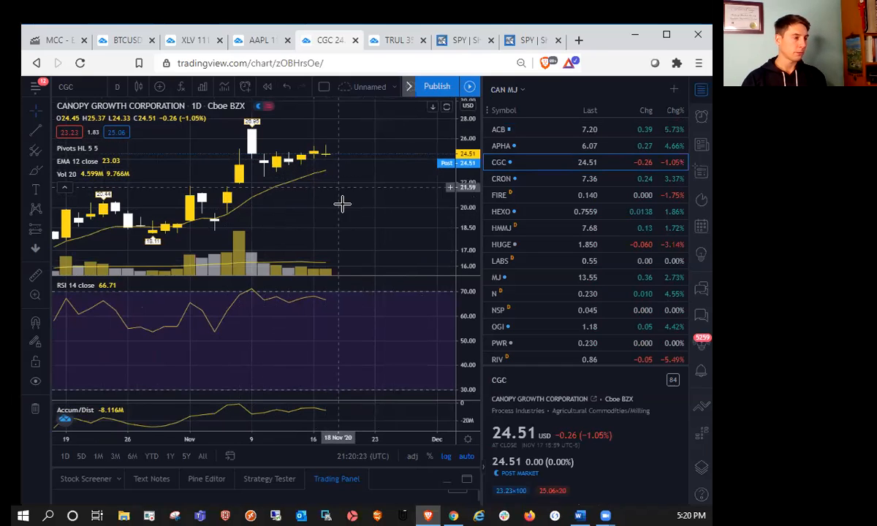
pyautogui.moveTo(263, 168)
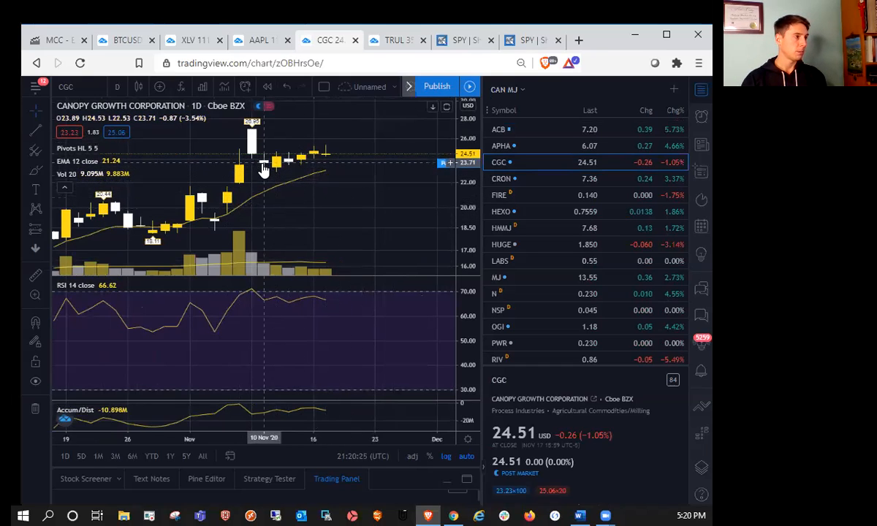
pyautogui.moveTo(224, 159)
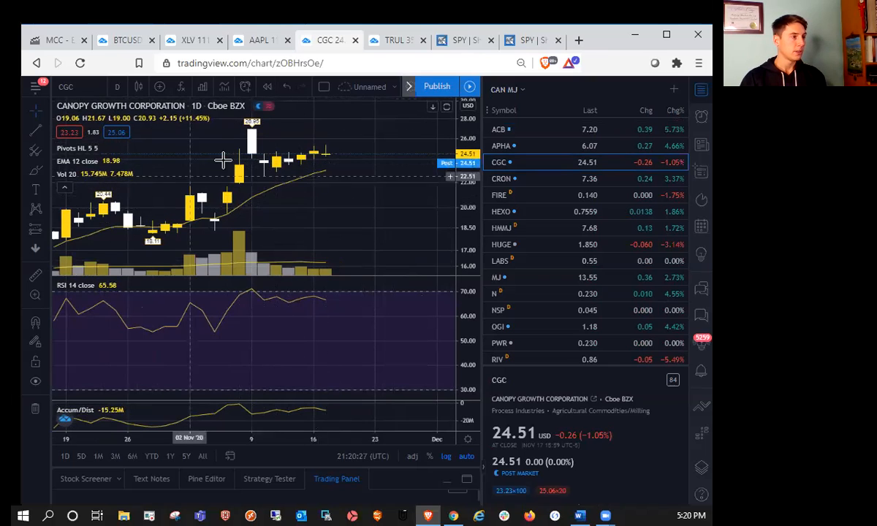
pyautogui.moveTo(342, 183)
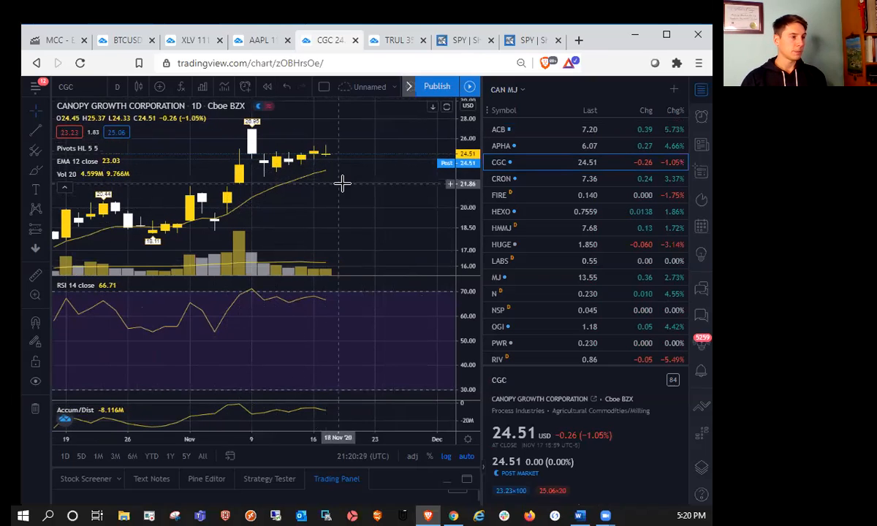
pyautogui.moveTo(324, 154)
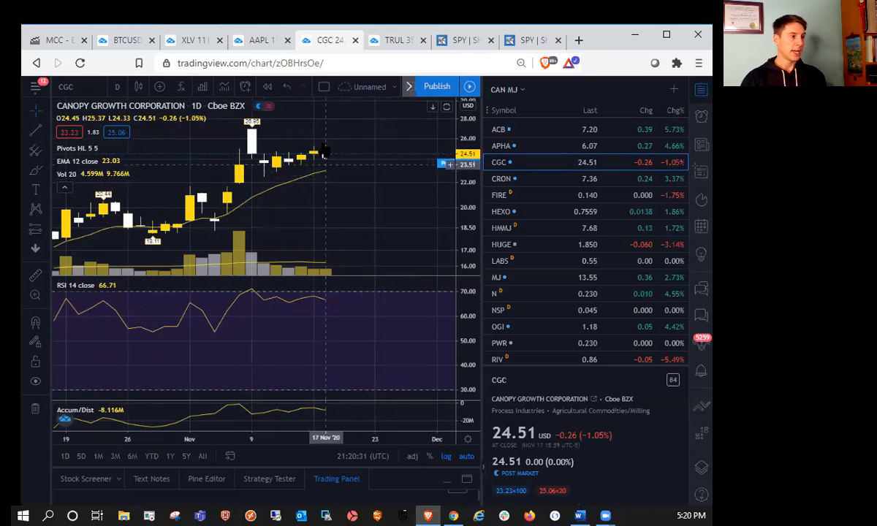
pyautogui.moveTo(341, 160)
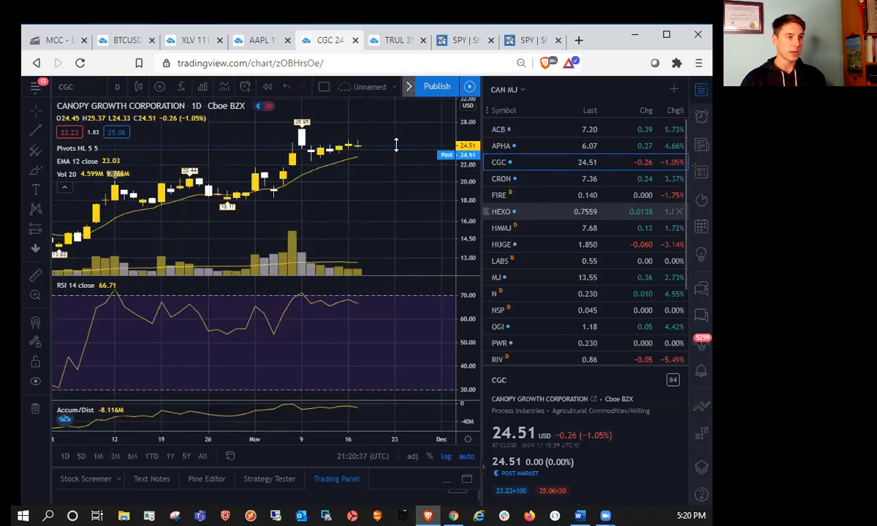
pyautogui.click(394, 41)
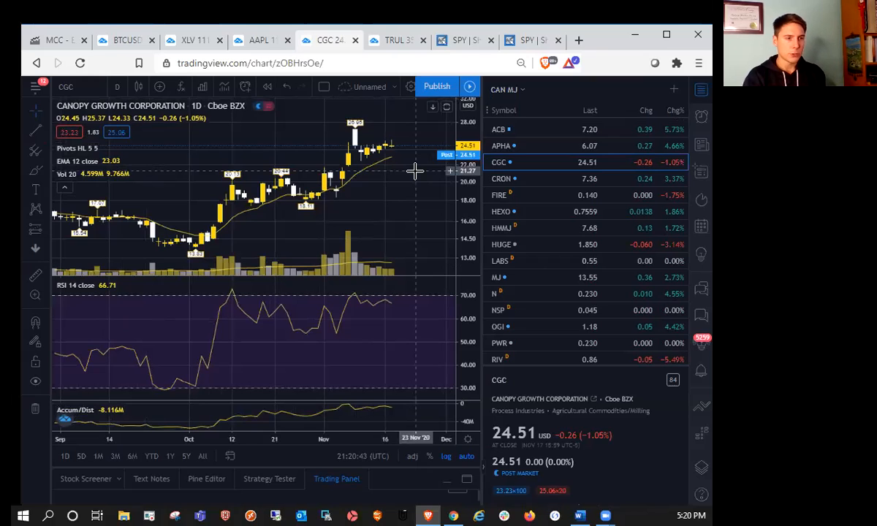
pyautogui.moveTo(410, 186)
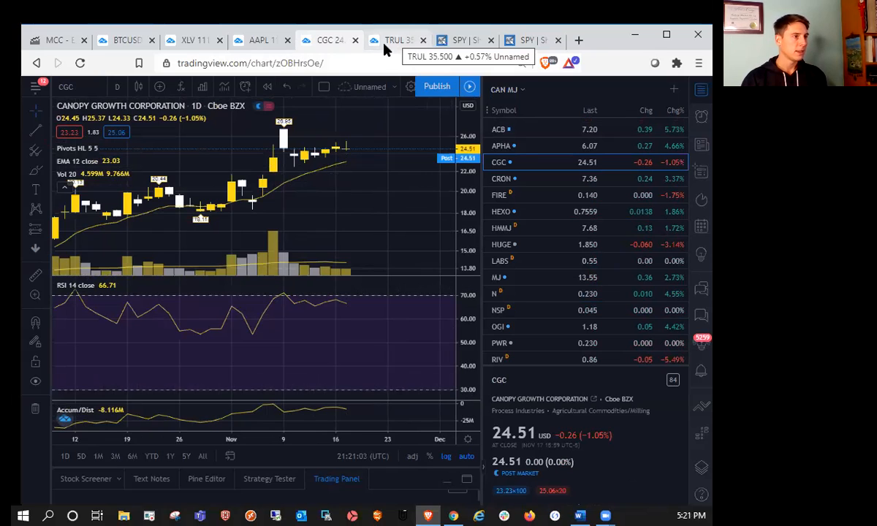
pyautogui.moveTo(395, 40)
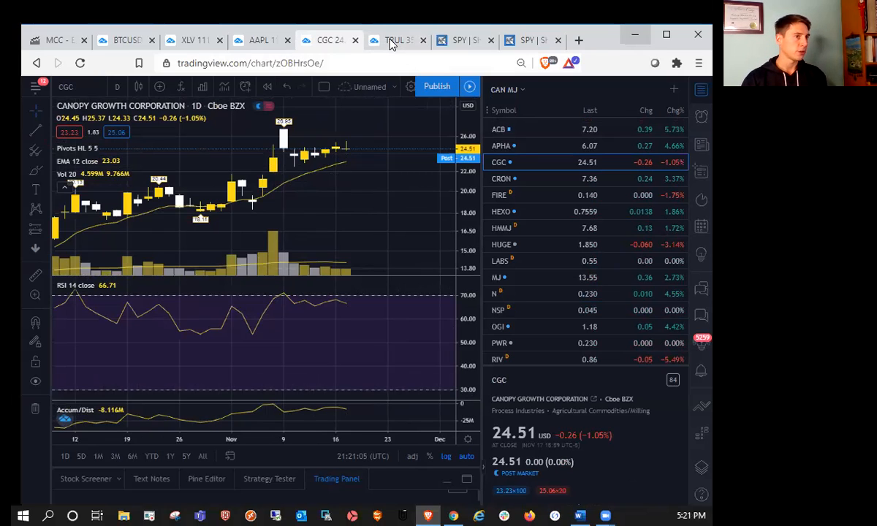
pyautogui.moveTo(338, 169)
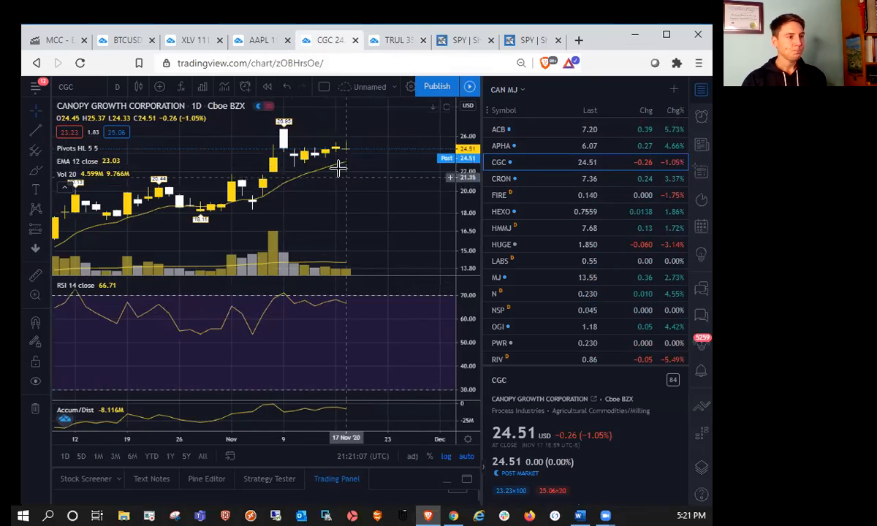
pyautogui.moveTo(353, 137)
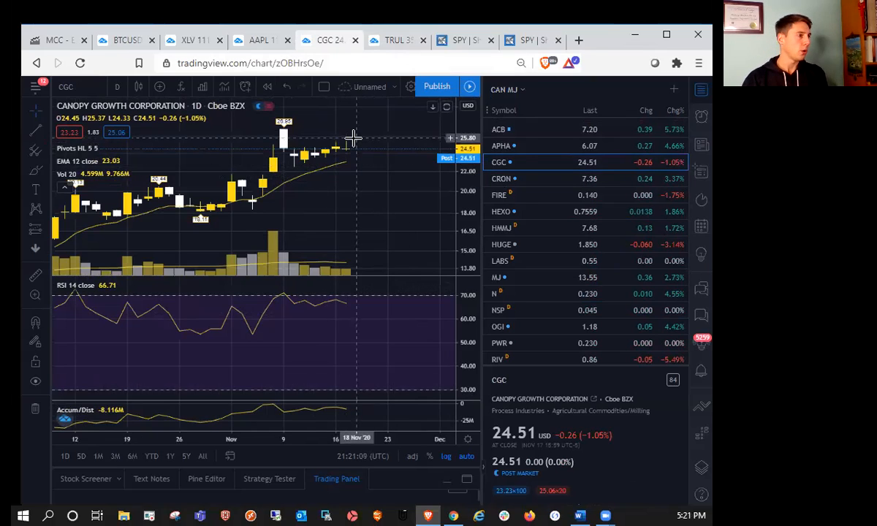